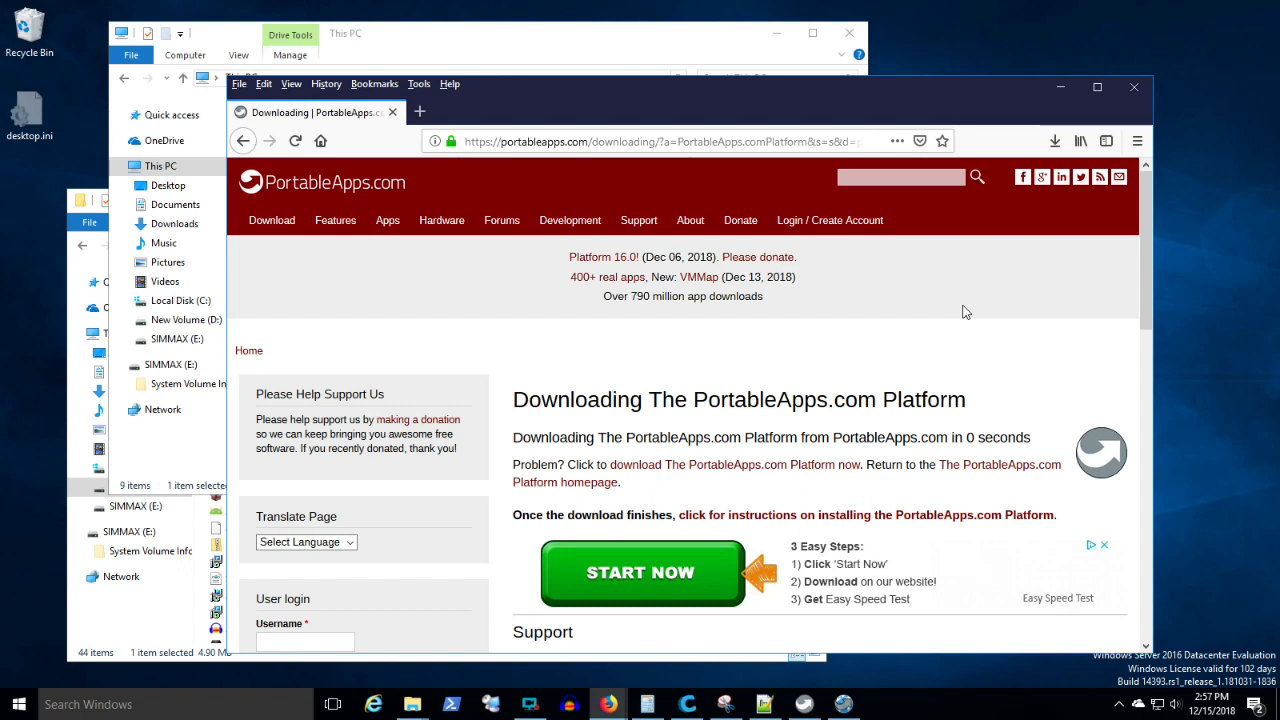
{"action": "mouse_move", "coordinate": [912, 312]}
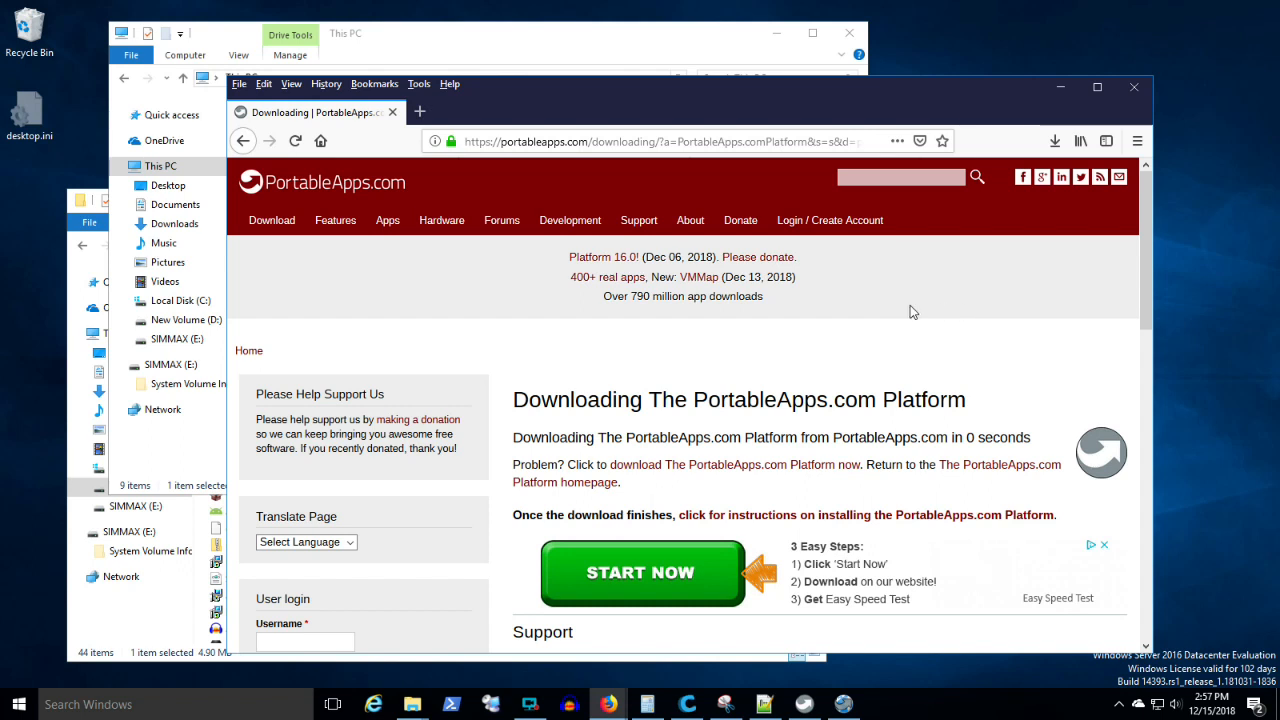
{"action": "mouse_move", "coordinate": [860, 334]}
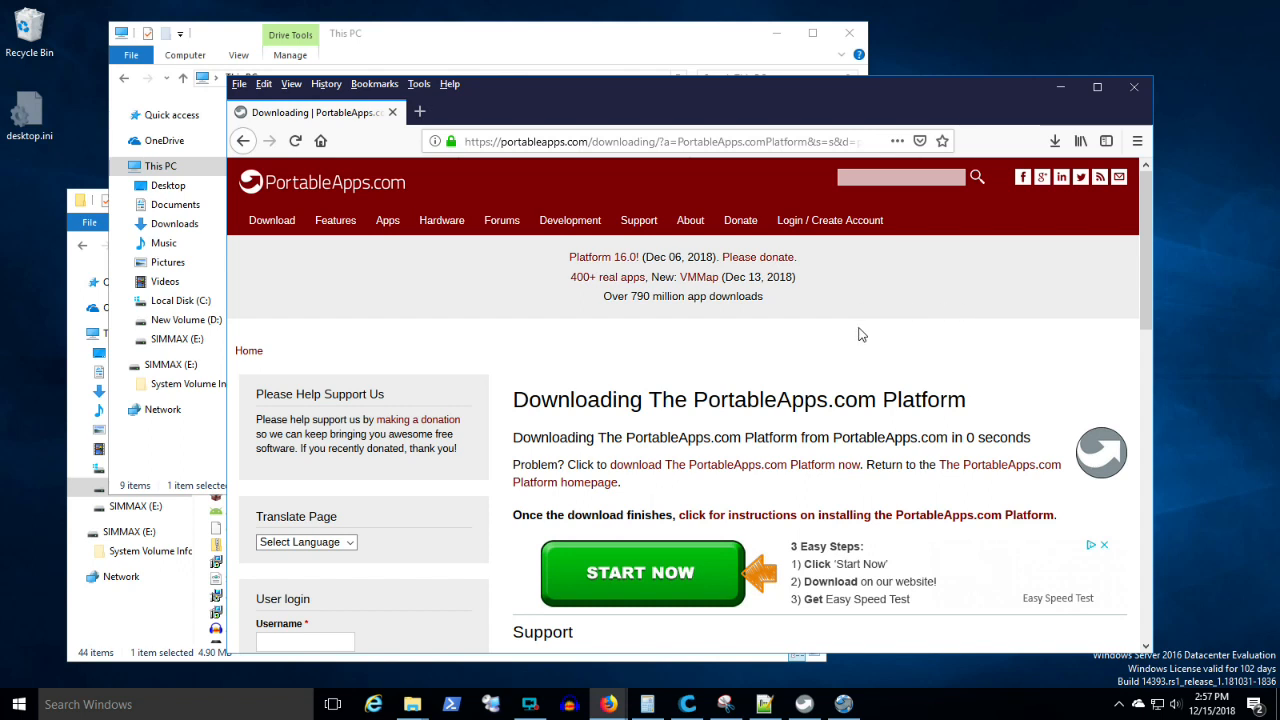
{"action": "mouse_move", "coordinate": [772, 172]}
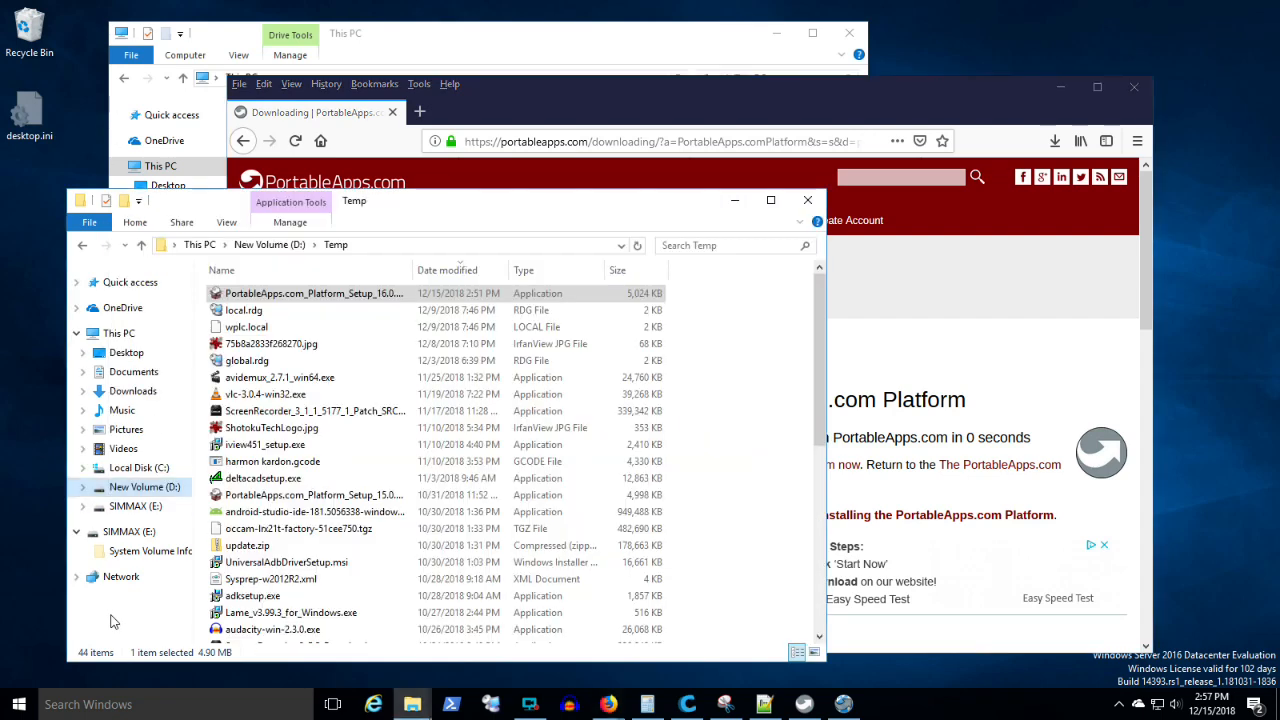
Run the downloaded PortableApps.com Platform installer and accept the license agreement.
{"action": "double_click", "coordinate": [312, 292]}
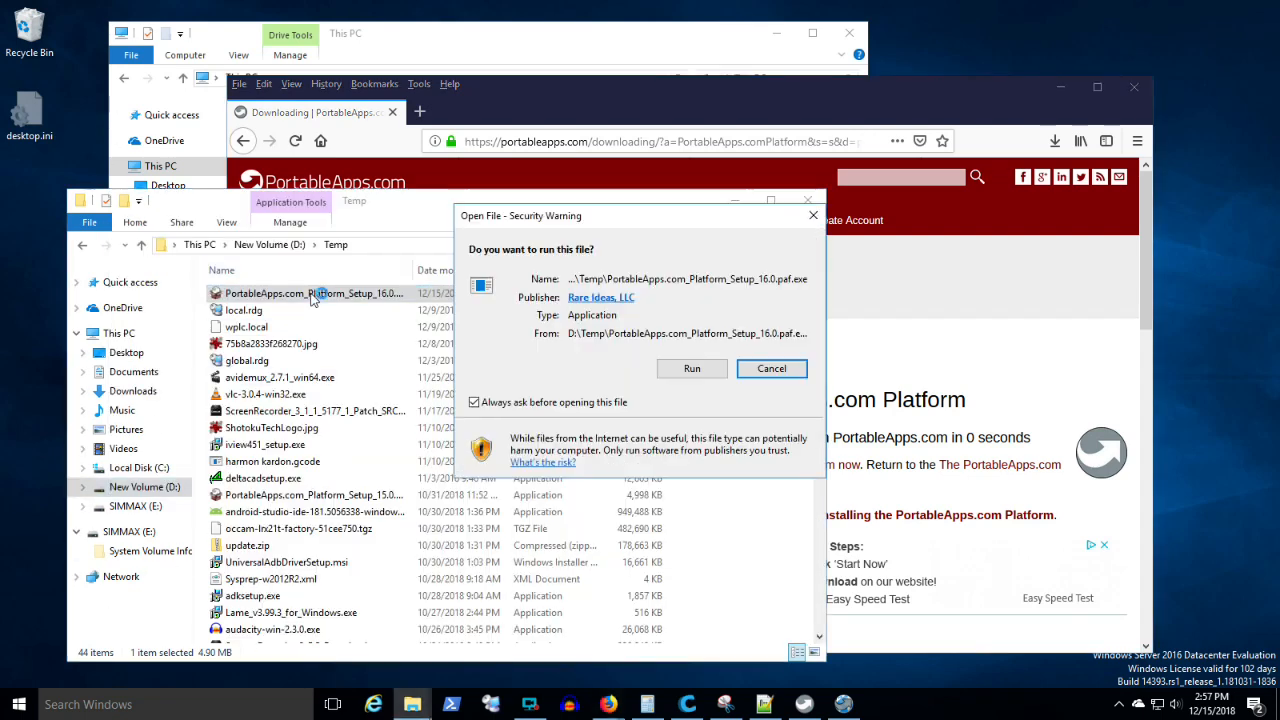
{"action": "left_click", "coordinate": [692, 368]}
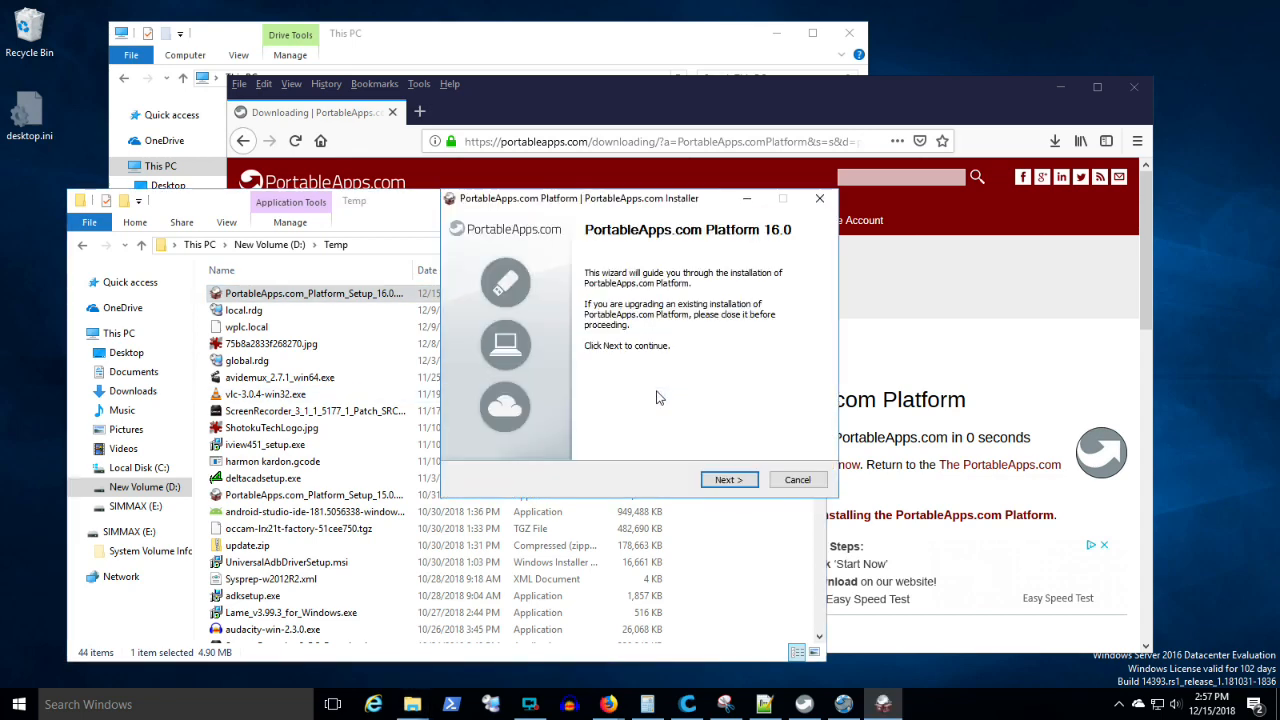
{"action": "left_click", "coordinate": [728, 480]}
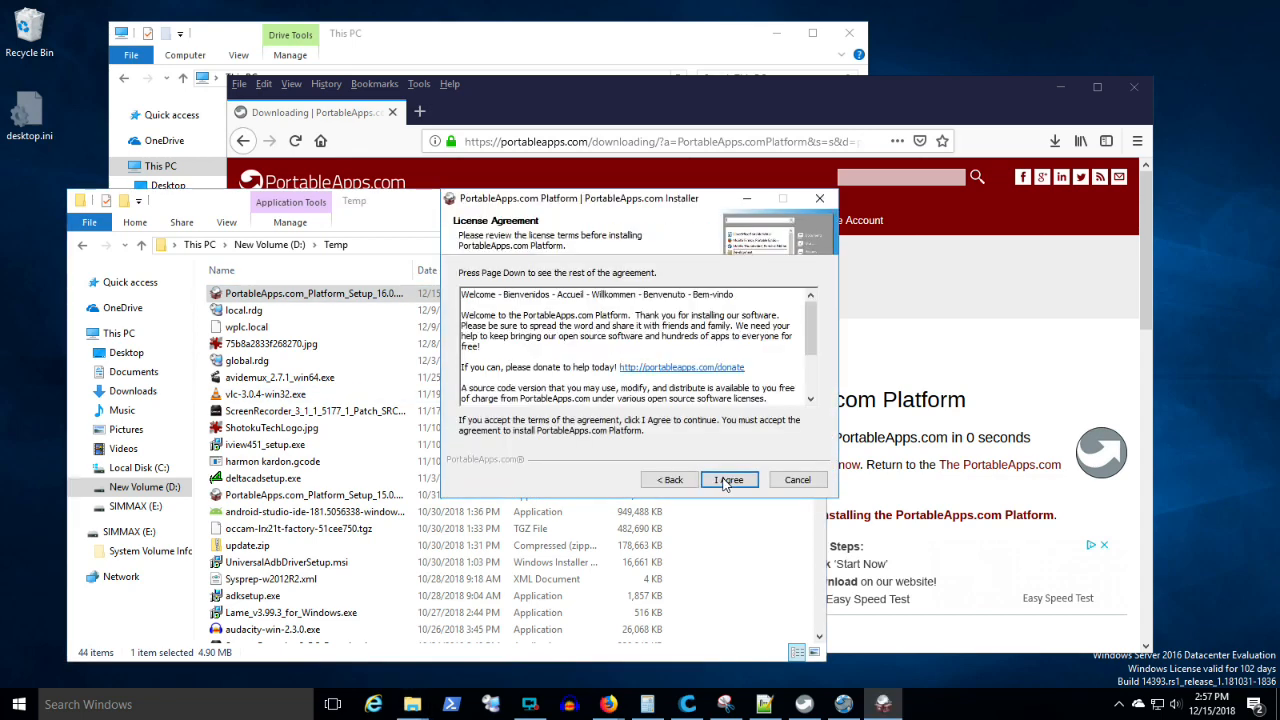
{"action": "left_click", "coordinate": [728, 480]}
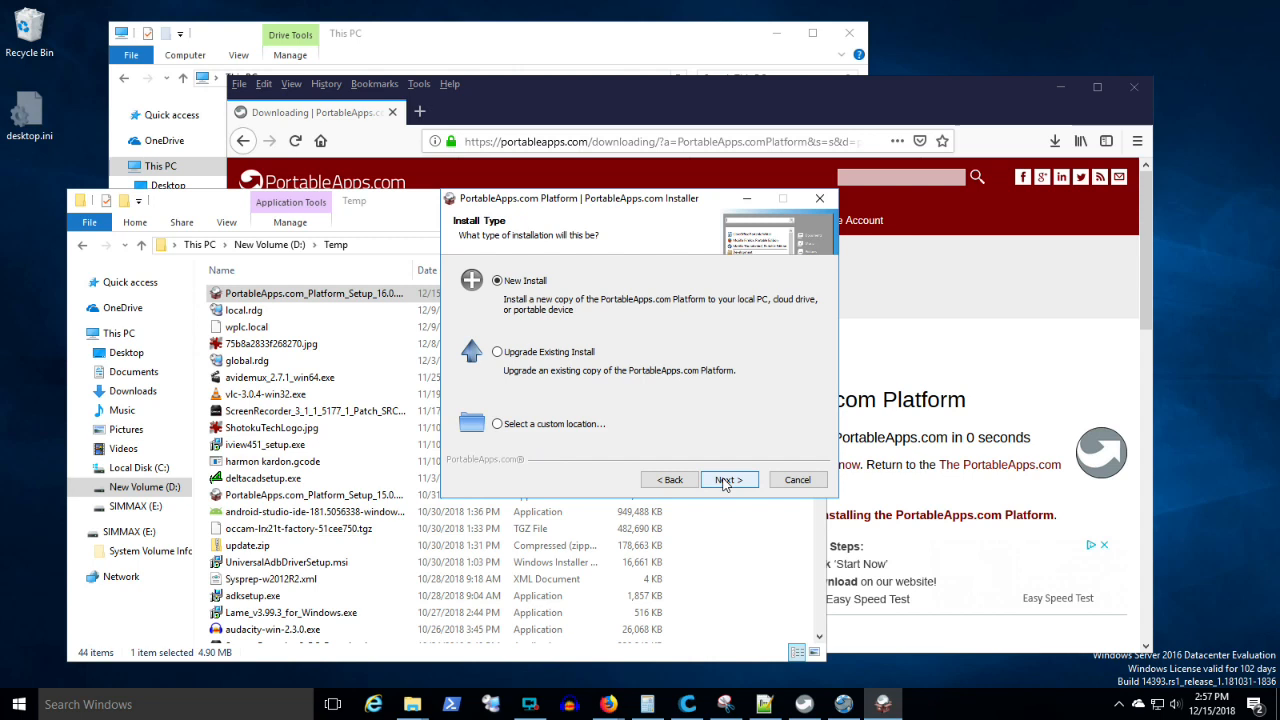
Install as a new portable install to the SIMMAX (E:) drive and launch the platform.
{"action": "left_click", "coordinate": [728, 480]}
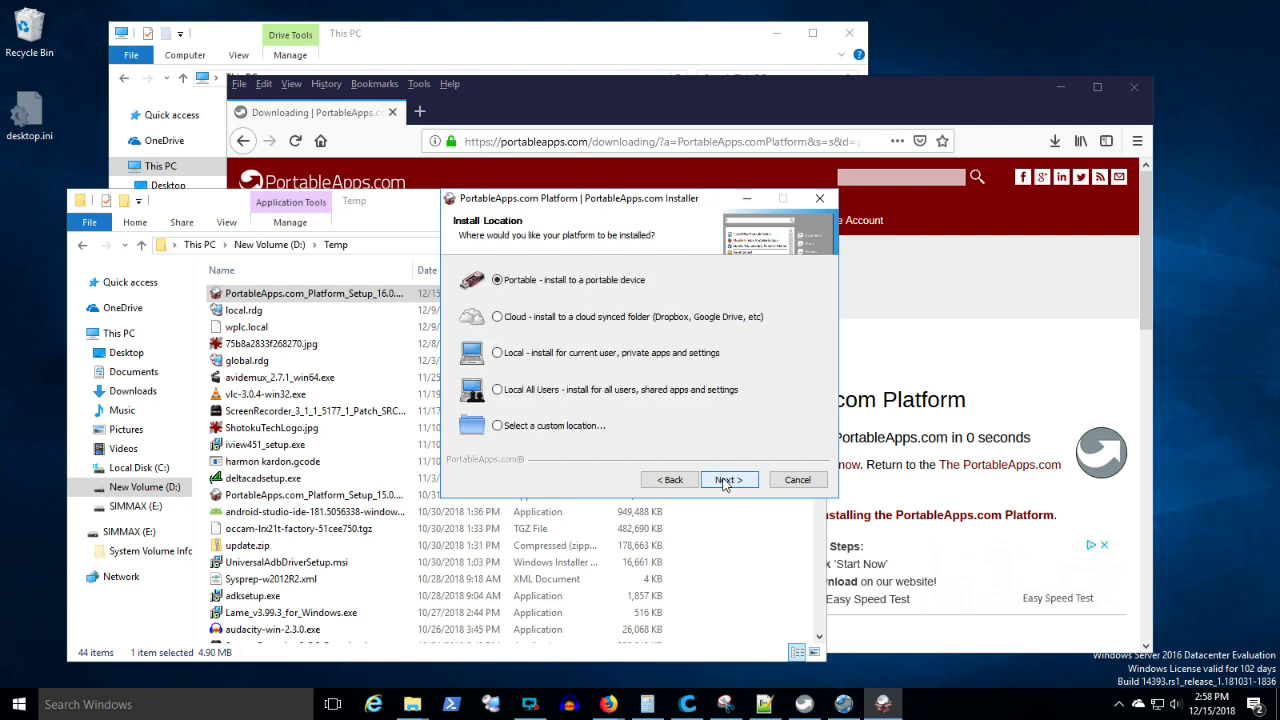
{"action": "left_click", "coordinate": [728, 480]}
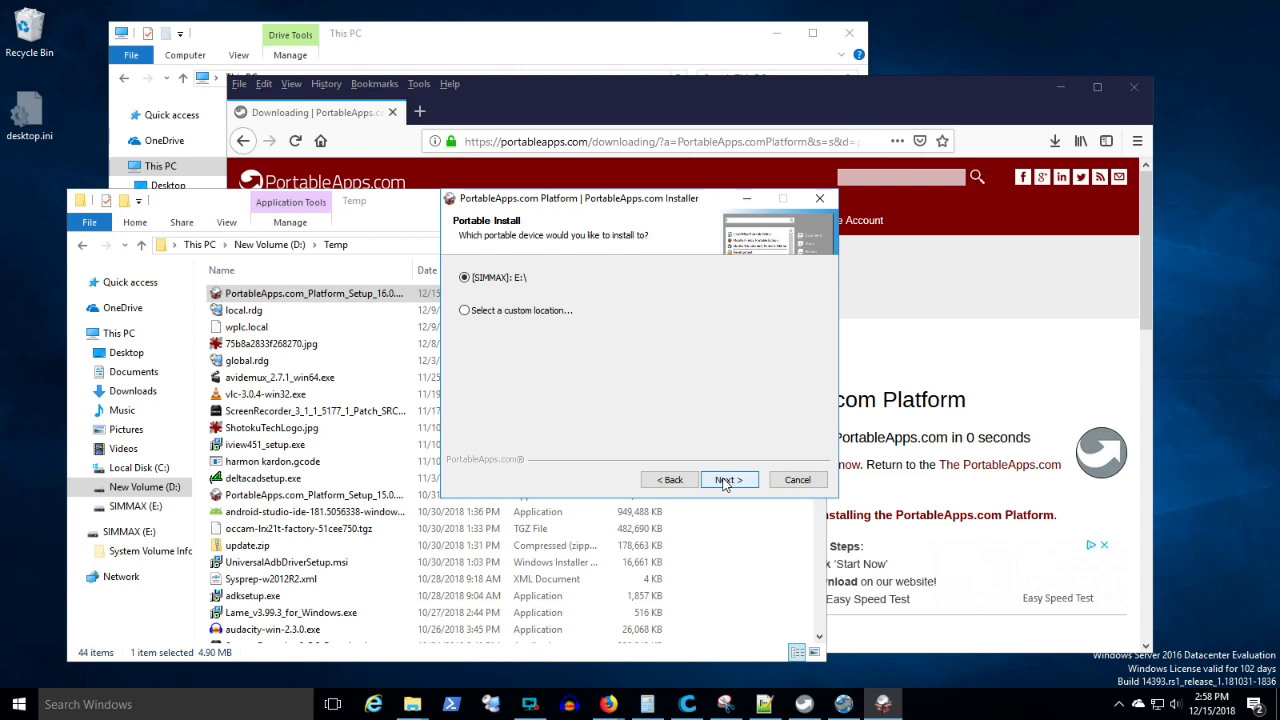
{"action": "left_click", "coordinate": [728, 480]}
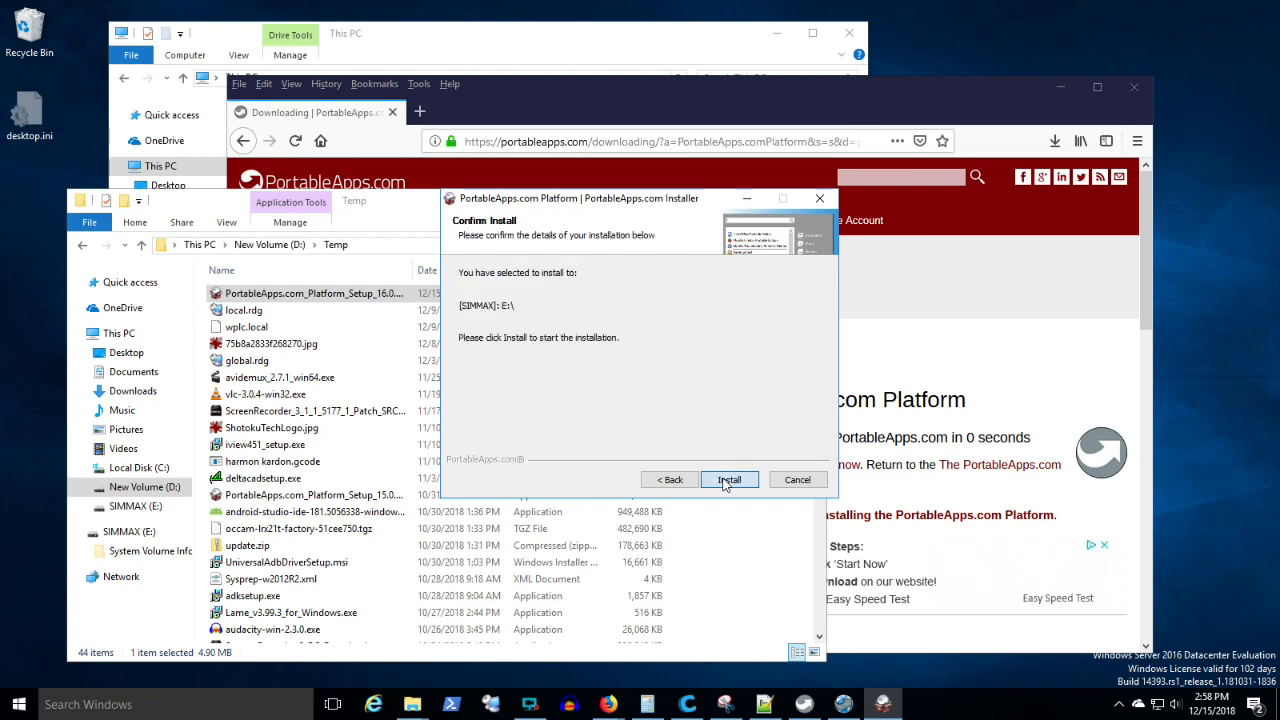
{"action": "left_click", "coordinate": [728, 480]}
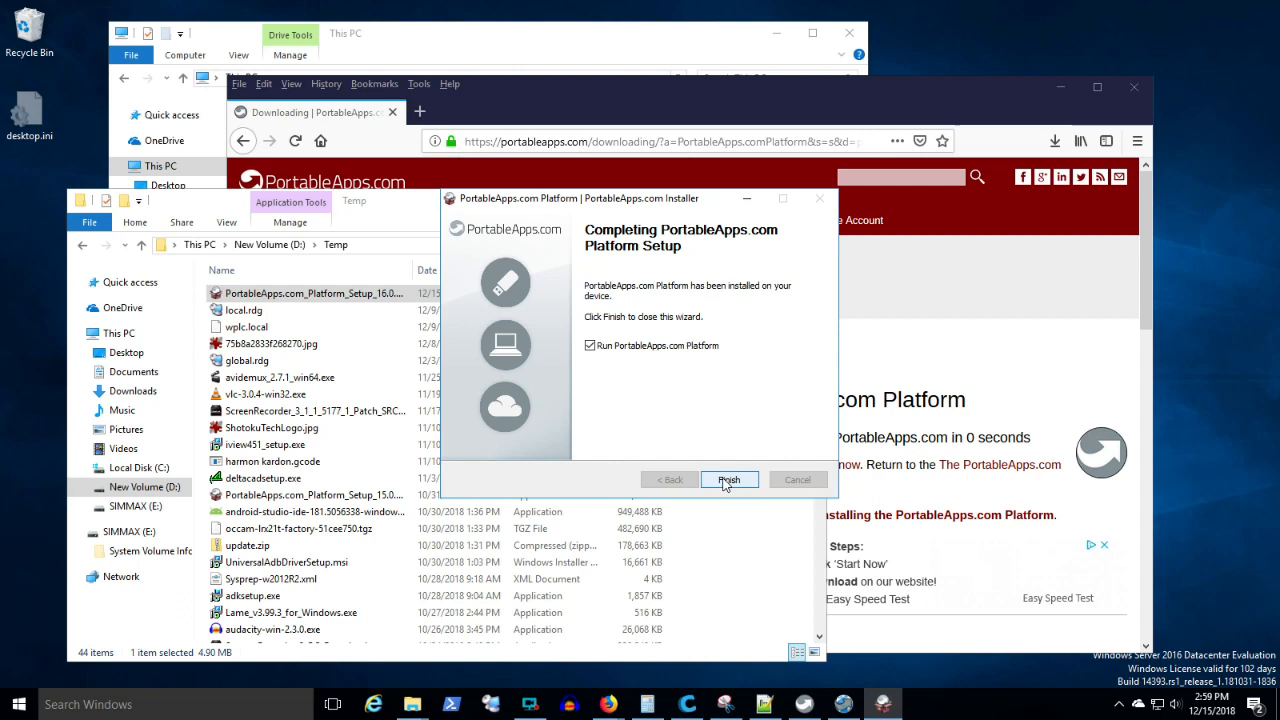
{"action": "left_click", "coordinate": [728, 480]}
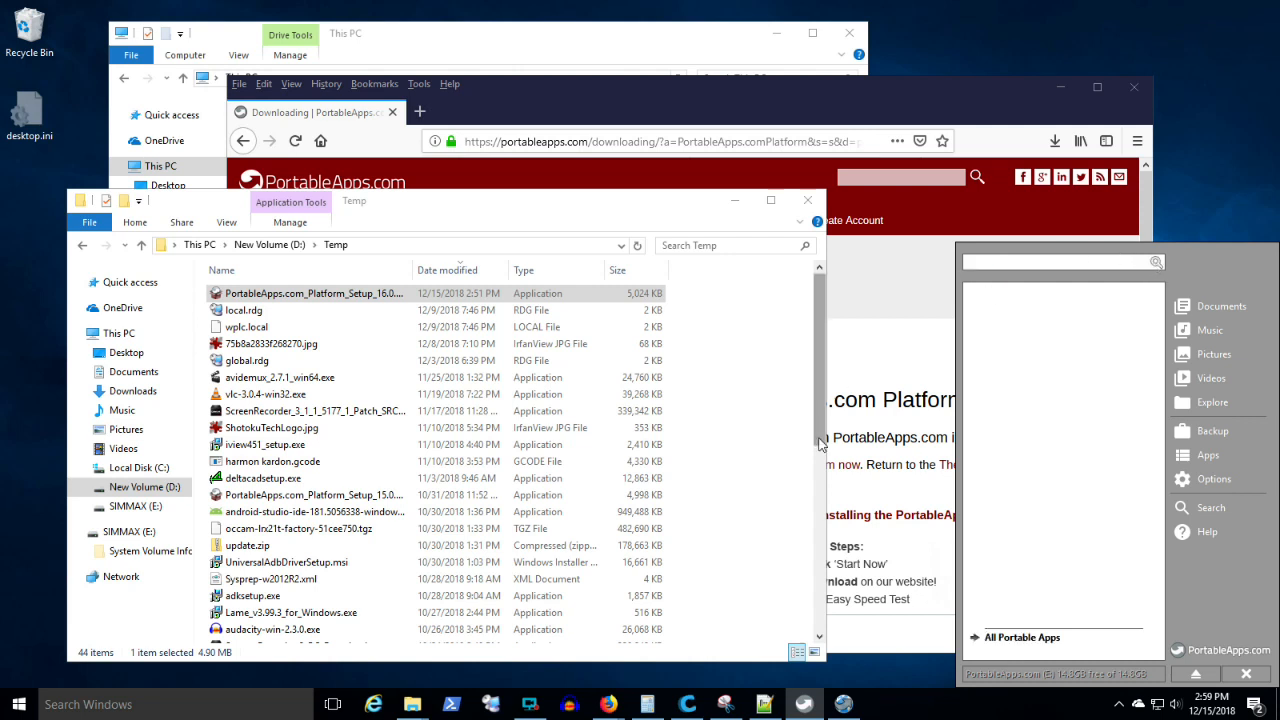
{"action": "mouse_move", "coordinate": [1208, 456]}
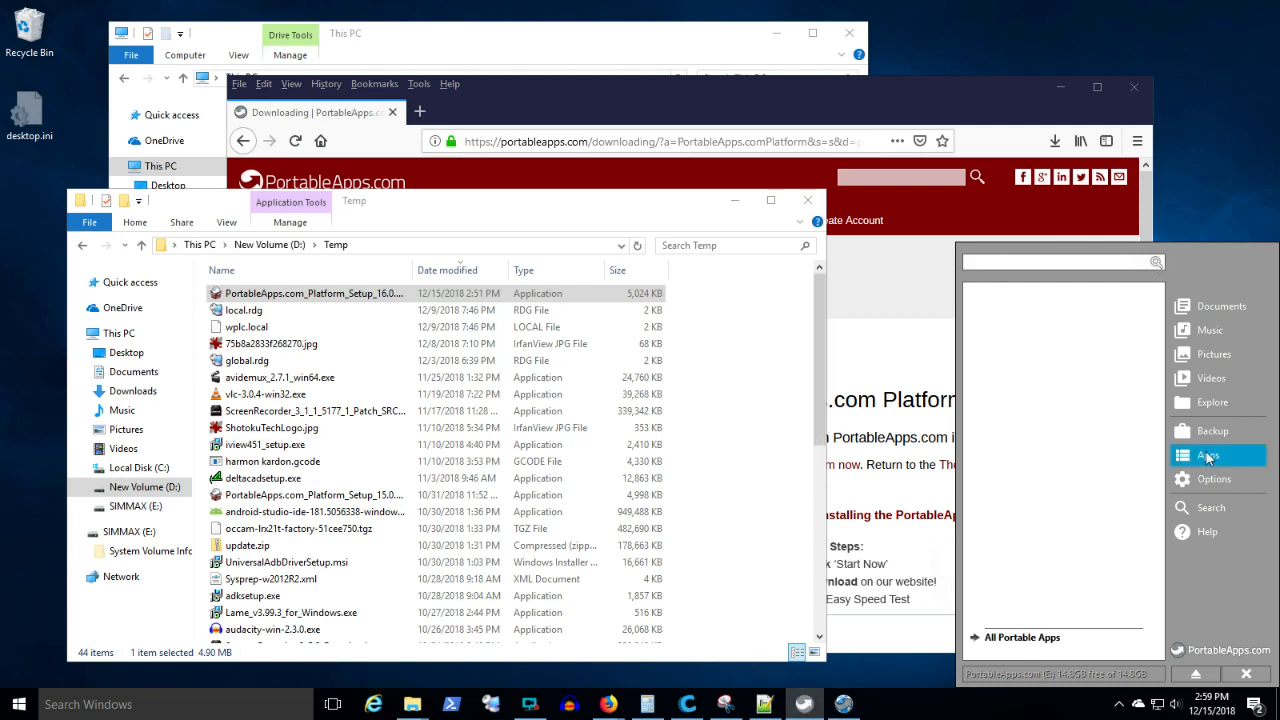
Reach the Portable App Directory via Apps > Get More Apps, dismissing the already-running notice.
{"action": "left_click", "coordinate": [1210, 456]}
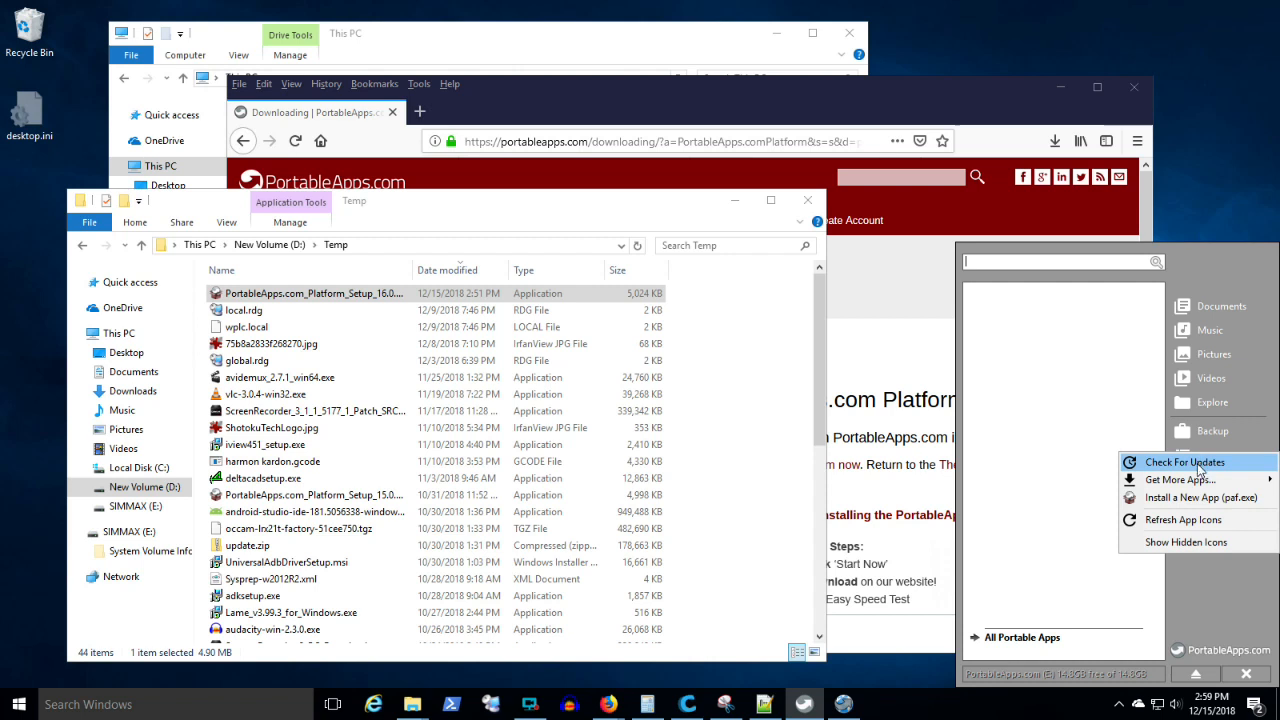
{"action": "mouse_move", "coordinate": [1178, 480]}
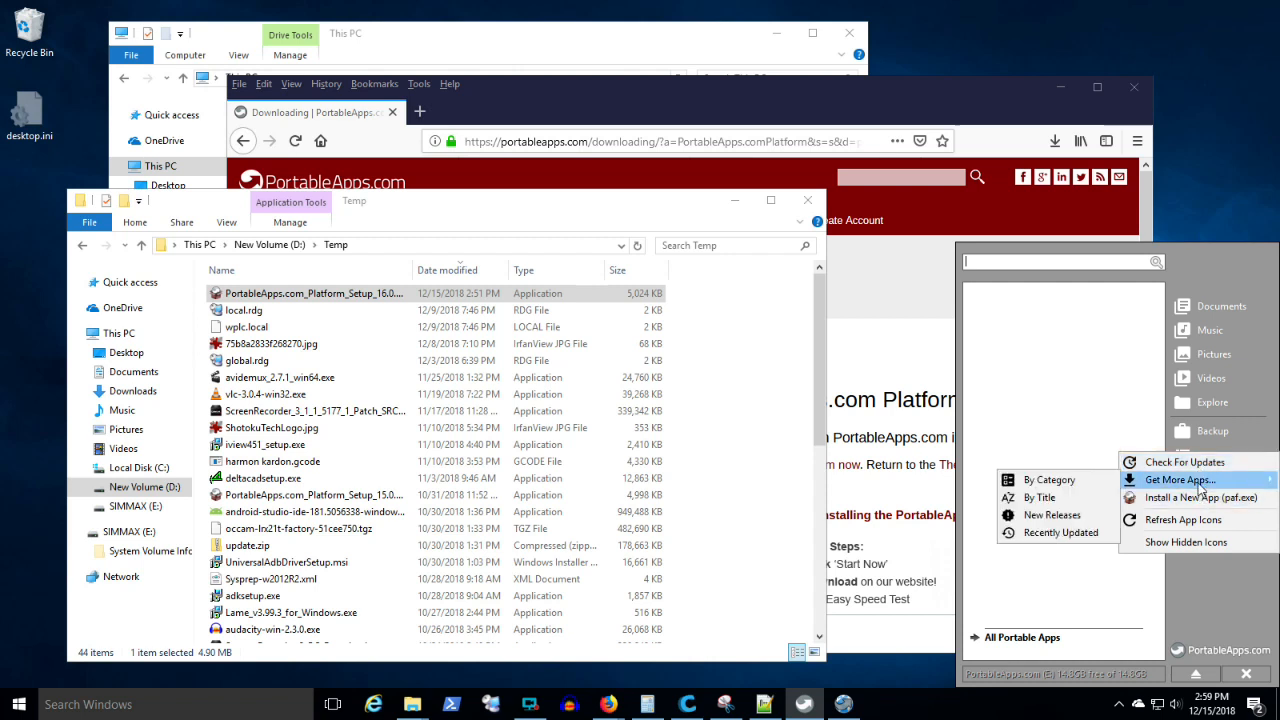
{"action": "mouse_move", "coordinate": [1048, 480]}
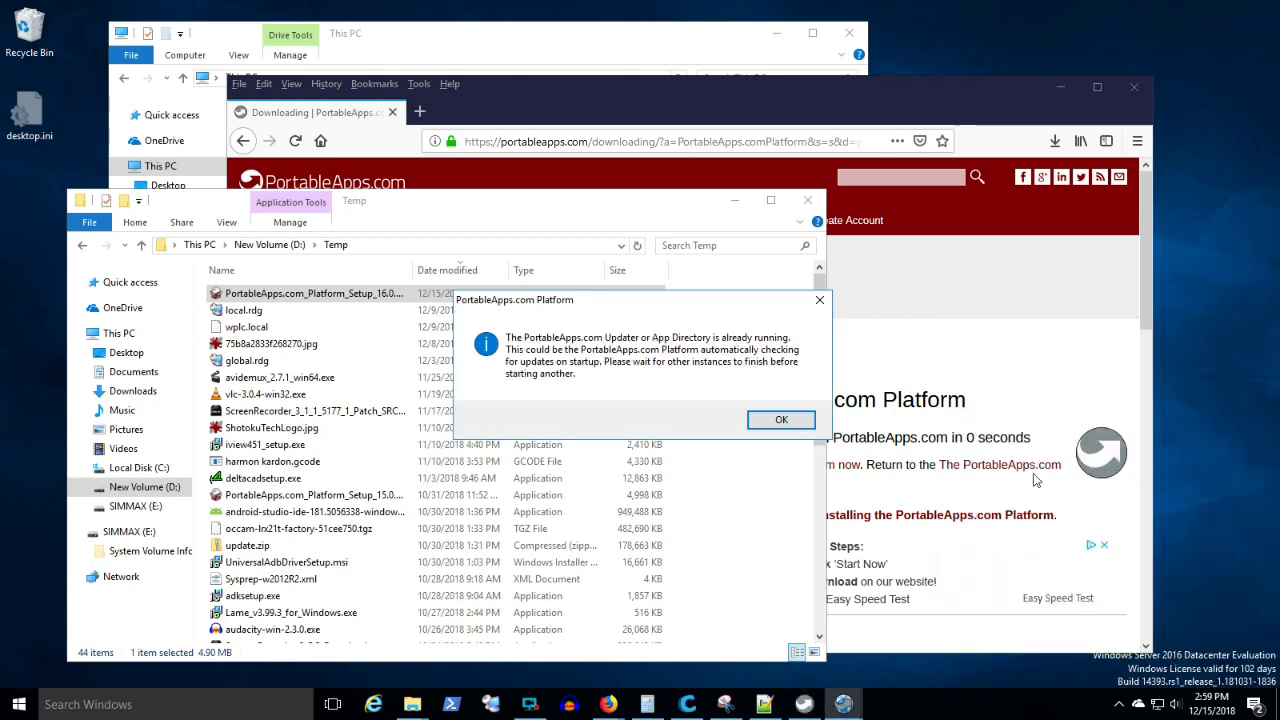
{"action": "left_click", "coordinate": [780, 420]}
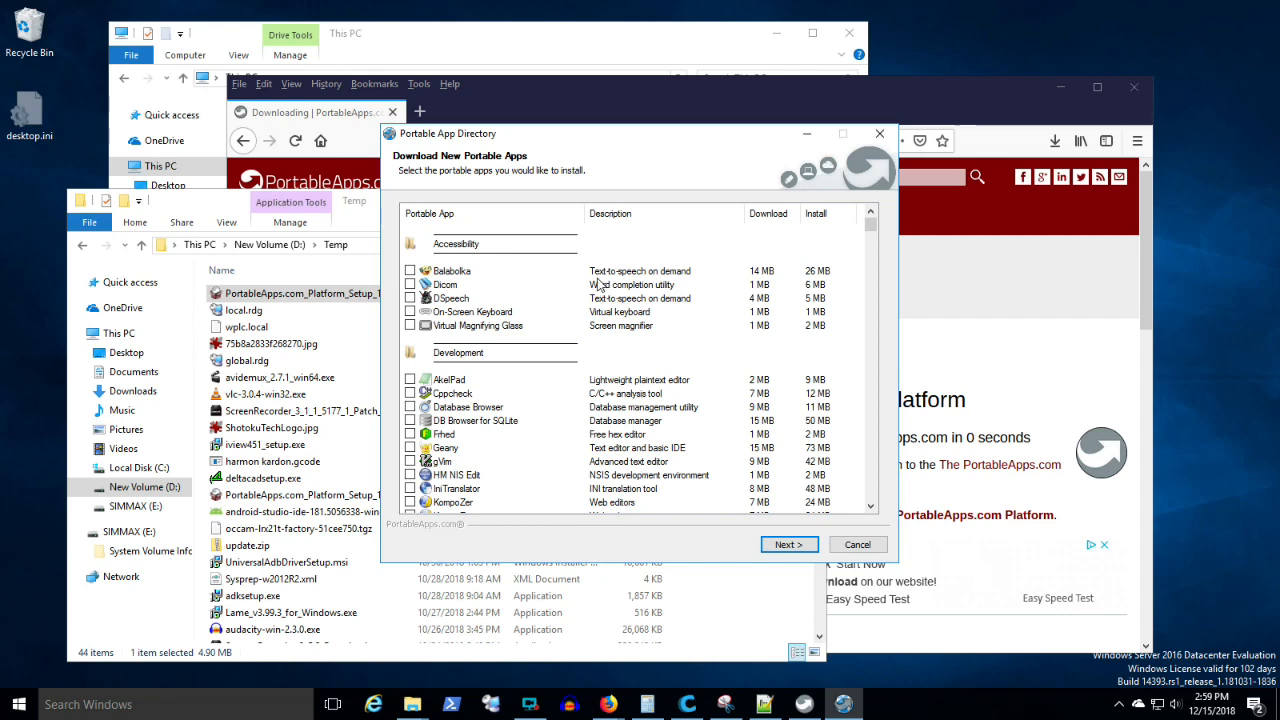
Tick KeePassXC Portable in the Security category and submit it for download.
{"action": "scroll", "scroll_direction": "down", "scroll_amount": 3}
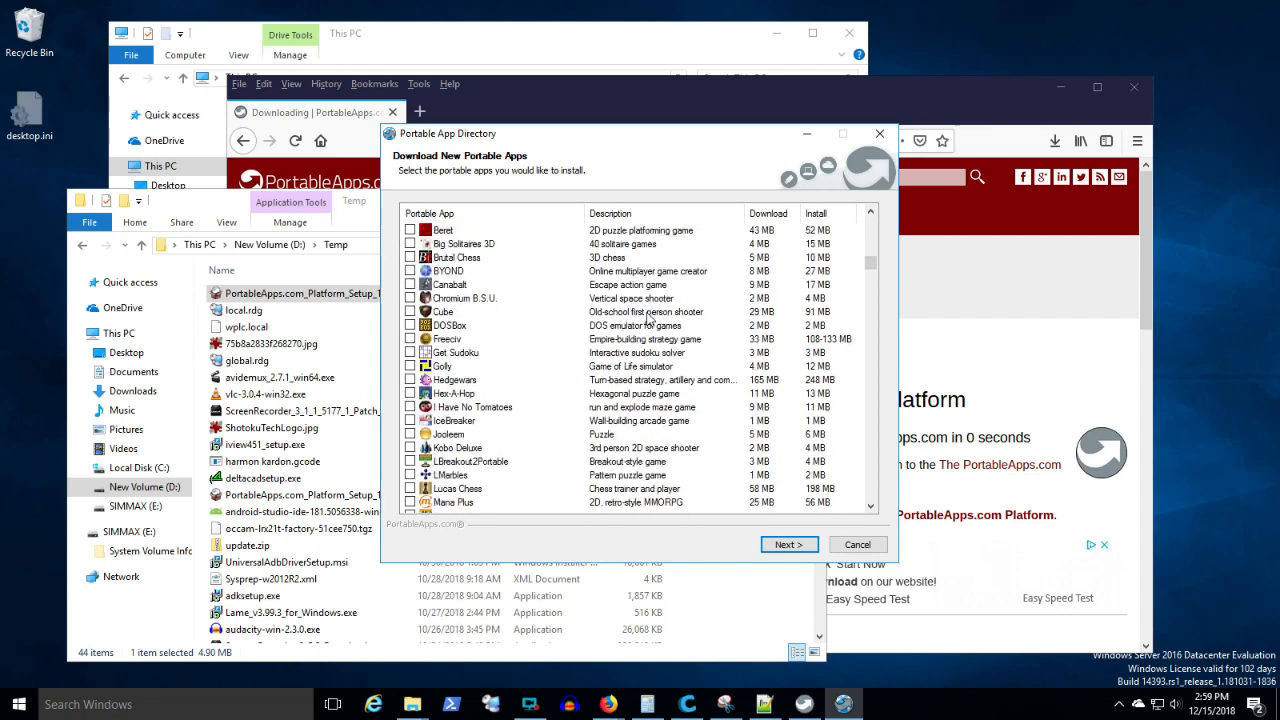
{"action": "scroll", "scroll_direction": "down", "scroll_amount": 3}
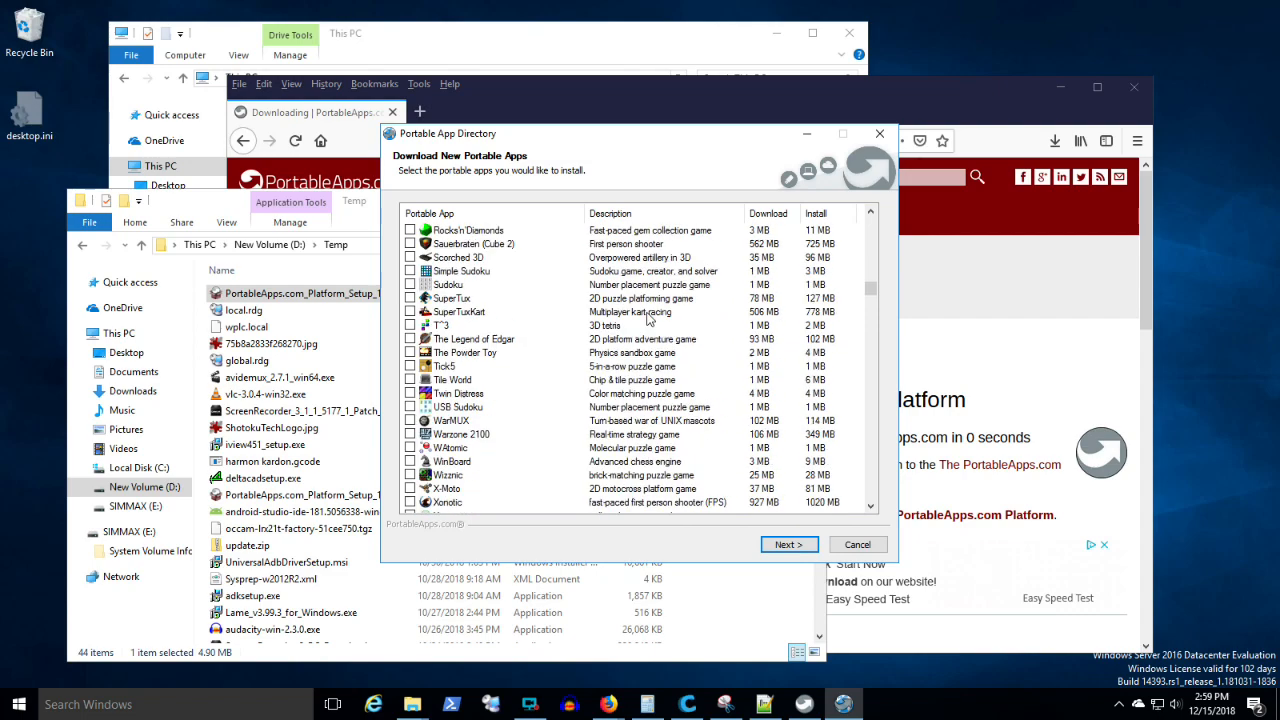
{"action": "scroll", "scroll_direction": "down", "scroll_amount": 3}
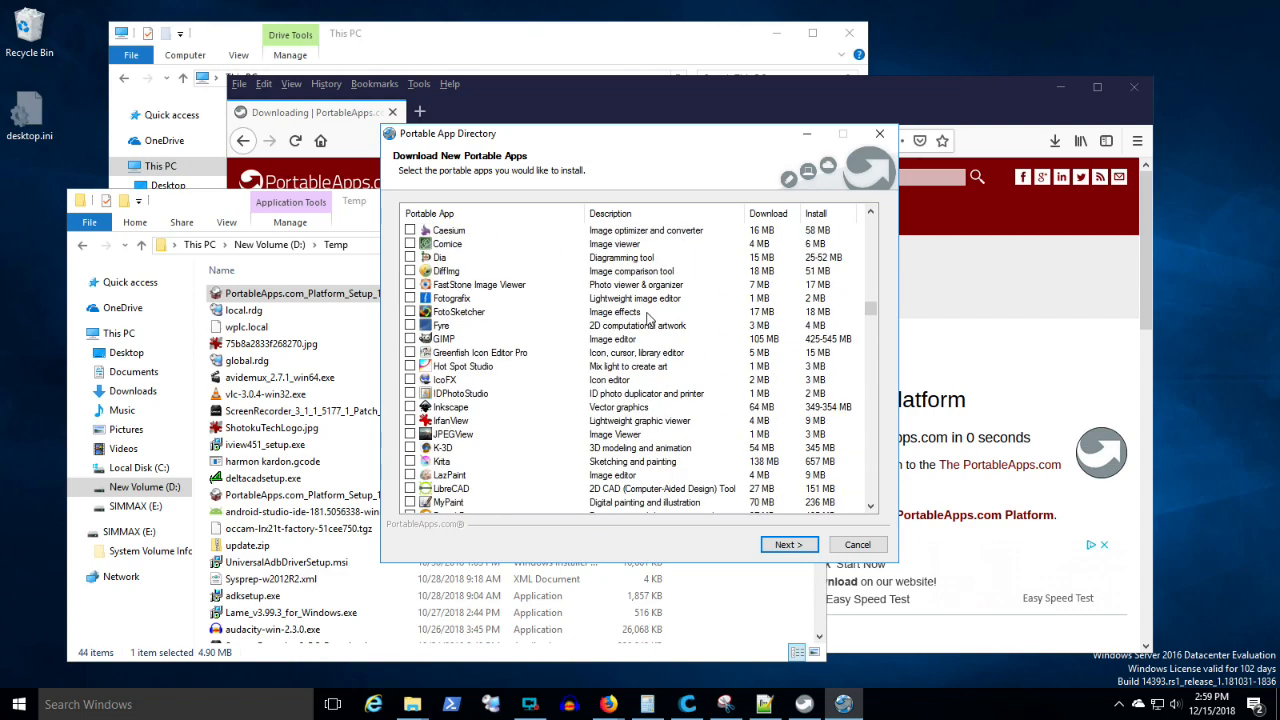
{"action": "scroll", "scroll_direction": "down", "scroll_amount": 3}
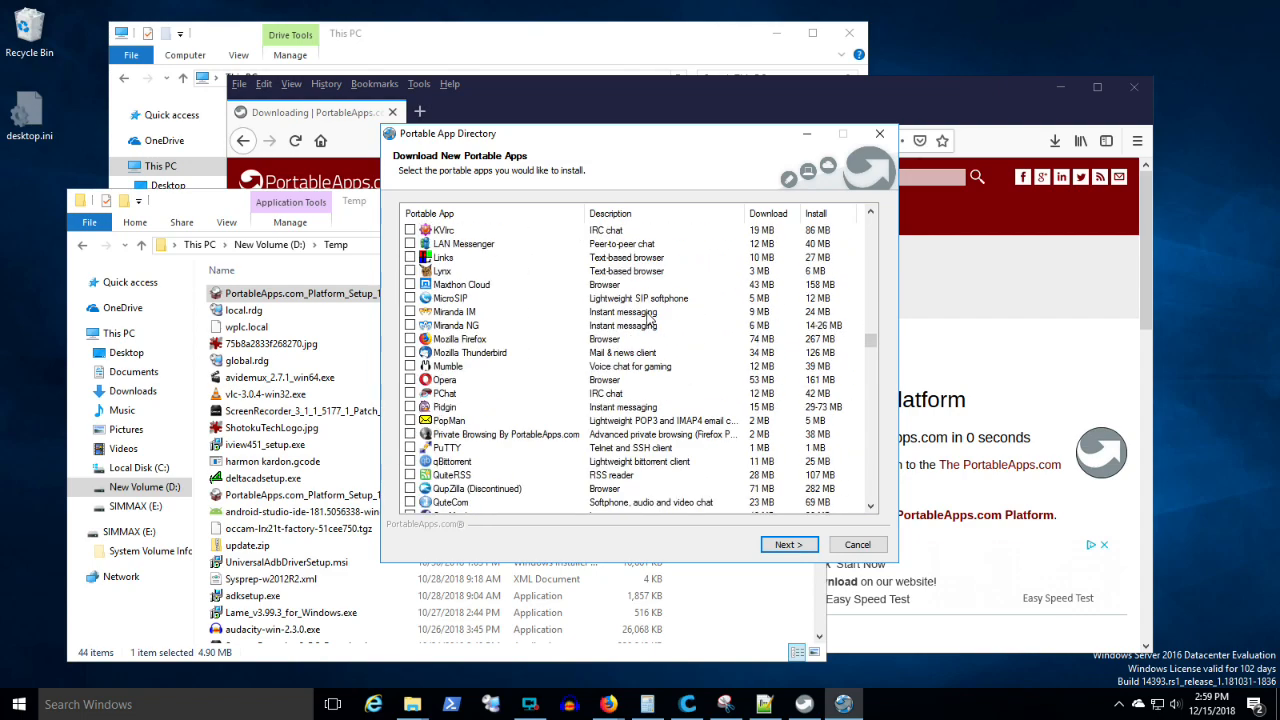
{"action": "scroll", "scroll_direction": "down", "scroll_amount": 3}
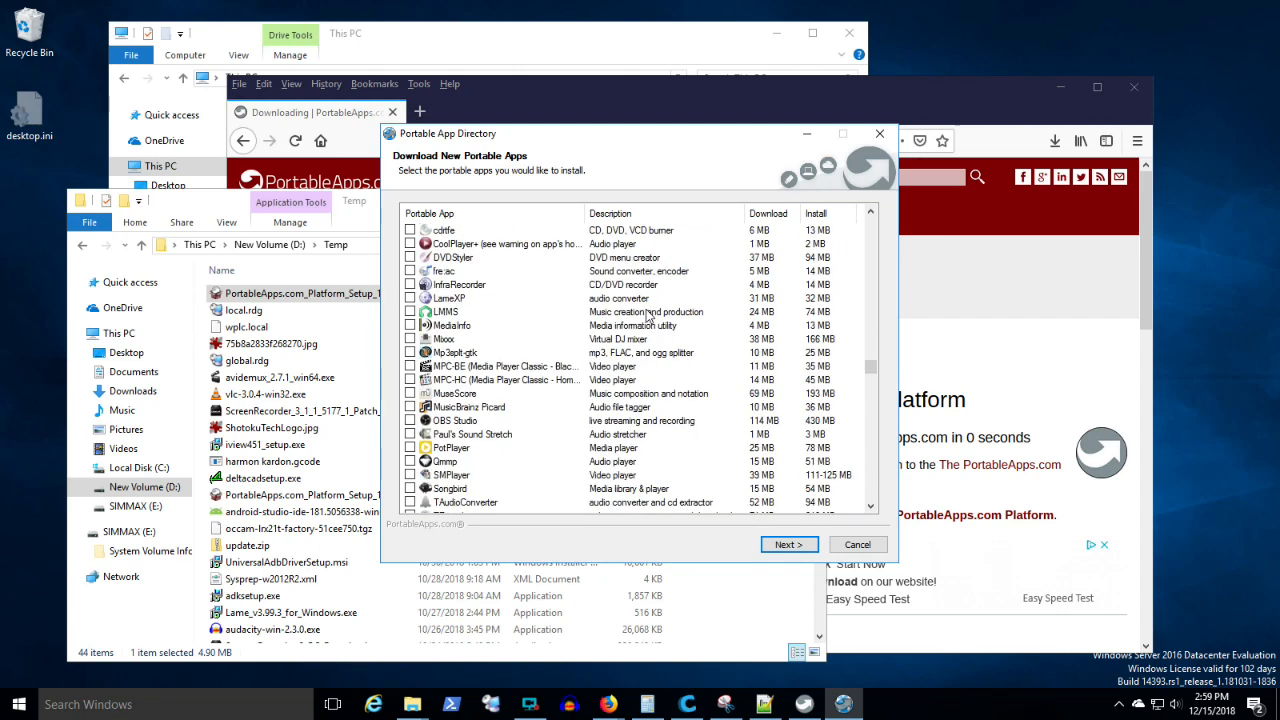
{"action": "scroll", "scroll_direction": "down", "scroll_amount": 3}
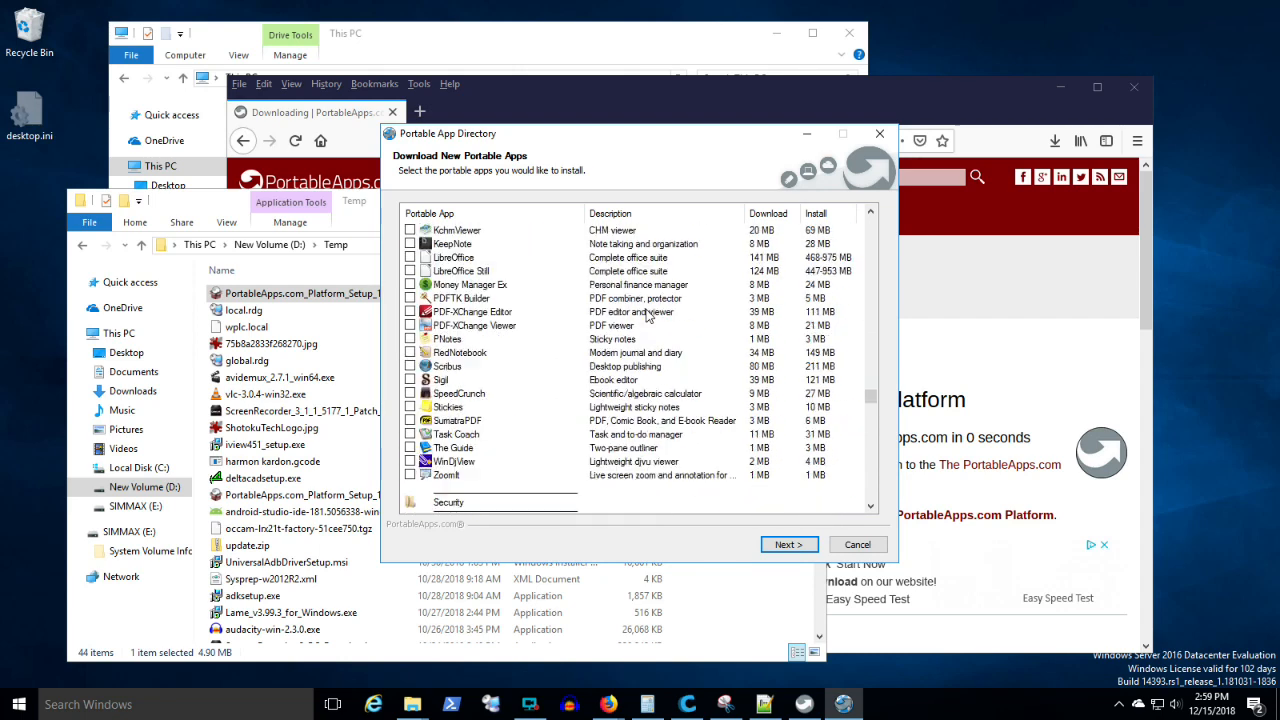
{"action": "scroll", "scroll_direction": "down", "scroll_amount": 3}
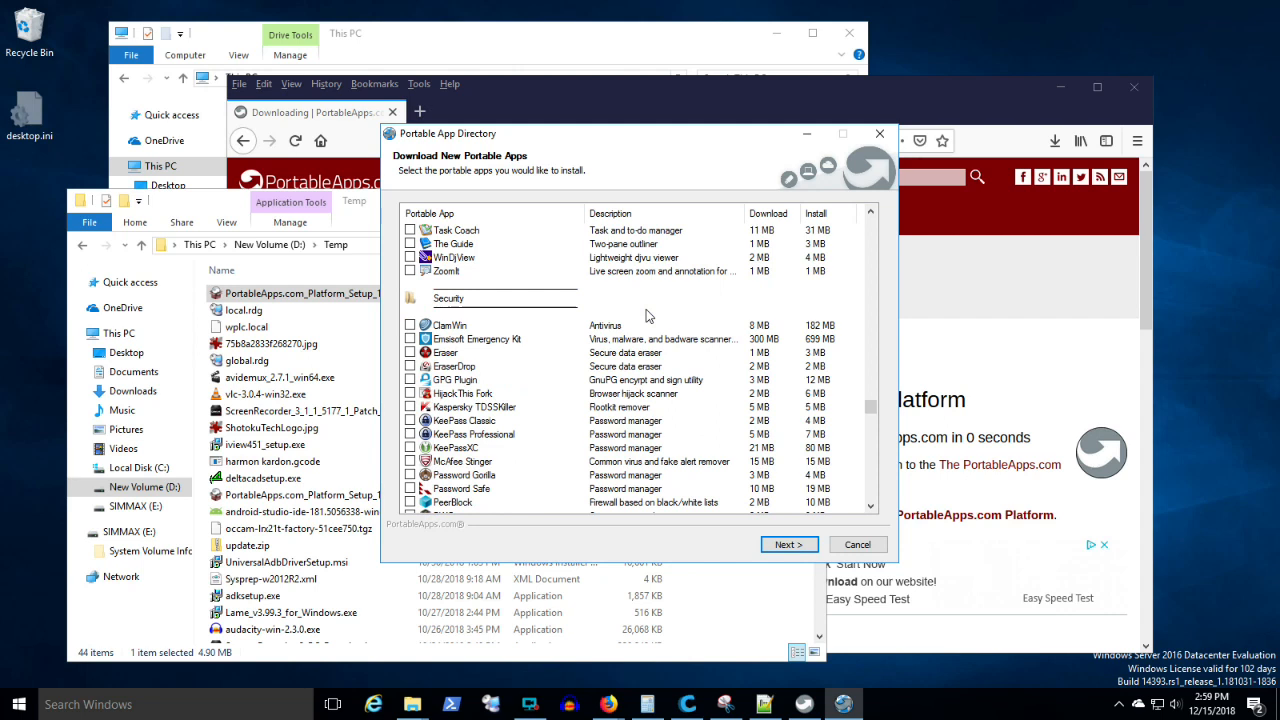
{"action": "left_click", "coordinate": [408, 448]}
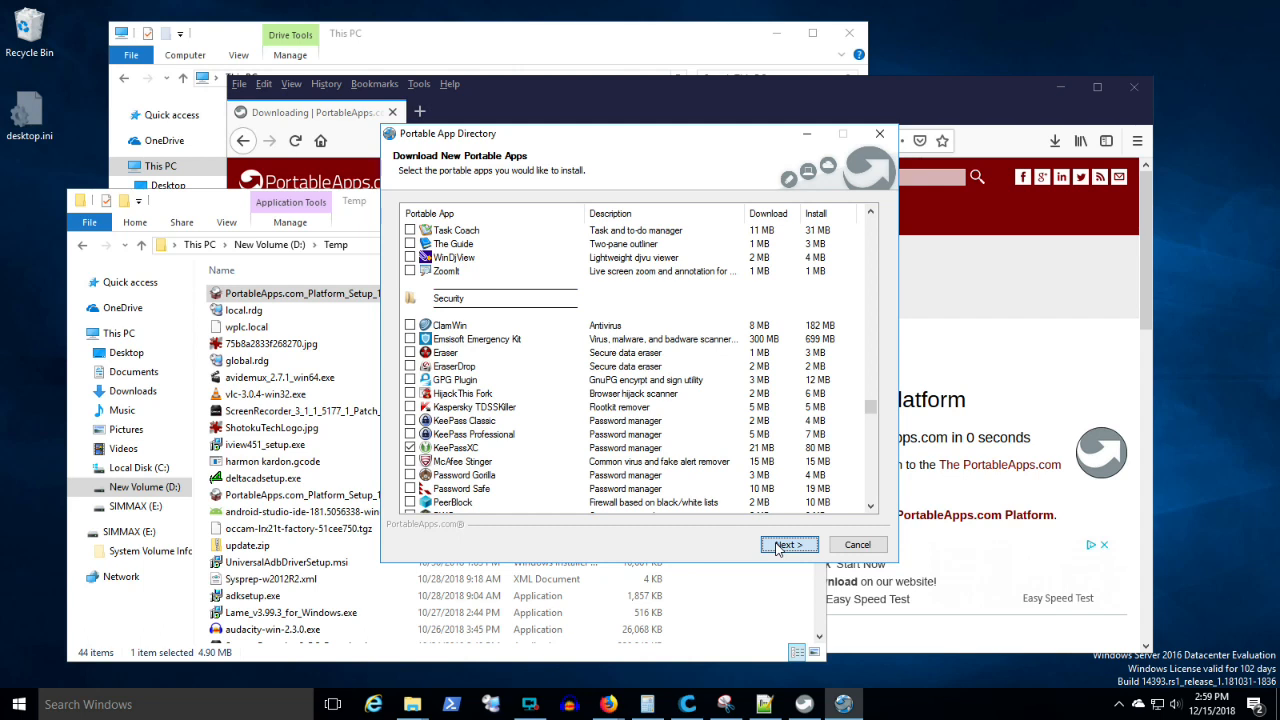
{"action": "left_click", "coordinate": [788, 544]}
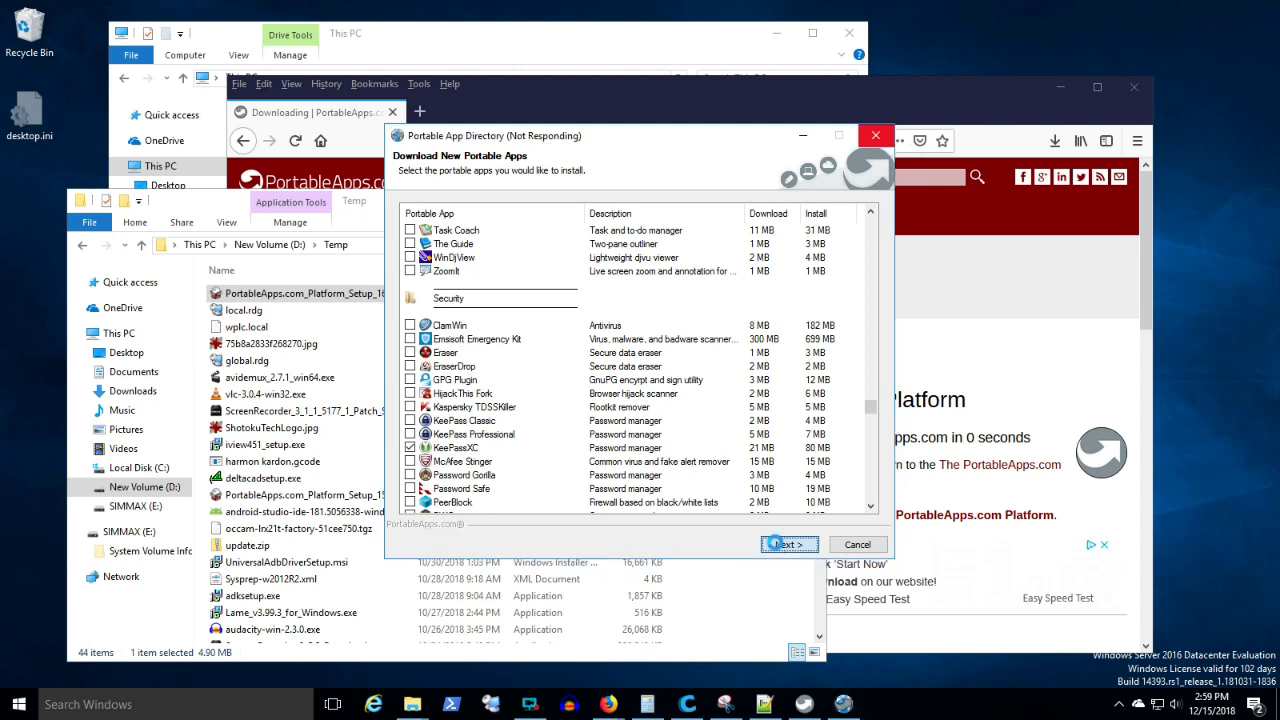
Install KeePassXC Portable to the default folder and finish so the platform menu reopens.
{"action": "left_click", "coordinate": [788, 544]}
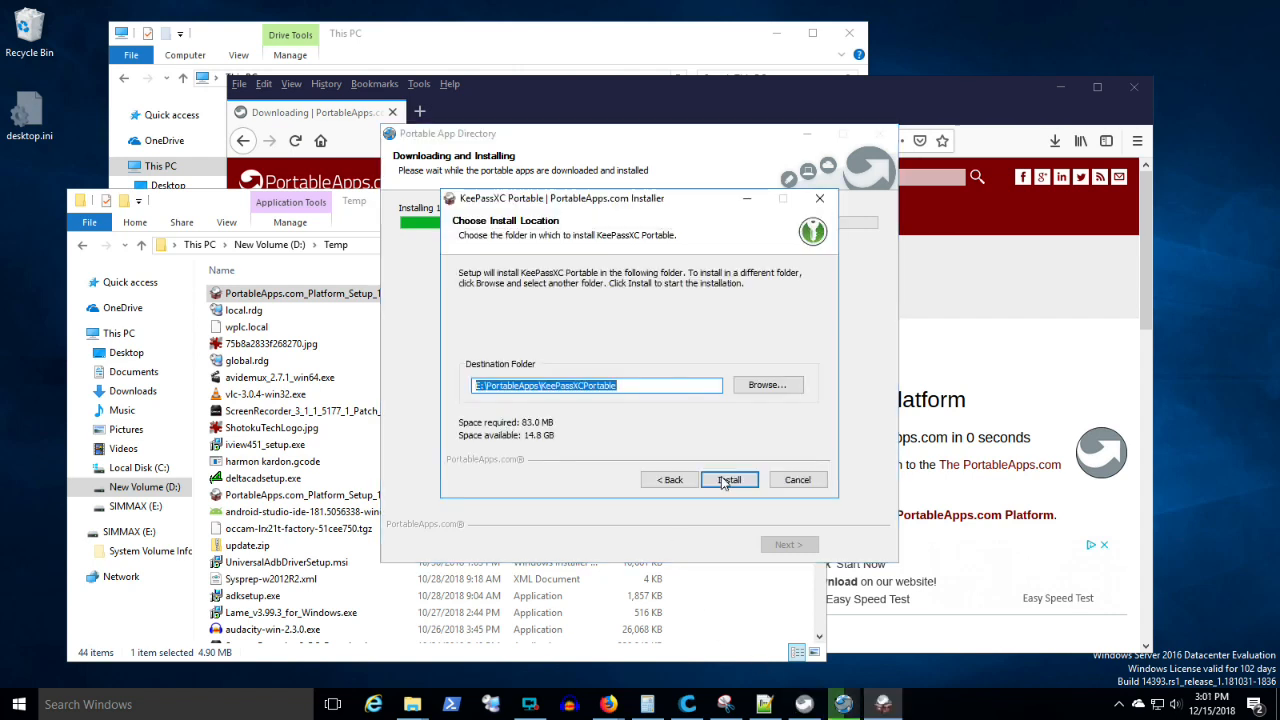
{"action": "left_click", "coordinate": [728, 480]}
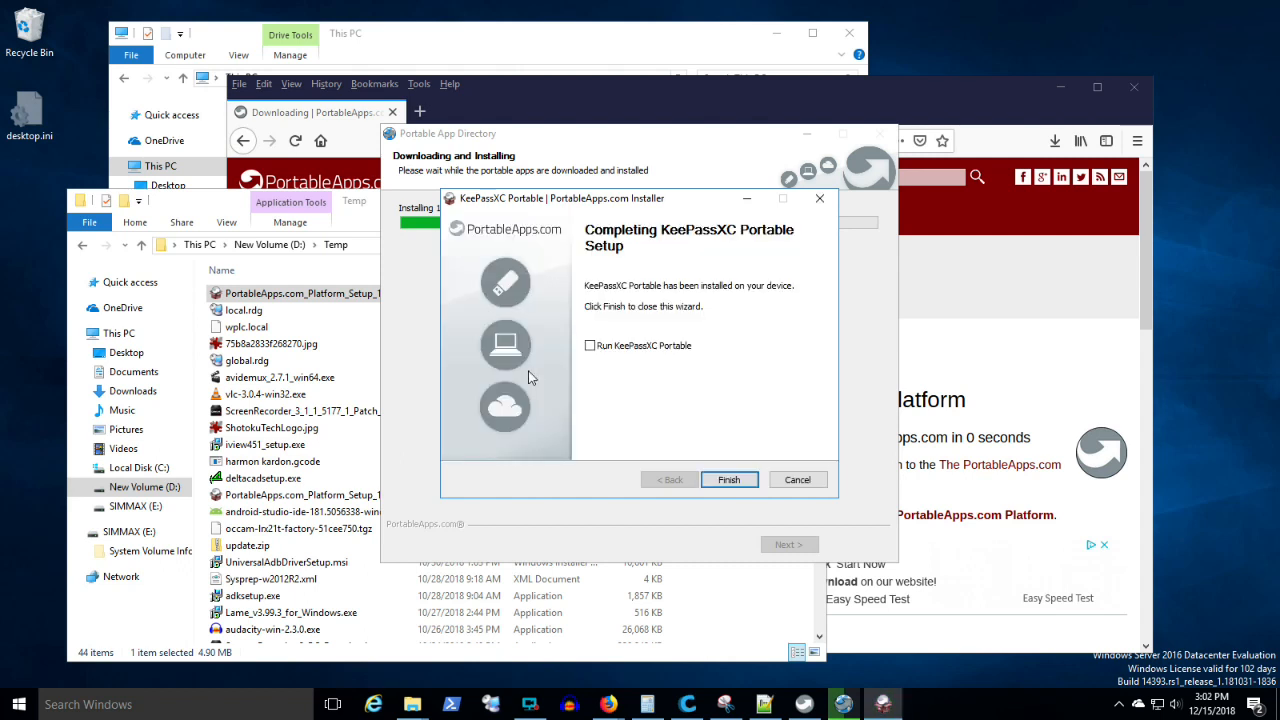
{"action": "mouse_move", "coordinate": [588, 348]}
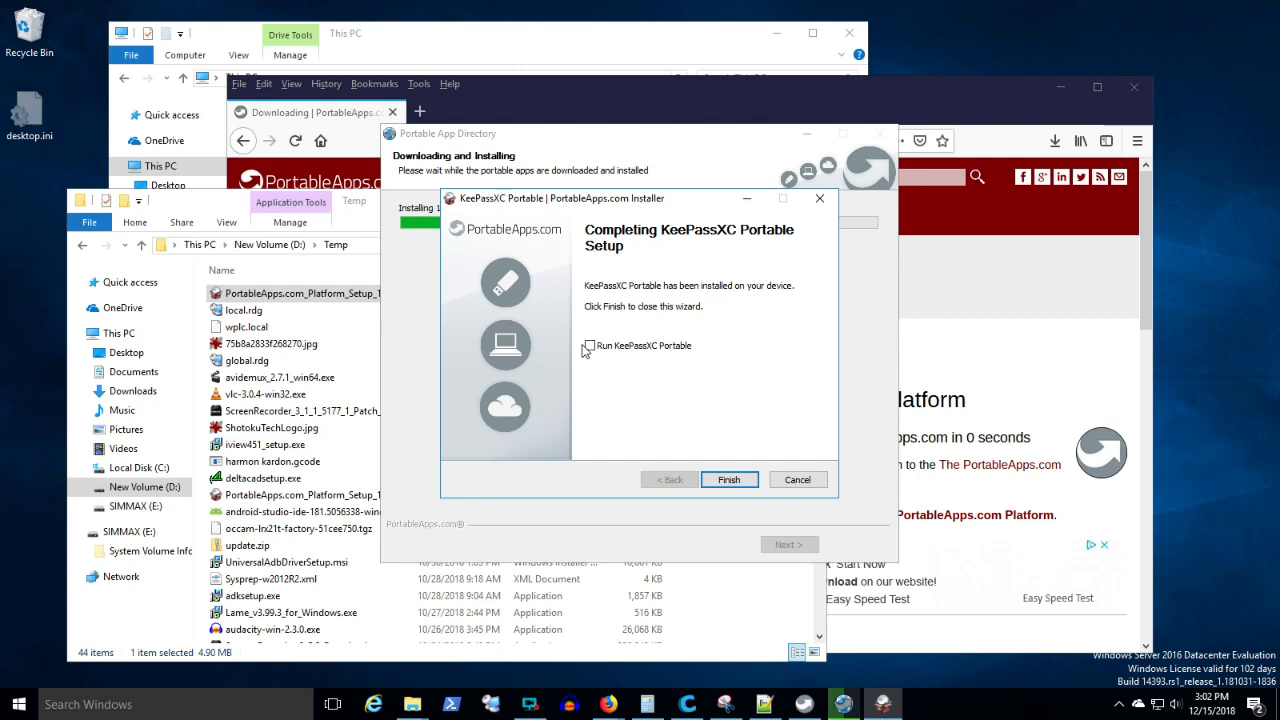
{"action": "left_click", "coordinate": [728, 480]}
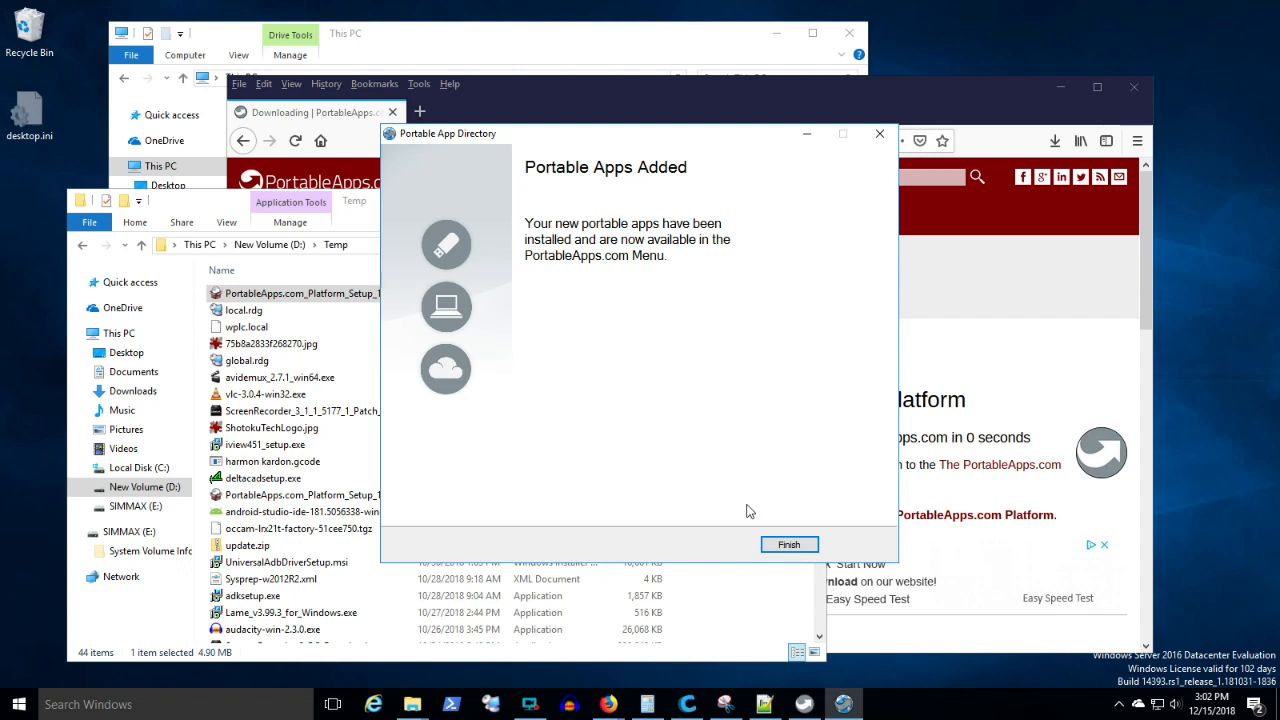
{"action": "mouse_move", "coordinate": [788, 544]}
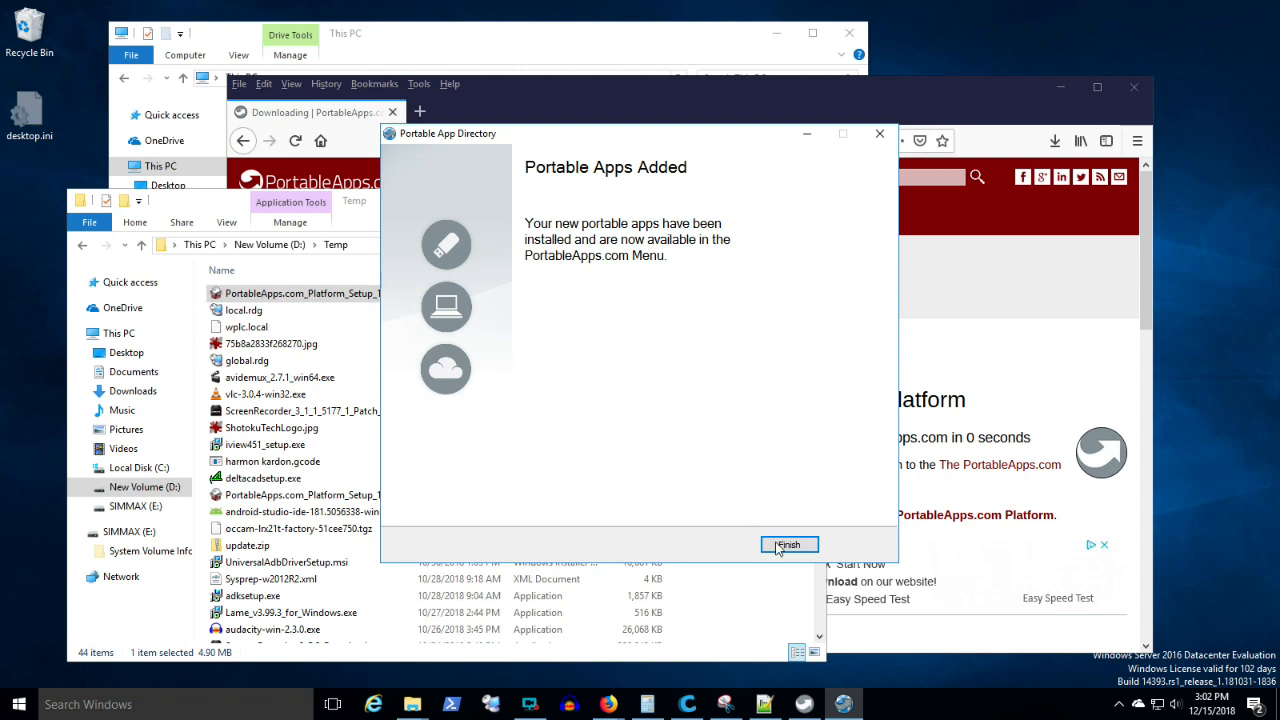
{"action": "left_click", "coordinate": [788, 544]}
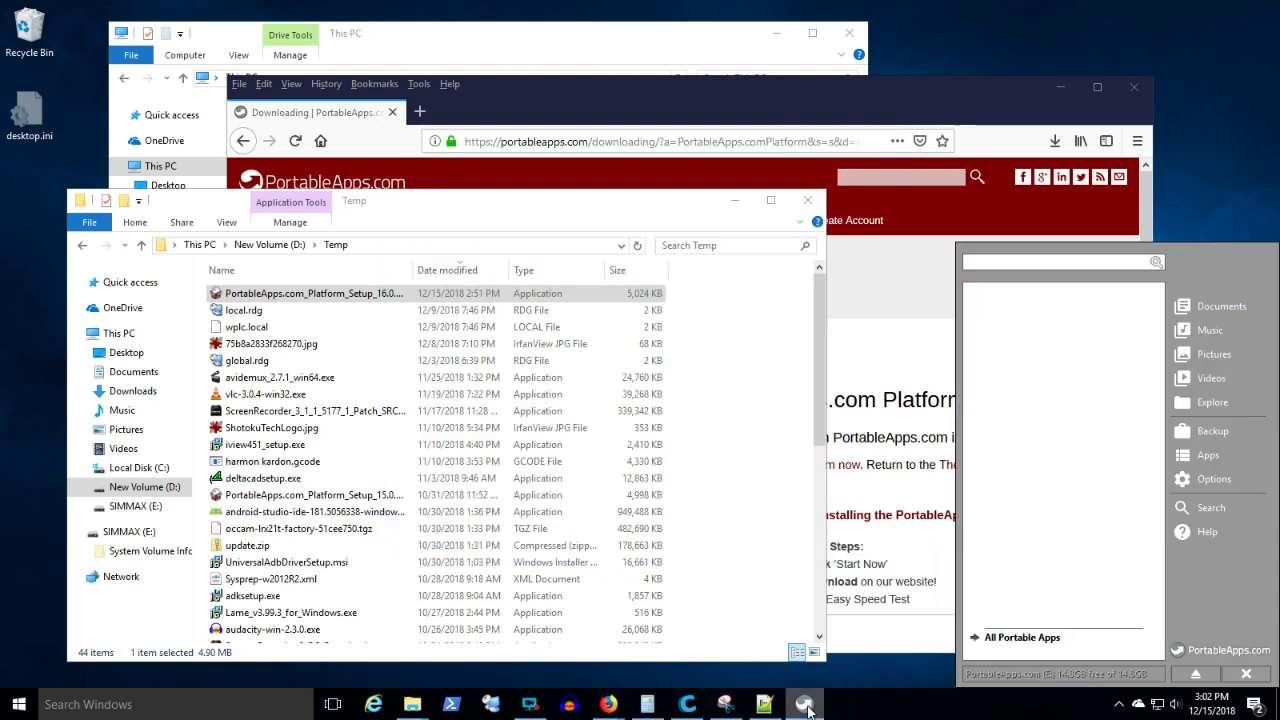
{"action": "mouse_move", "coordinate": [1206, 454]}
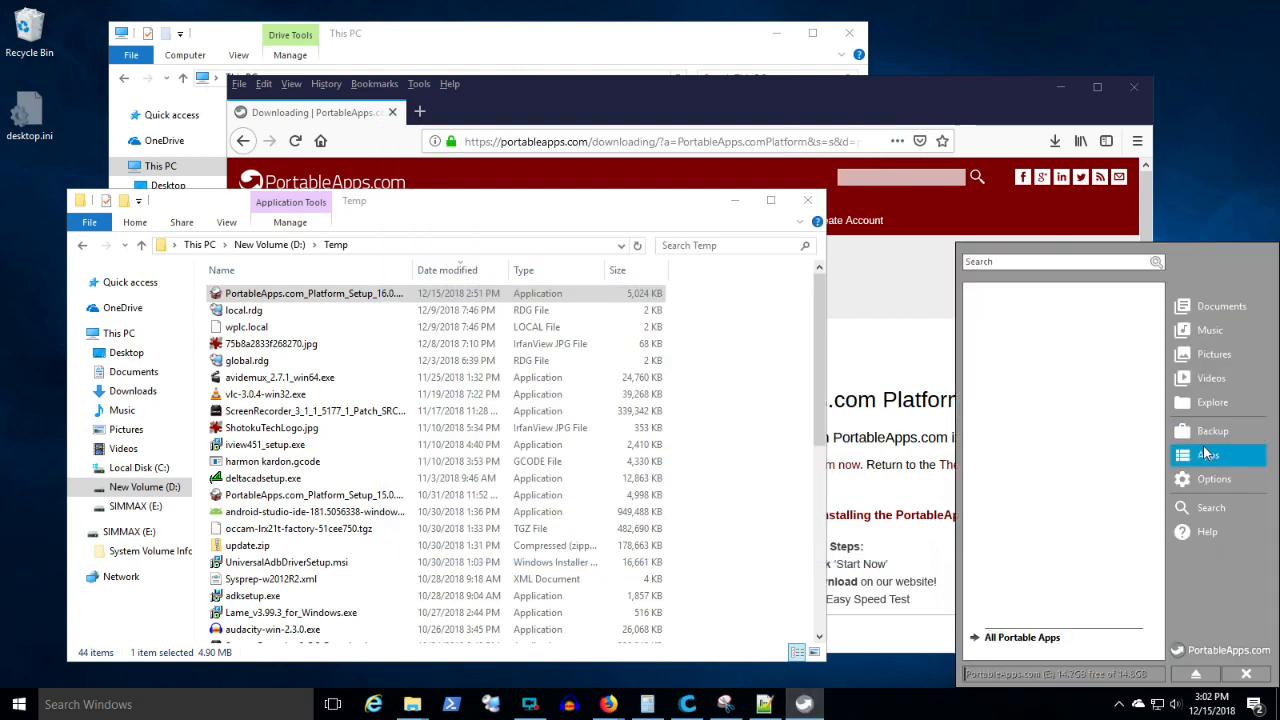
Bring up the Apps options list to refresh the installed app icons.
{"action": "left_click", "coordinate": [1210, 454]}
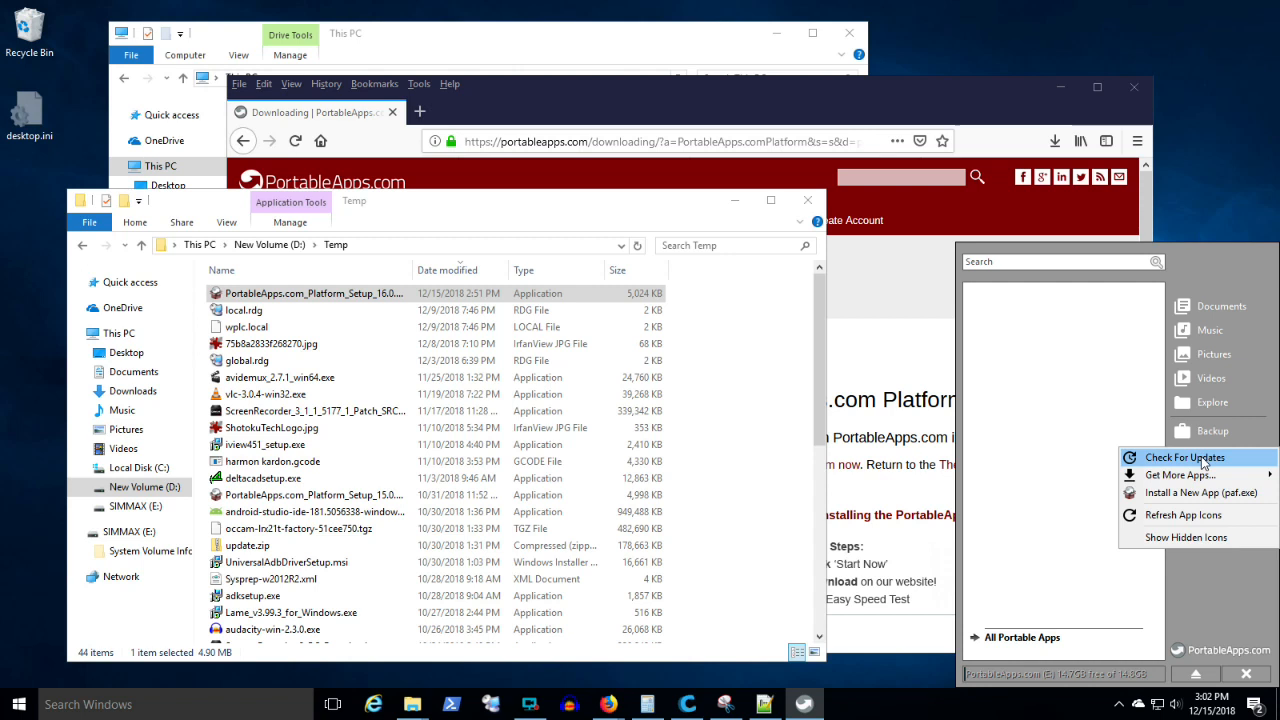
{"action": "mouse_move", "coordinate": [1176, 476]}
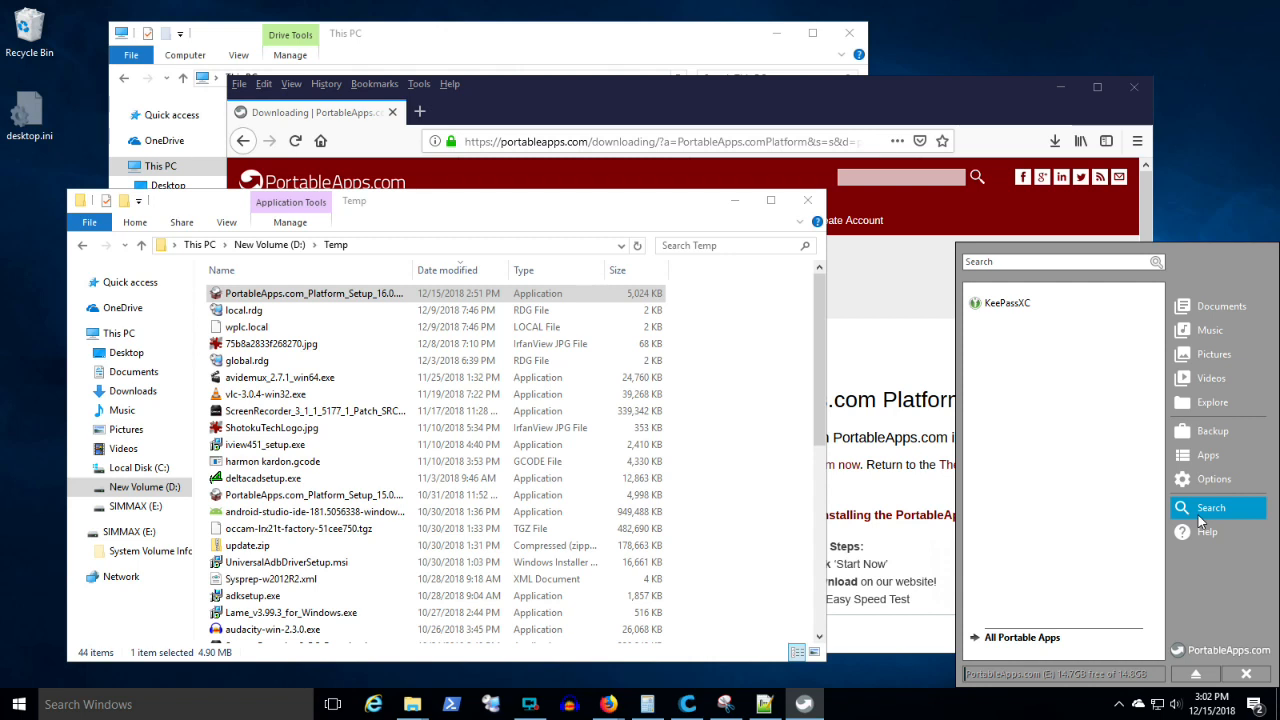
{"action": "mouse_move", "coordinate": [1120, 420]}
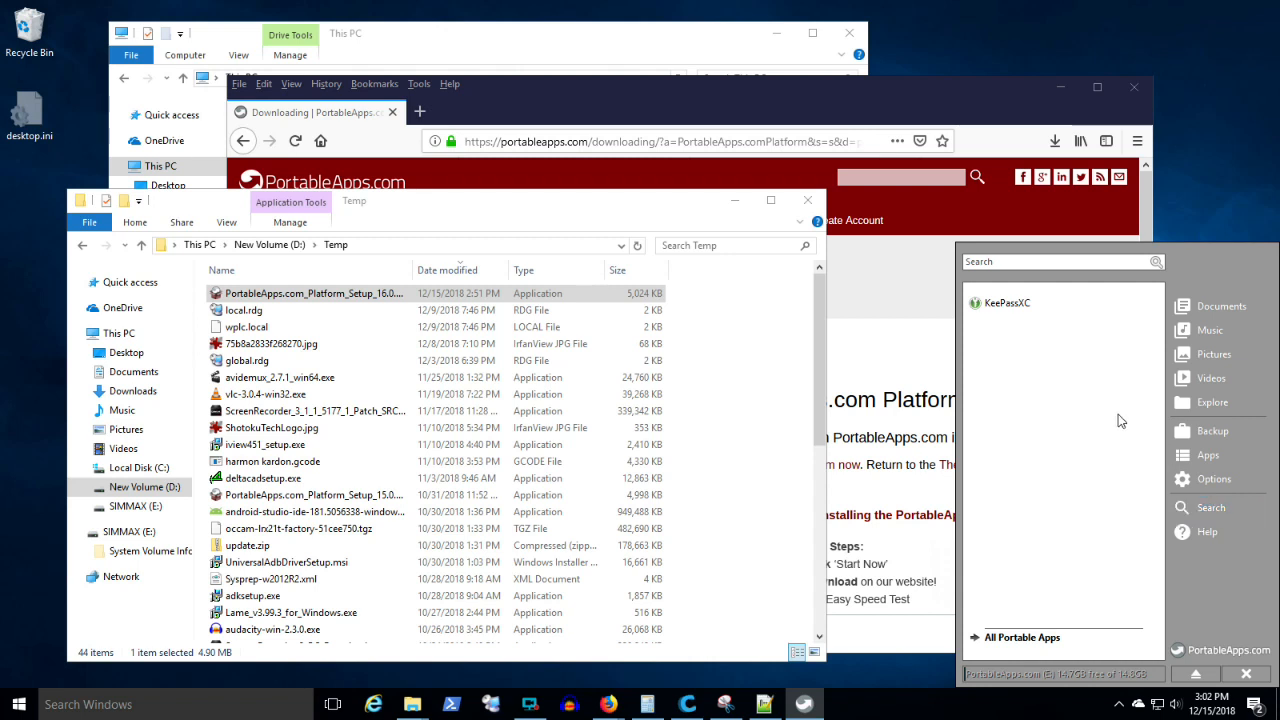
{"action": "mouse_move", "coordinate": [1020, 304]}
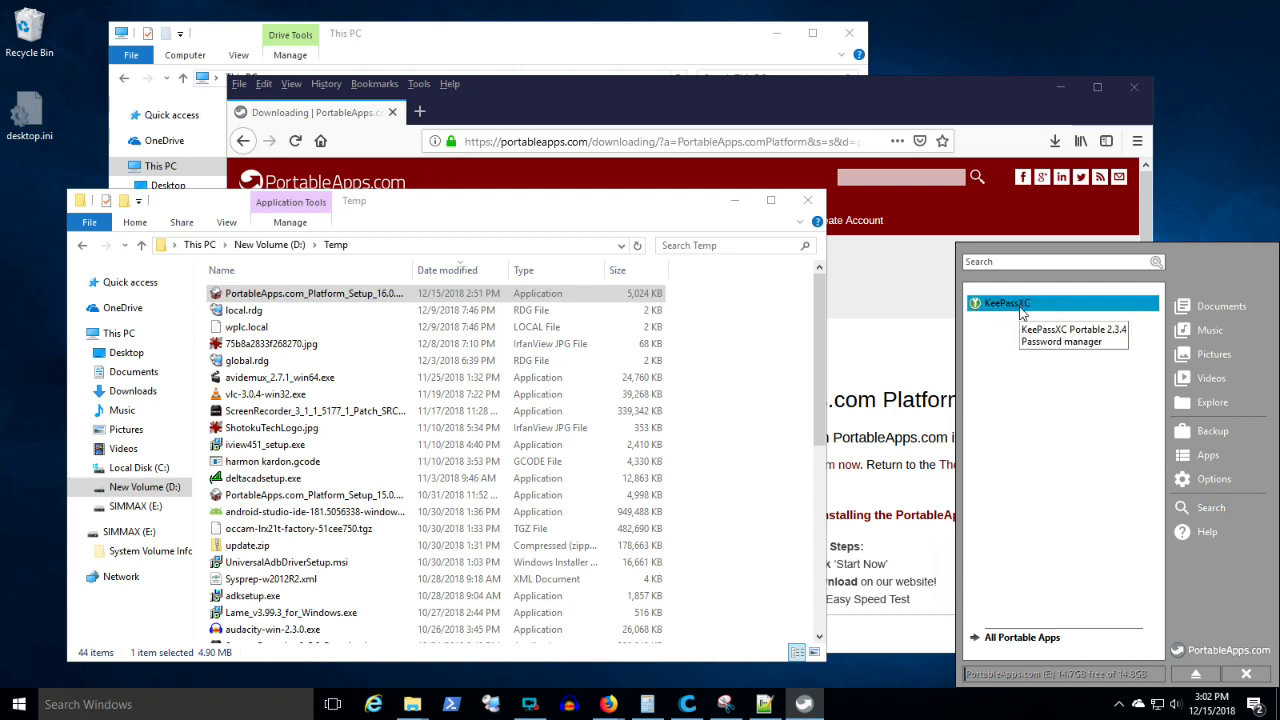
{"action": "mouse_move", "coordinate": [1036, 662]}
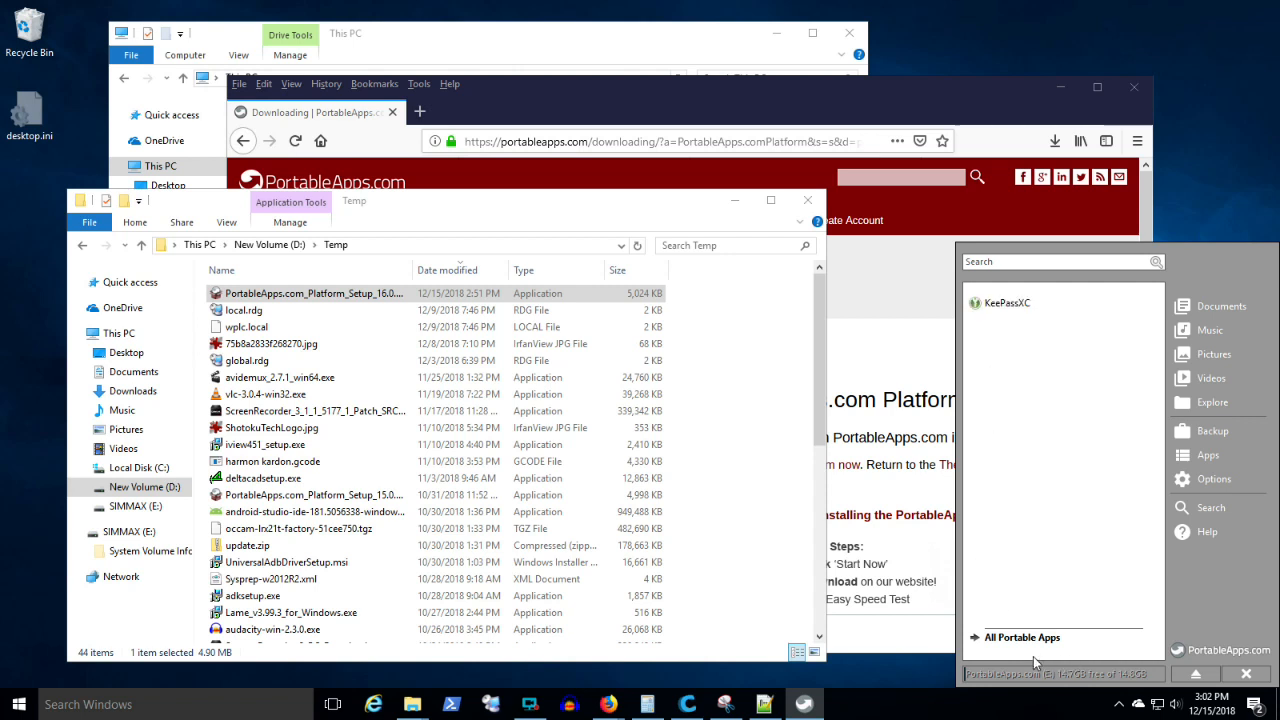
{"action": "mouse_move", "coordinate": [1014, 308]}
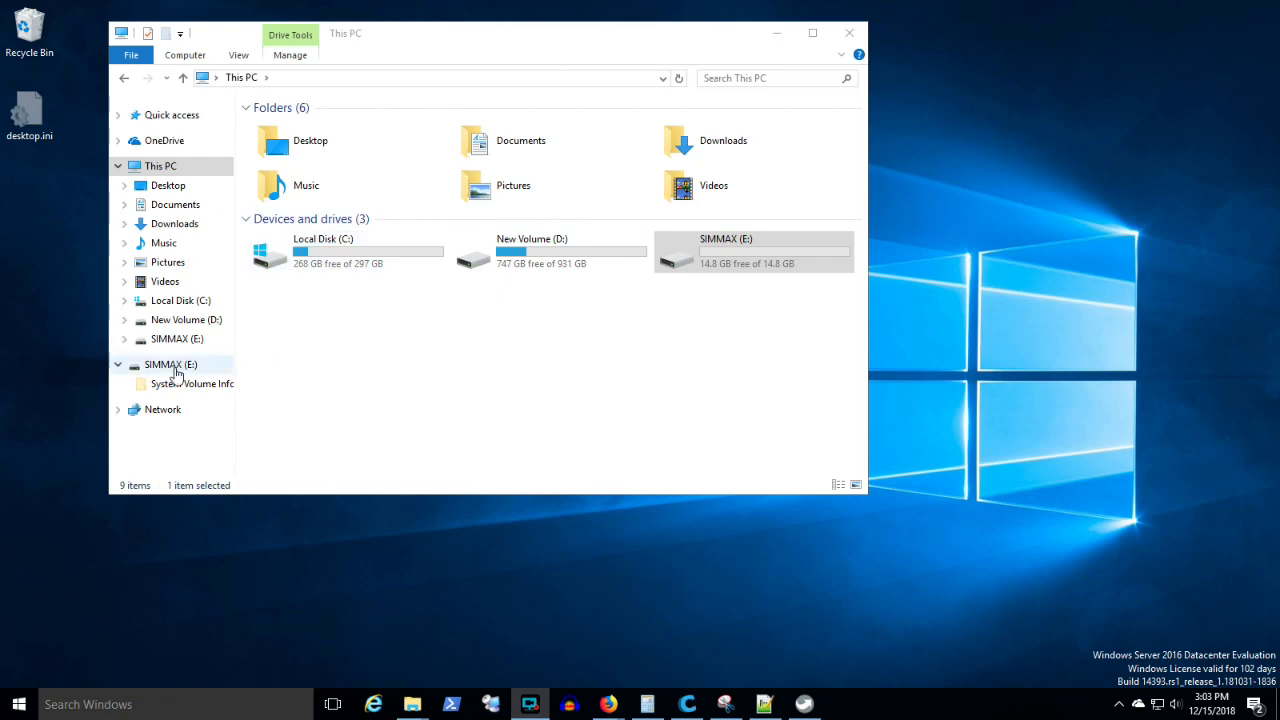
Run Start.exe on SIMMAX (E:), confirm KeePassXCPortable sits in the PortableApps folder, and close Explorer.
{"action": "double_click", "coordinate": [170, 364]}
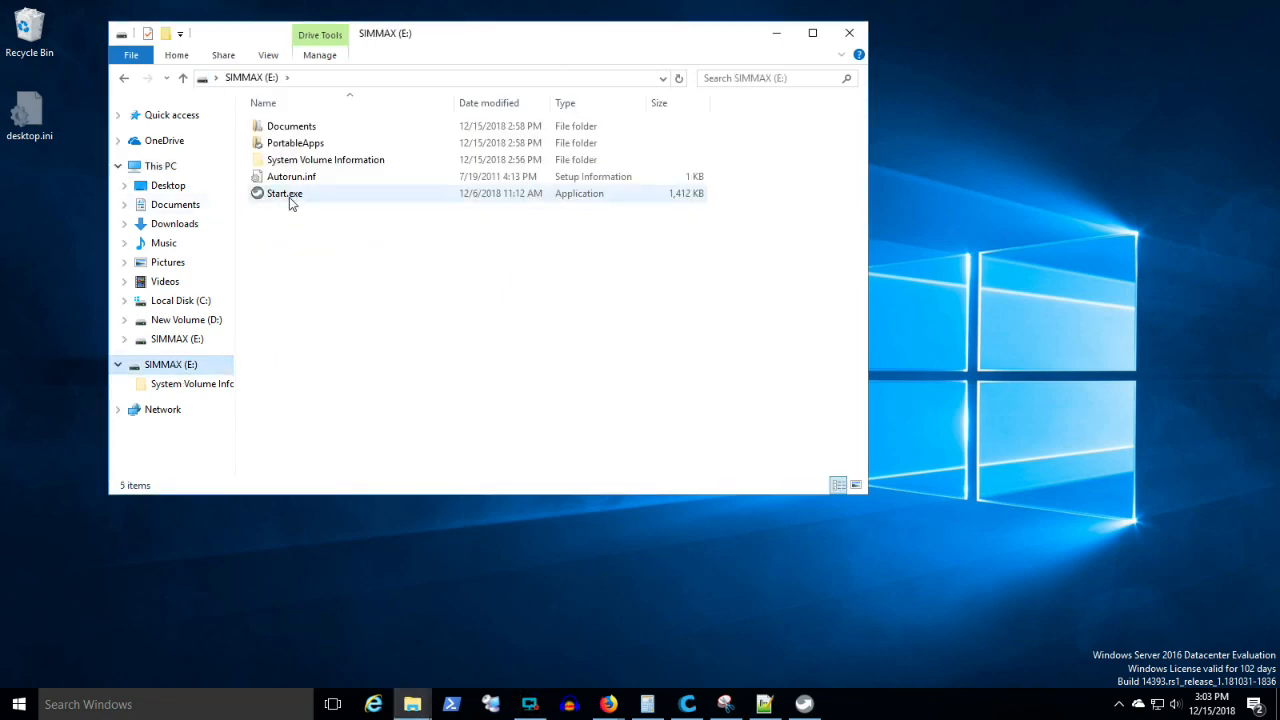
{"action": "left_click", "coordinate": [284, 192]}
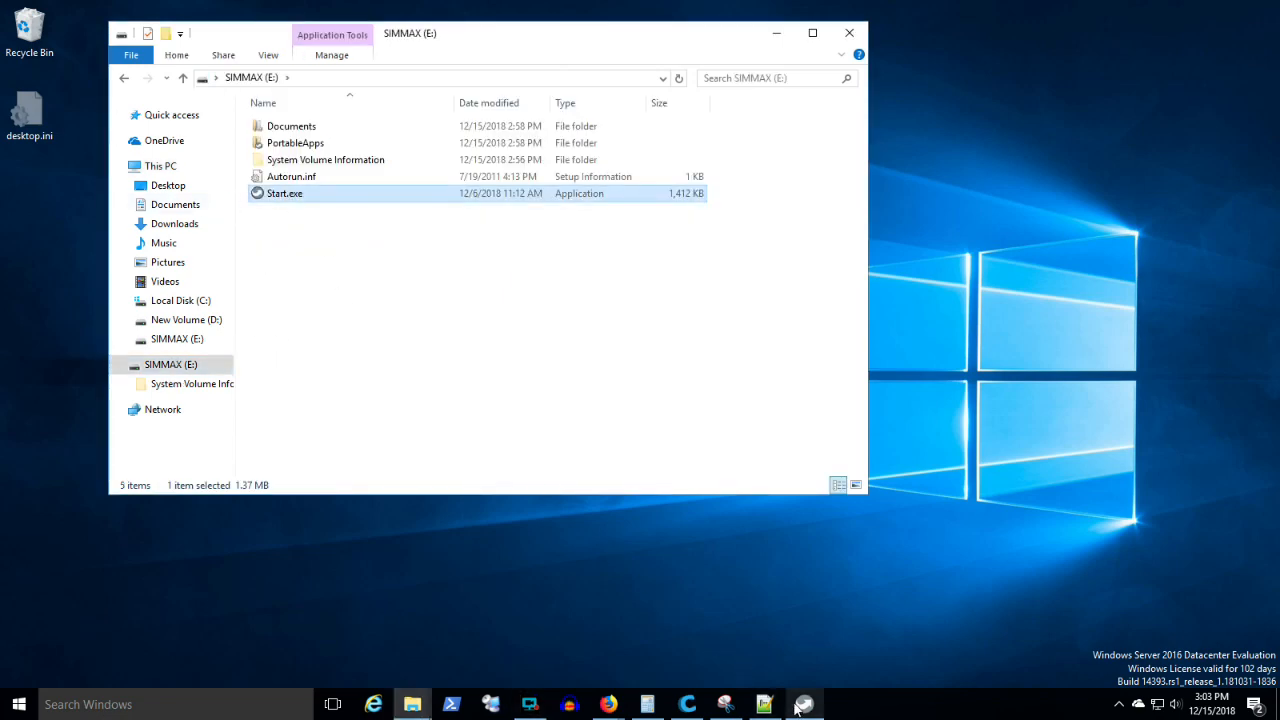
{"action": "left_click", "coordinate": [804, 704]}
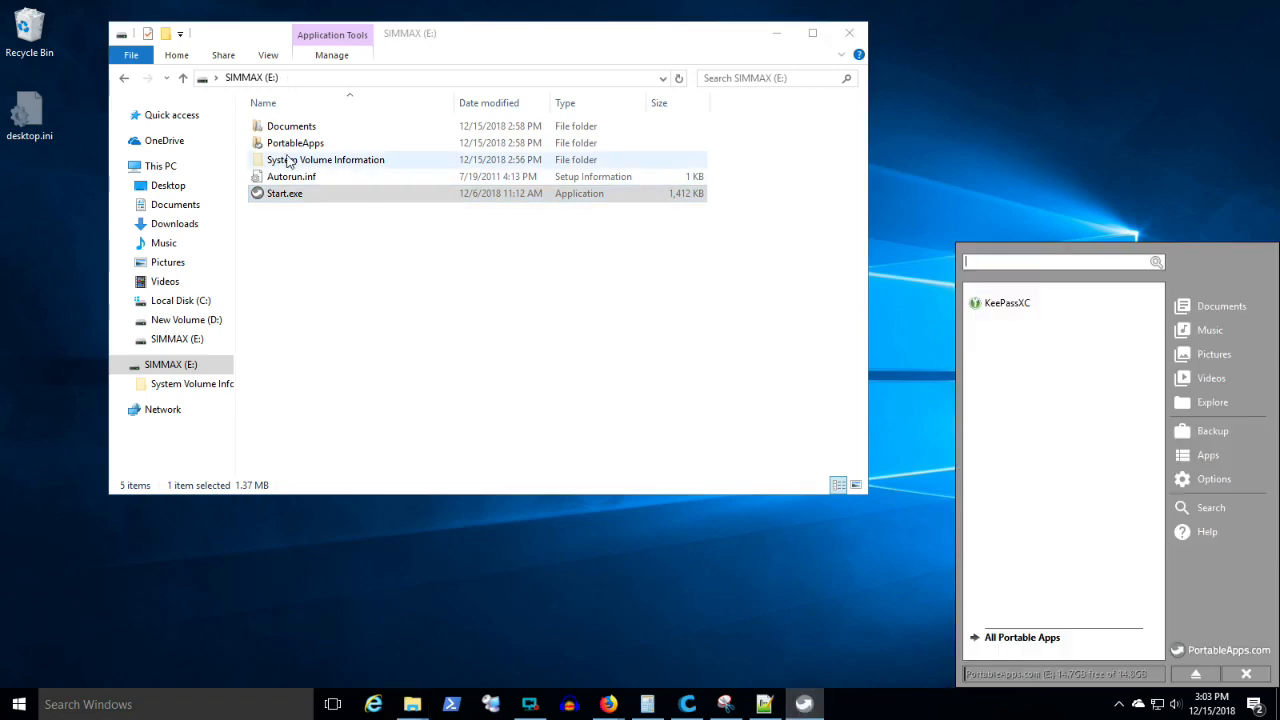
{"action": "double_click", "coordinate": [296, 142]}
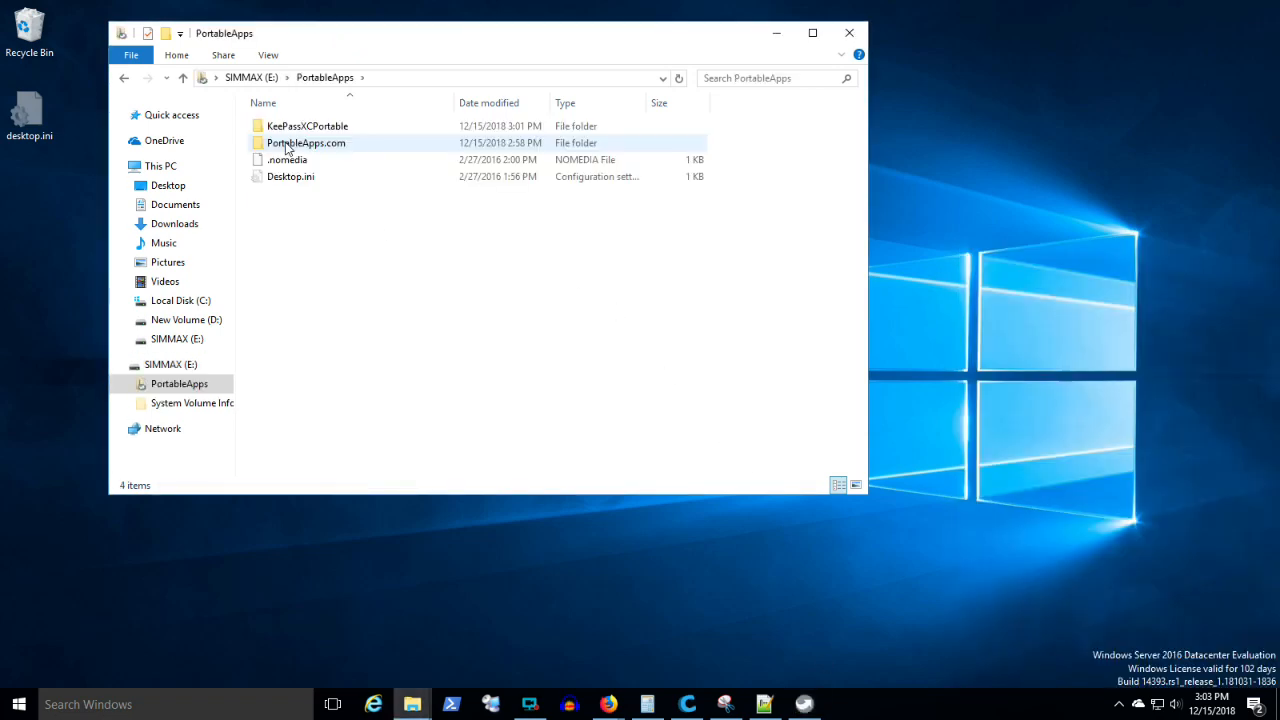
{"action": "left_click", "coordinate": [304, 124]}
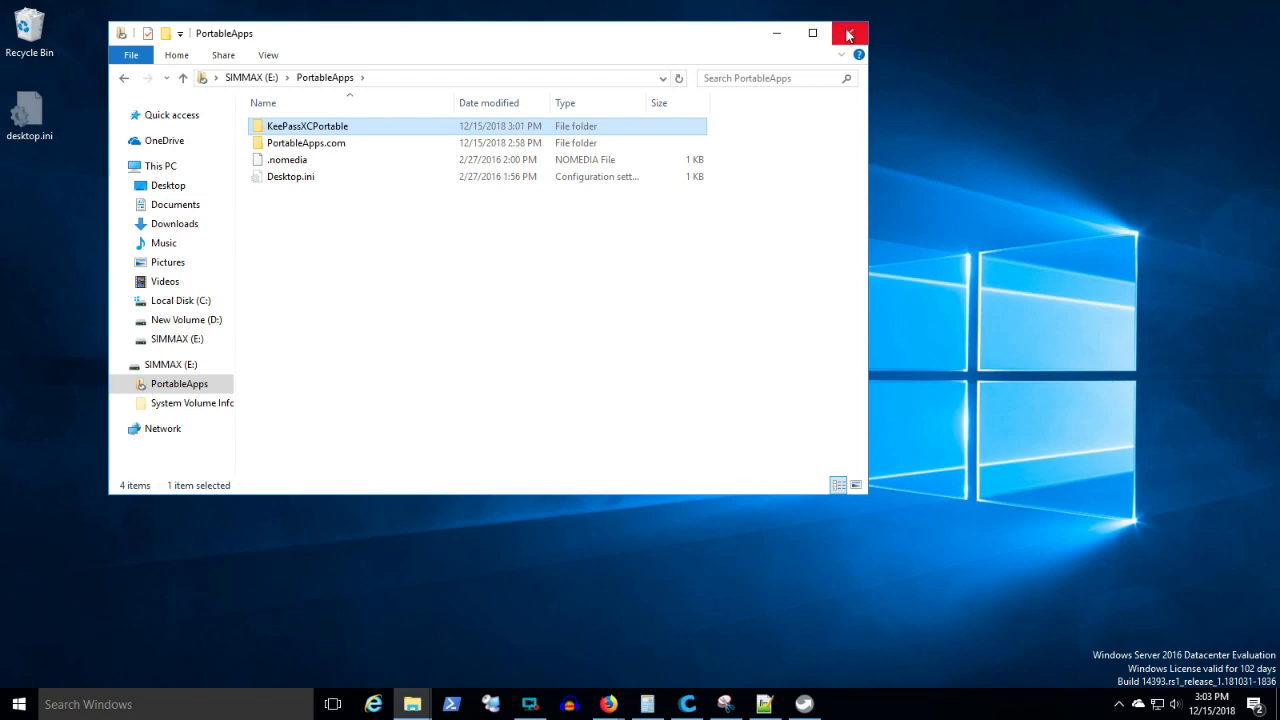
{"action": "left_click", "coordinate": [844, 28]}
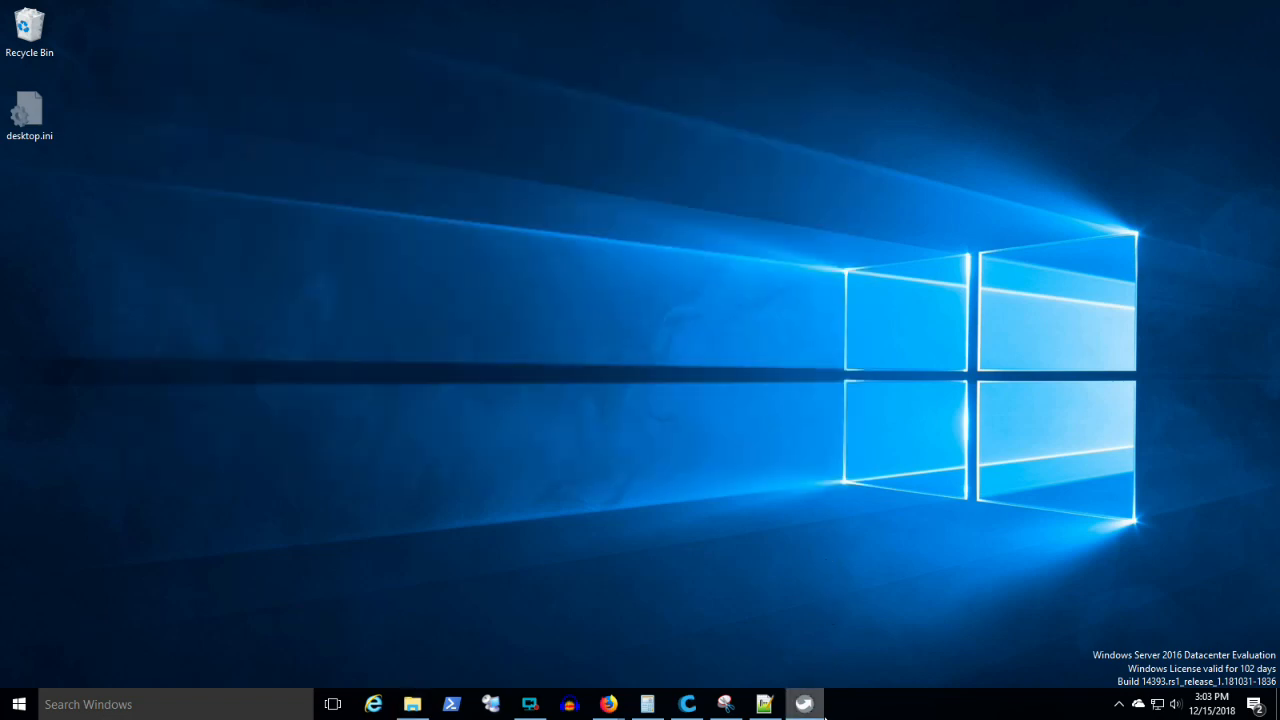
Launch KeePassXC from the menu and start creating a new database.
{"action": "left_click", "coordinate": [804, 702]}
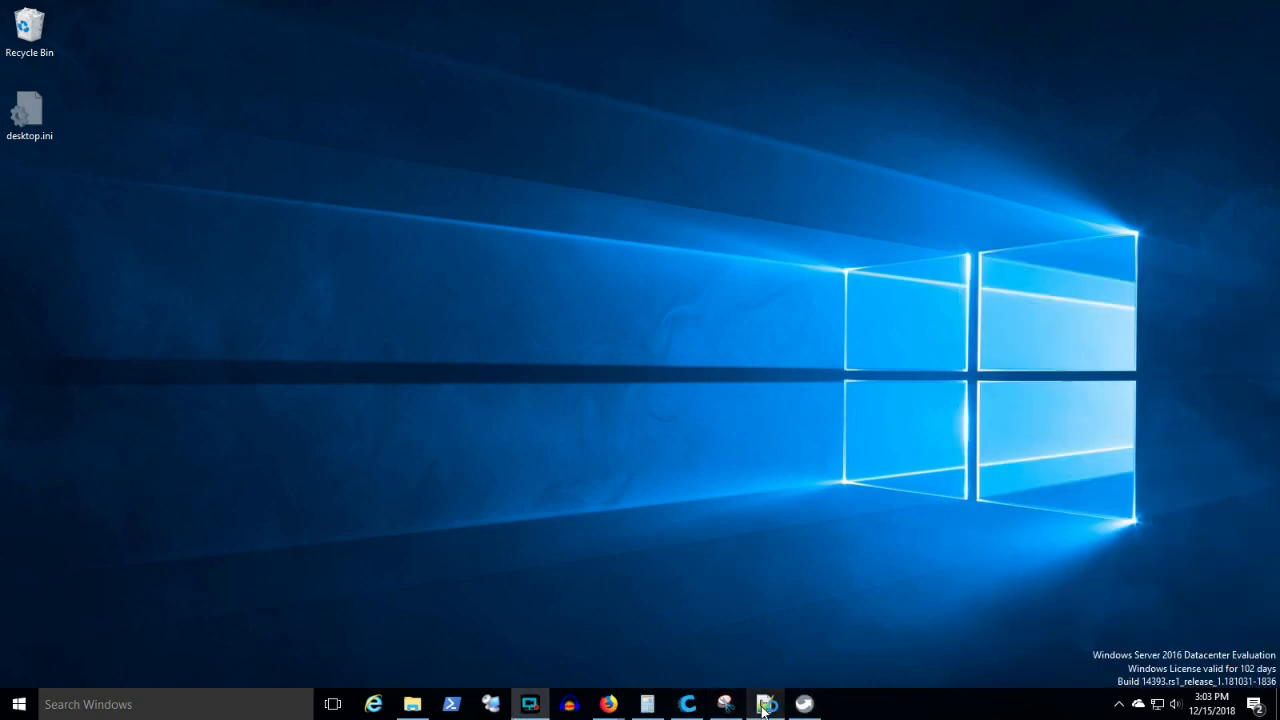
{"action": "left_click", "coordinate": [762, 704]}
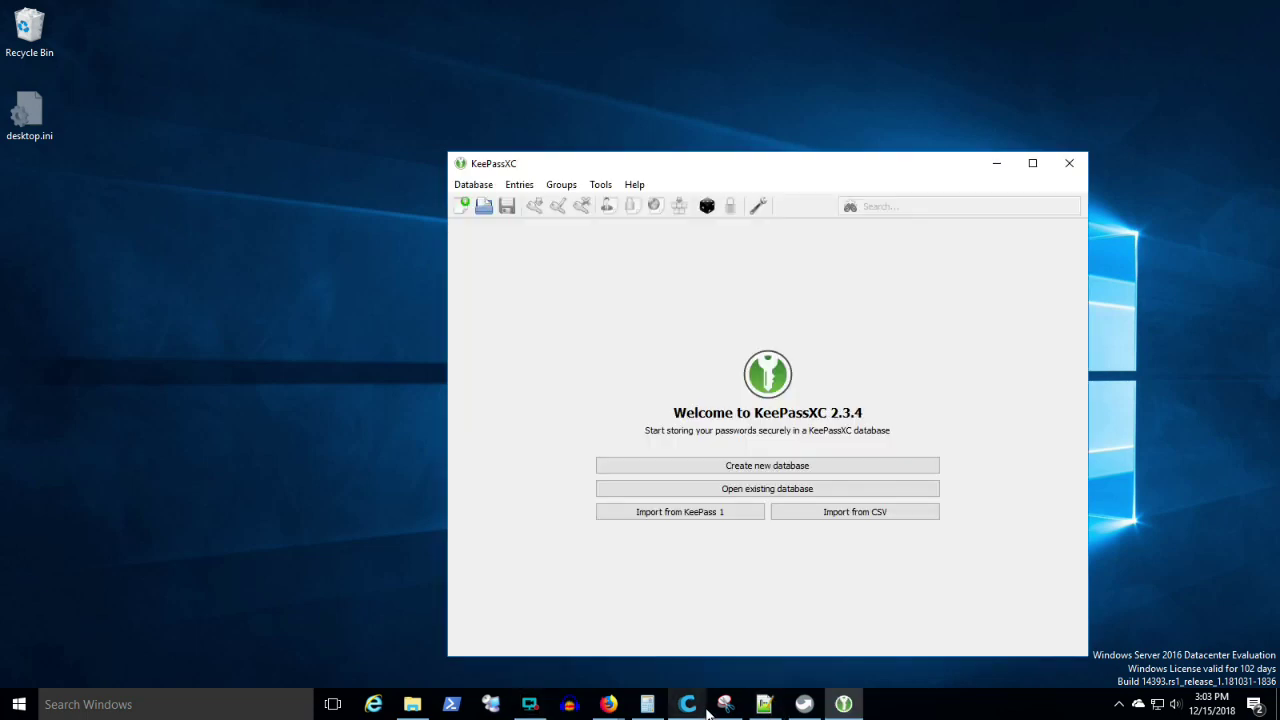
{"action": "mouse_move", "coordinate": [768, 464]}
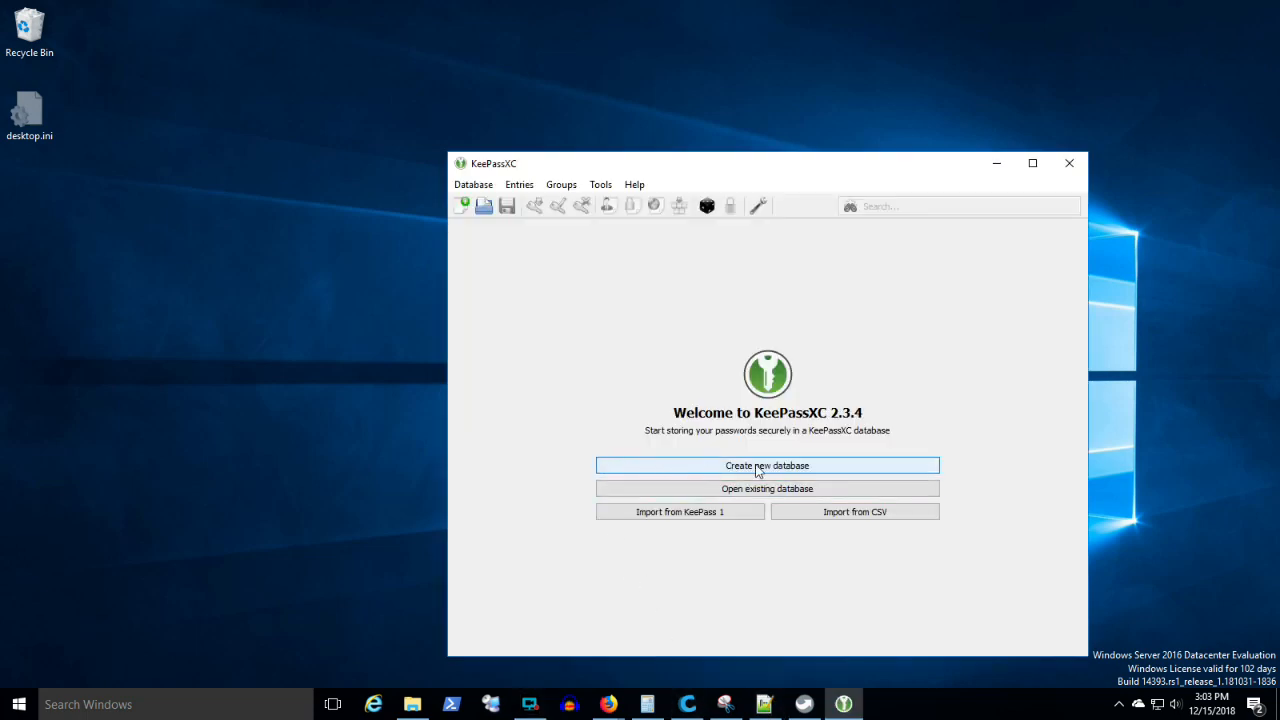
{"action": "left_click", "coordinate": [768, 464]}
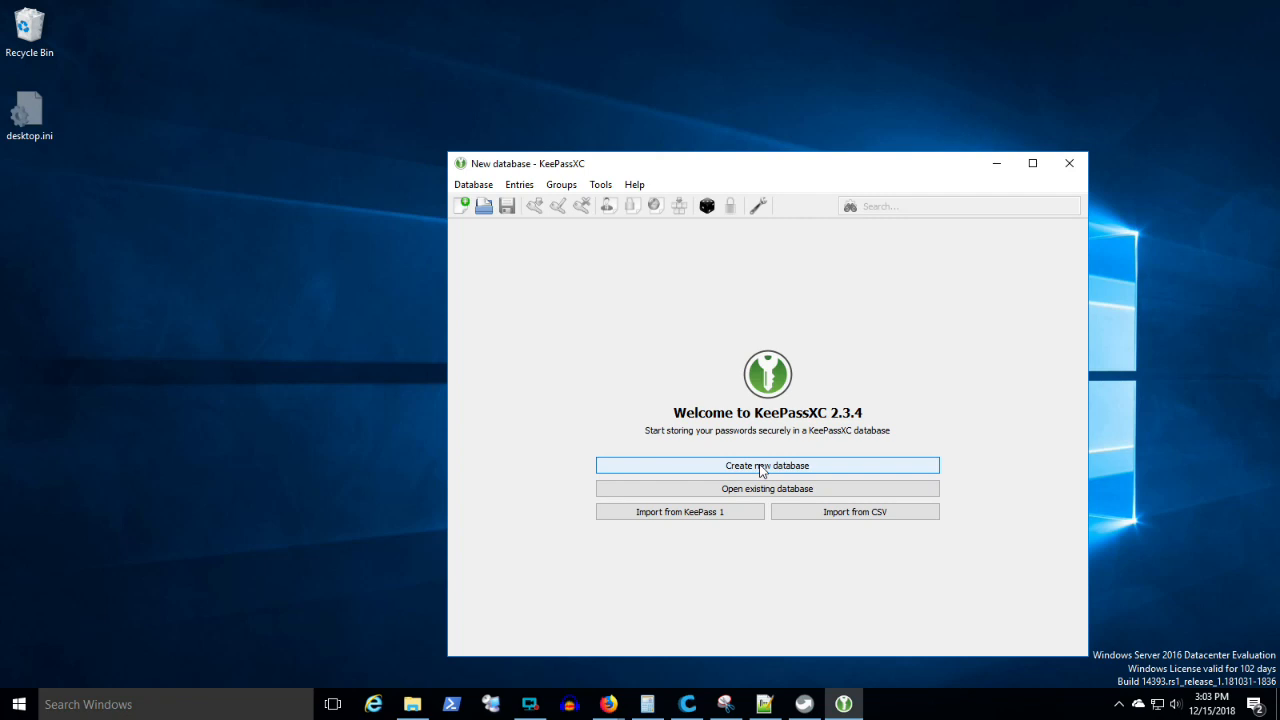
{"action": "left_click", "coordinate": [768, 464]}
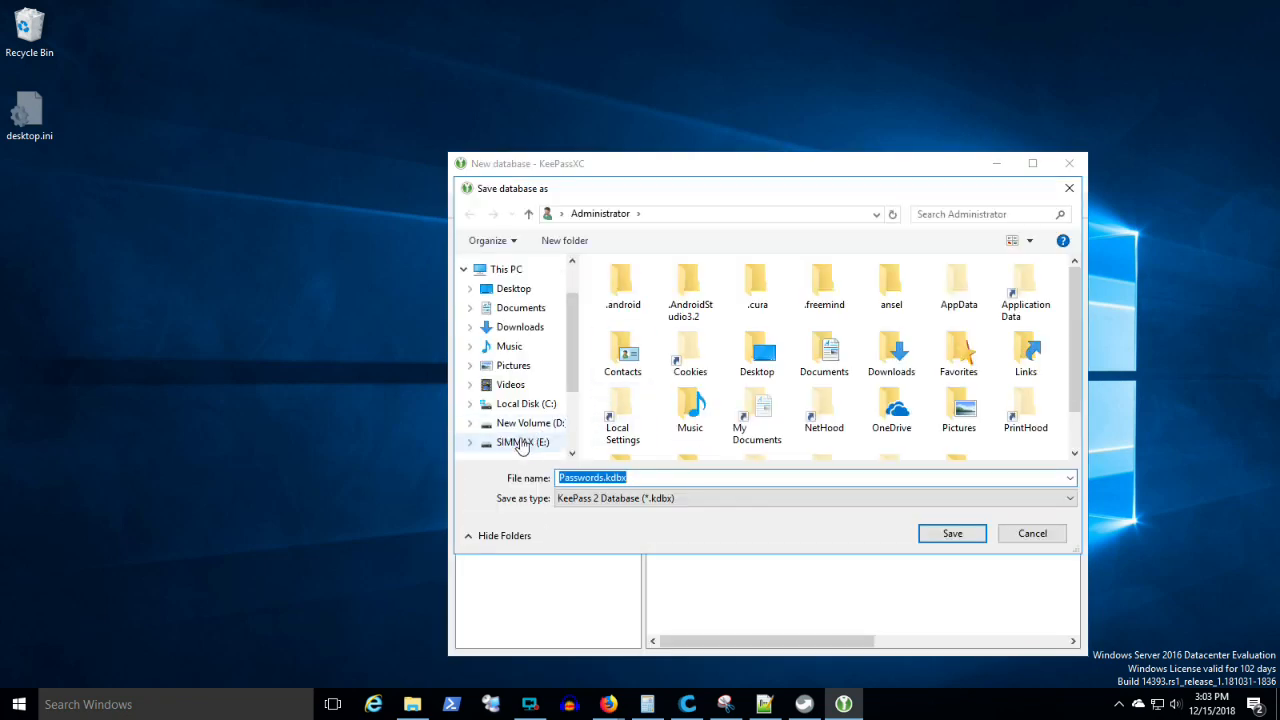
Save the new database as Passwords.kdbx in SIMMAX (E:) > PortableApps > KeePassXCPortable > Data.
{"action": "left_click", "coordinate": [520, 442]}
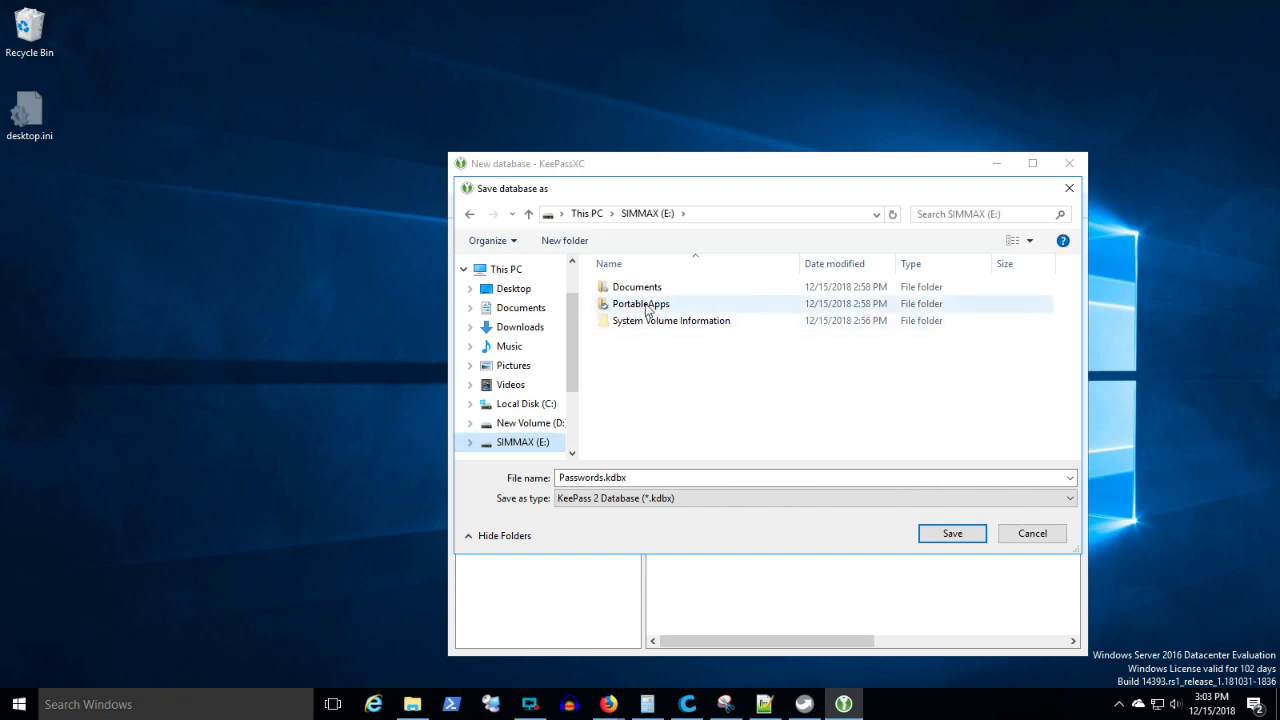
{"action": "double_click", "coordinate": [640, 304]}
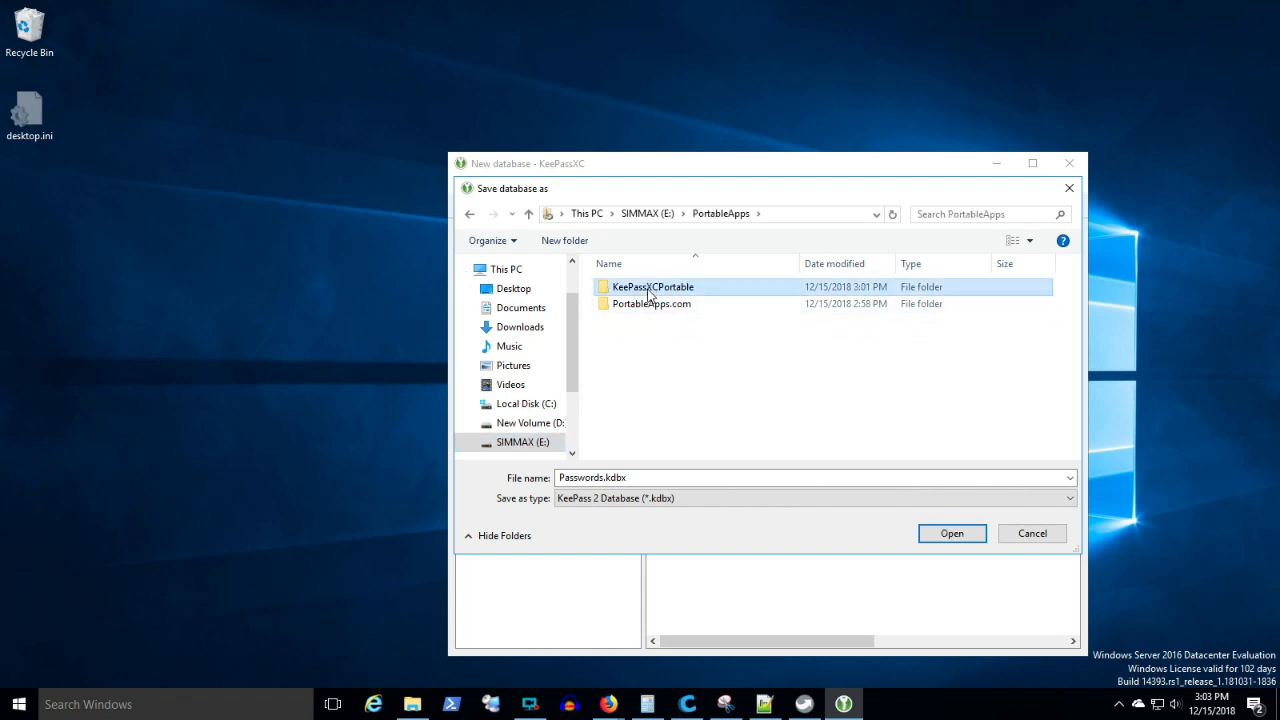
{"action": "double_click", "coordinate": [648, 288]}
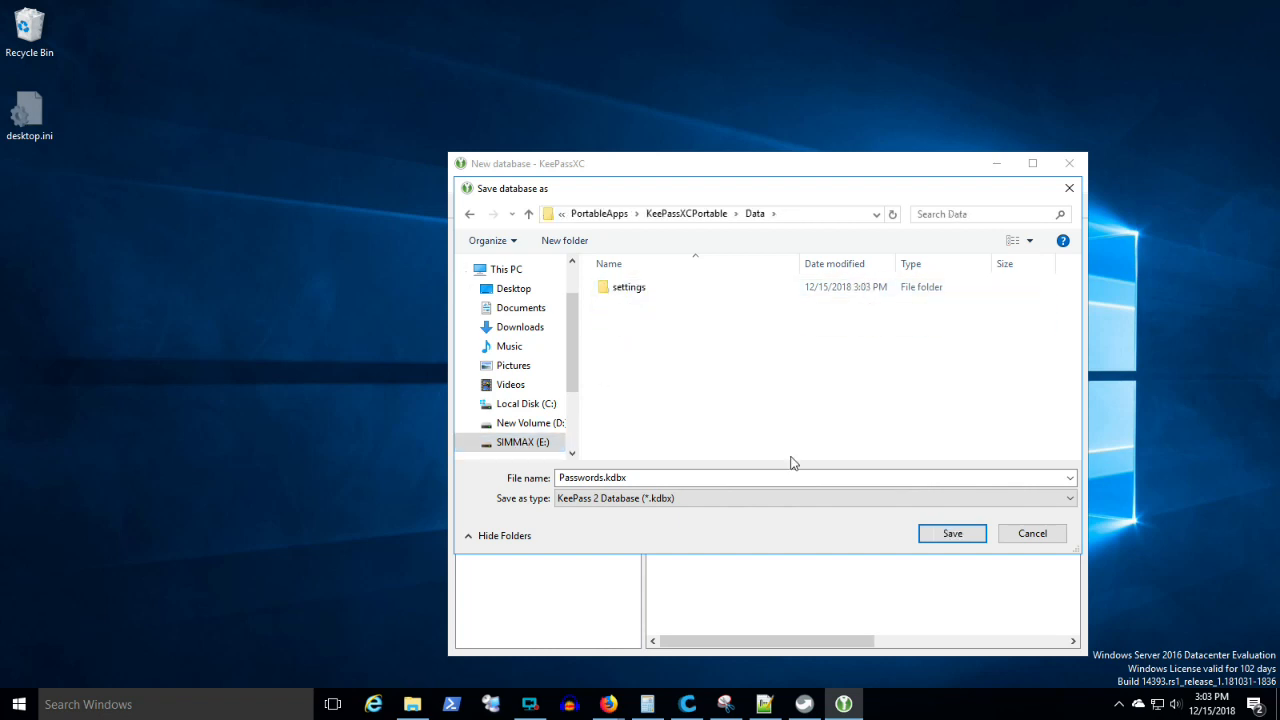
{"action": "left_click", "coordinate": [952, 532]}
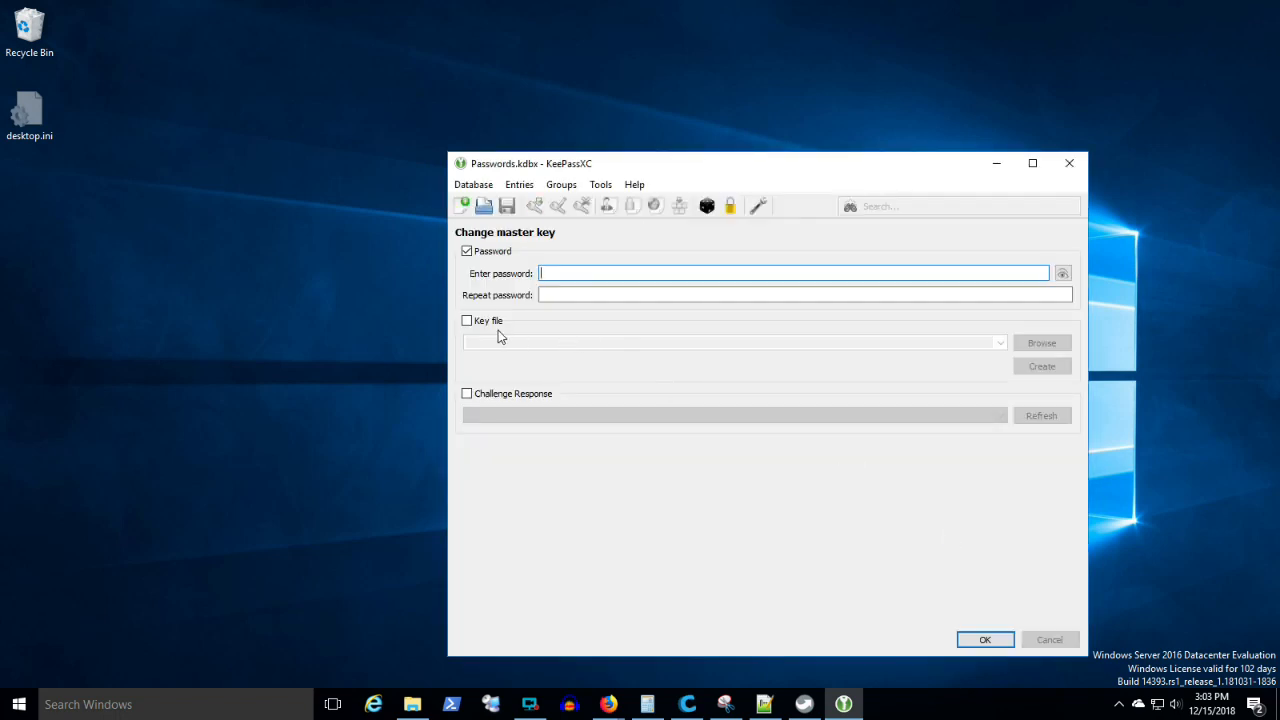
{"action": "mouse_move", "coordinate": [492, 404]}
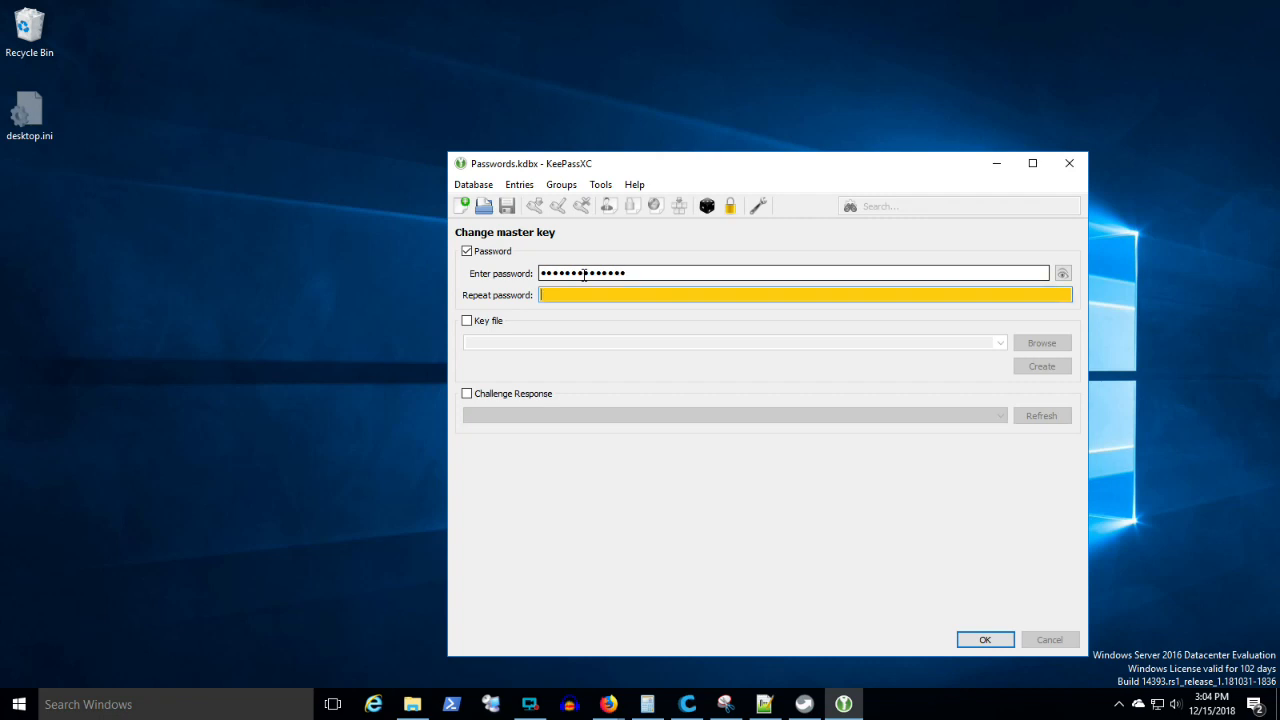
Enter and repeat the master password for Passwords.kdbx and confirm to open the empty database.
{"action": "type", "text": "•••••"}
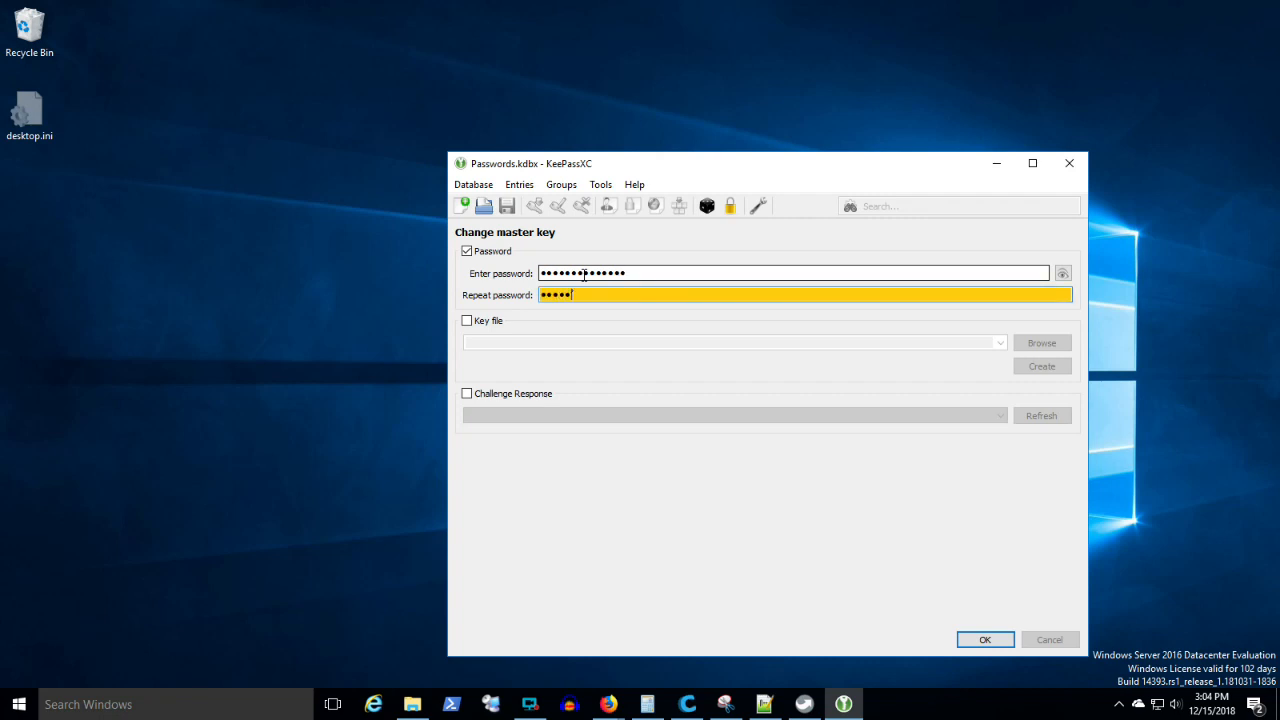
{"action": "type", "text": "••••••"}
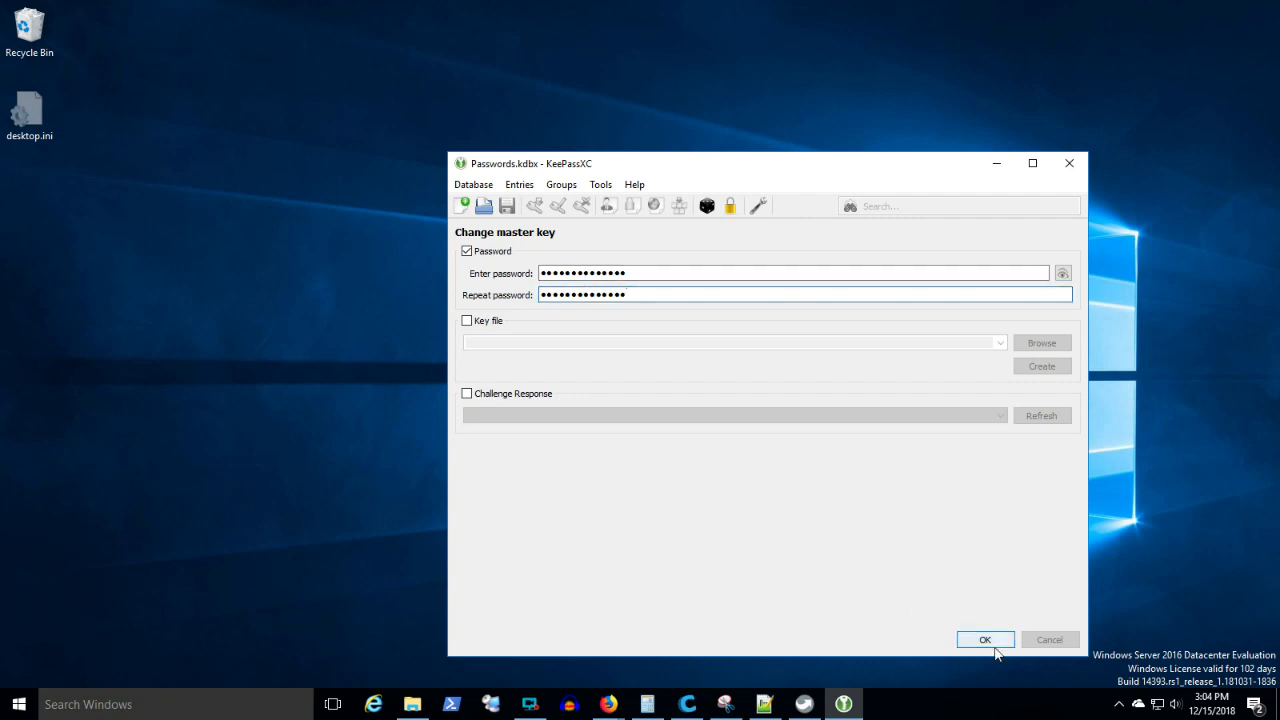
{"action": "left_click", "coordinate": [984, 640]}
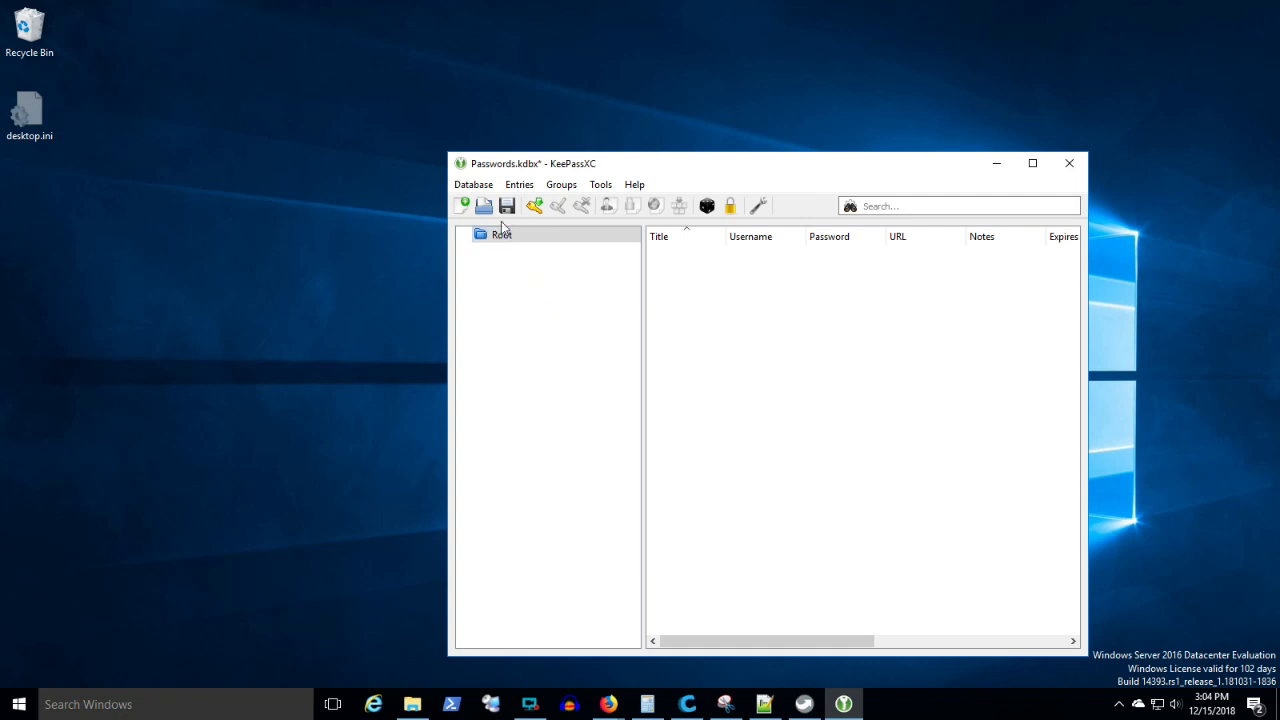
Add a new group named 'work' under the Root group.
{"action": "right_click", "coordinate": [496, 232]}
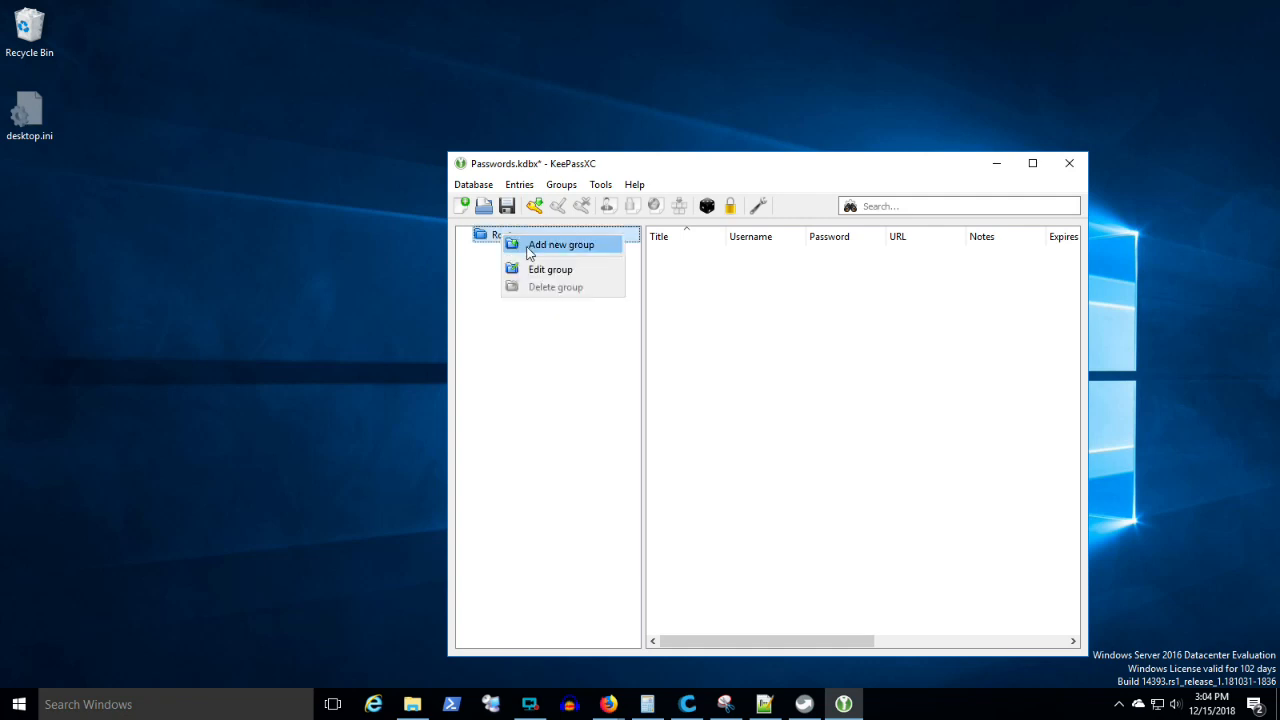
{"action": "left_click", "coordinate": [560, 244]}
{"action": "type", "text": "home"}
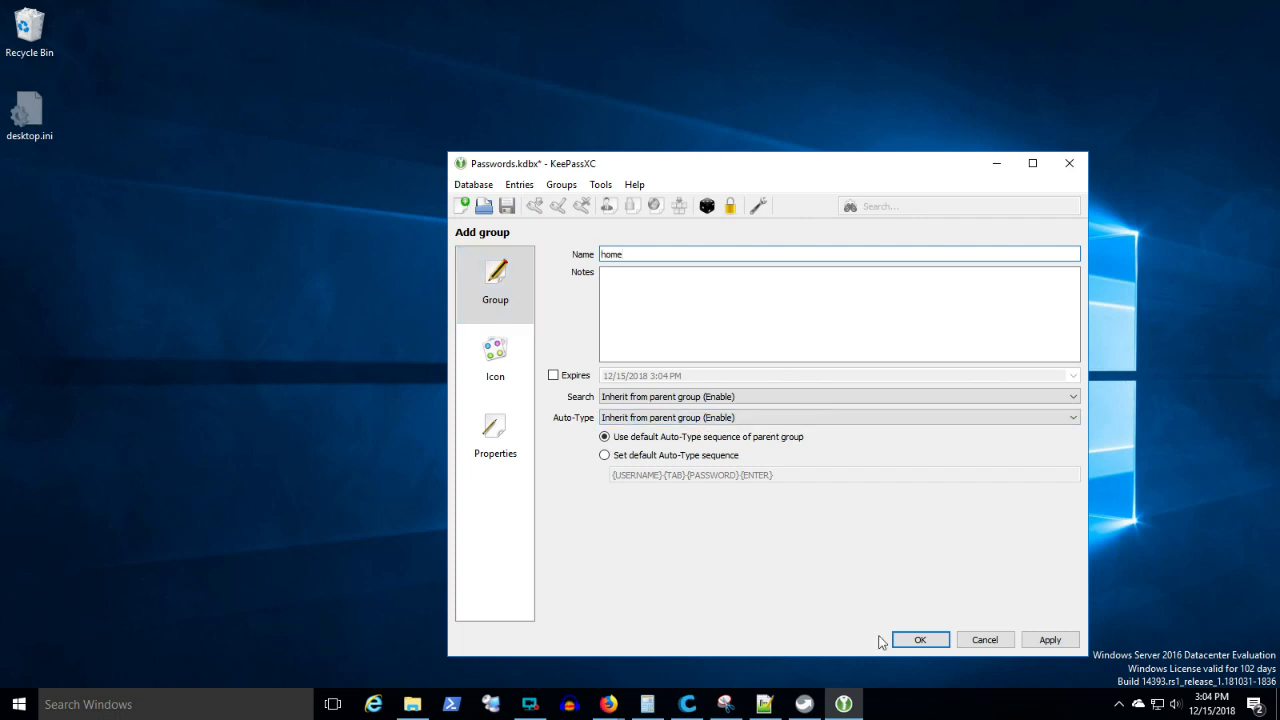
{"action": "left_click", "coordinate": [920, 640]}
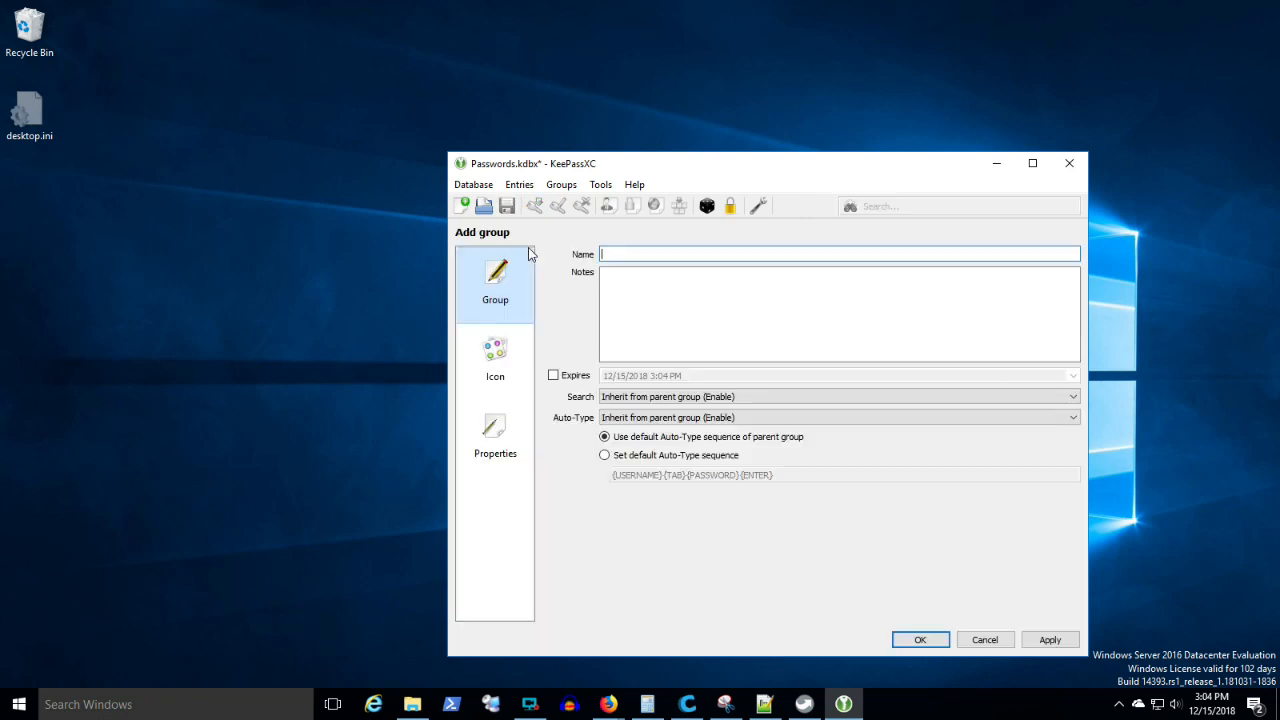
{"action": "type", "text": "work"}
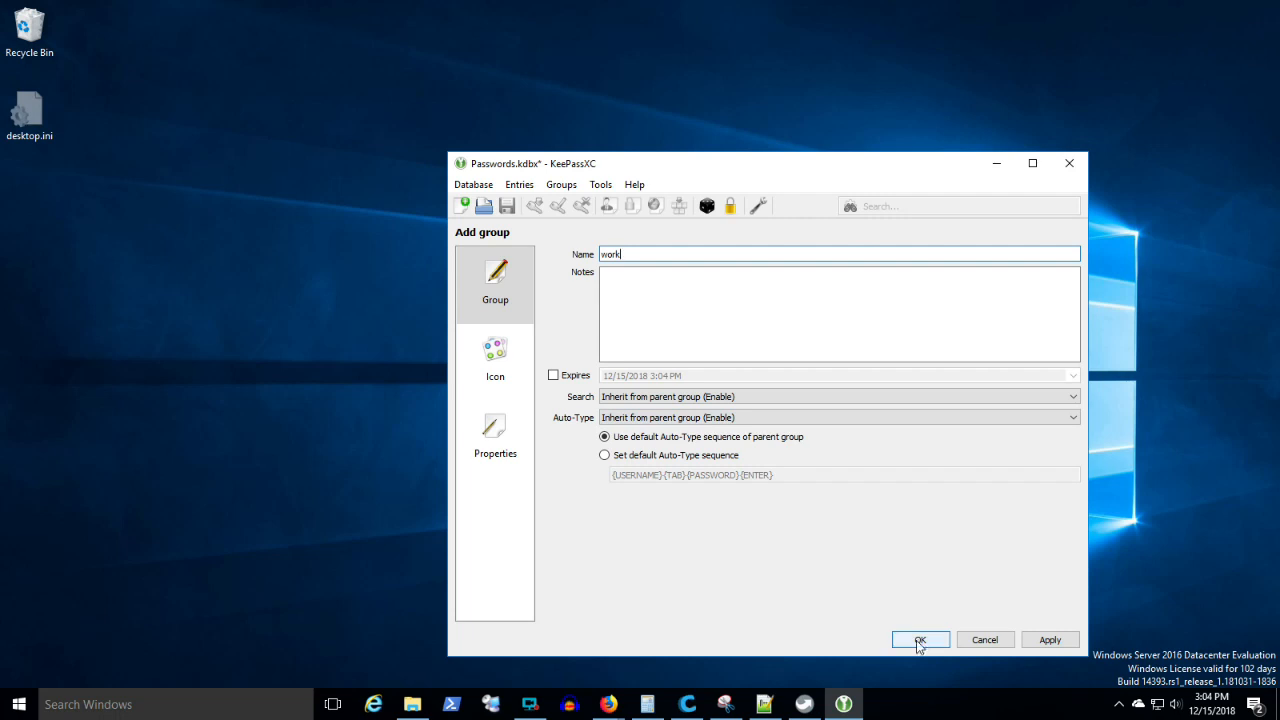
{"action": "left_click", "coordinate": [920, 640]}
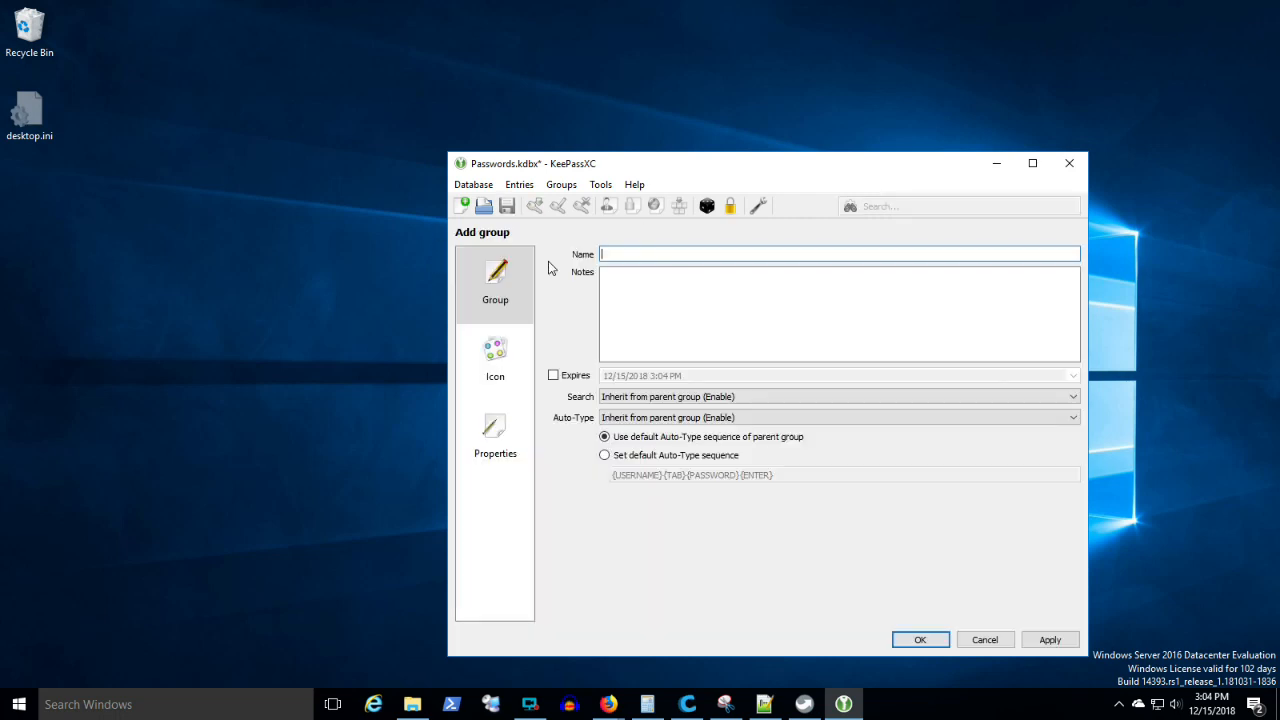
Add a group named 'banking' inside the home group.
{"action": "type", "text": "bank"}
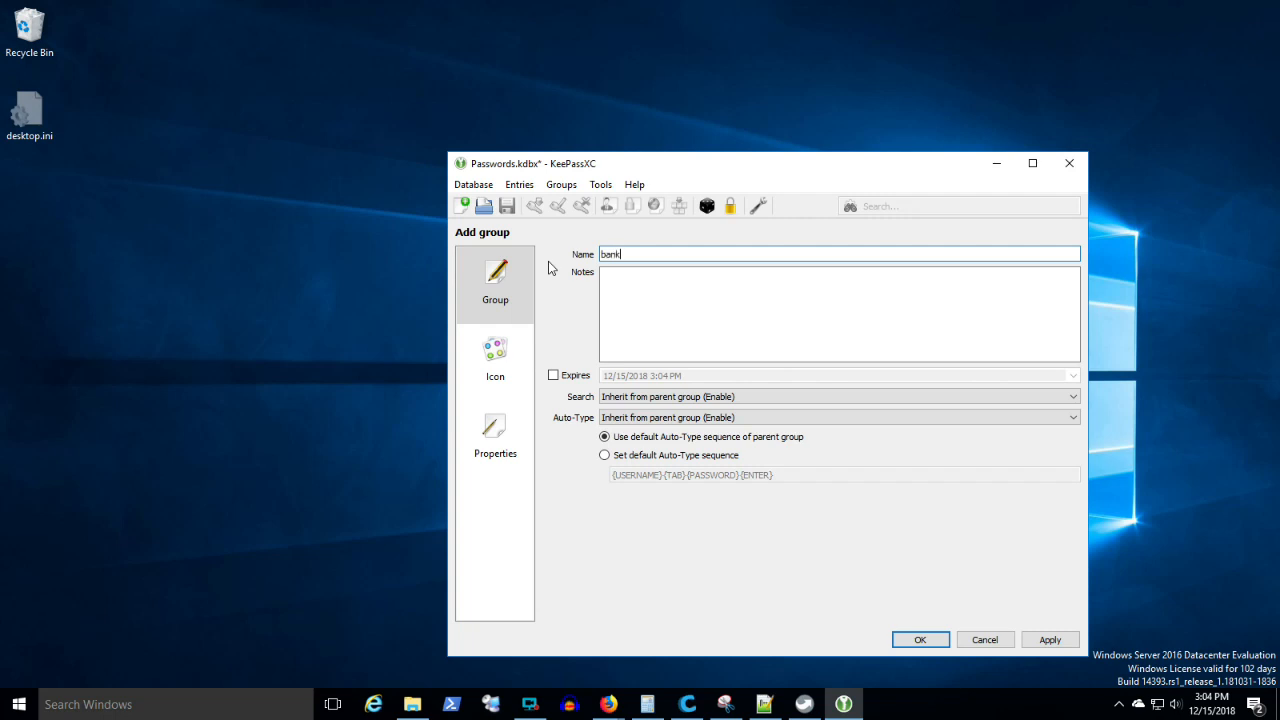
{"action": "type", "text": "ing"}
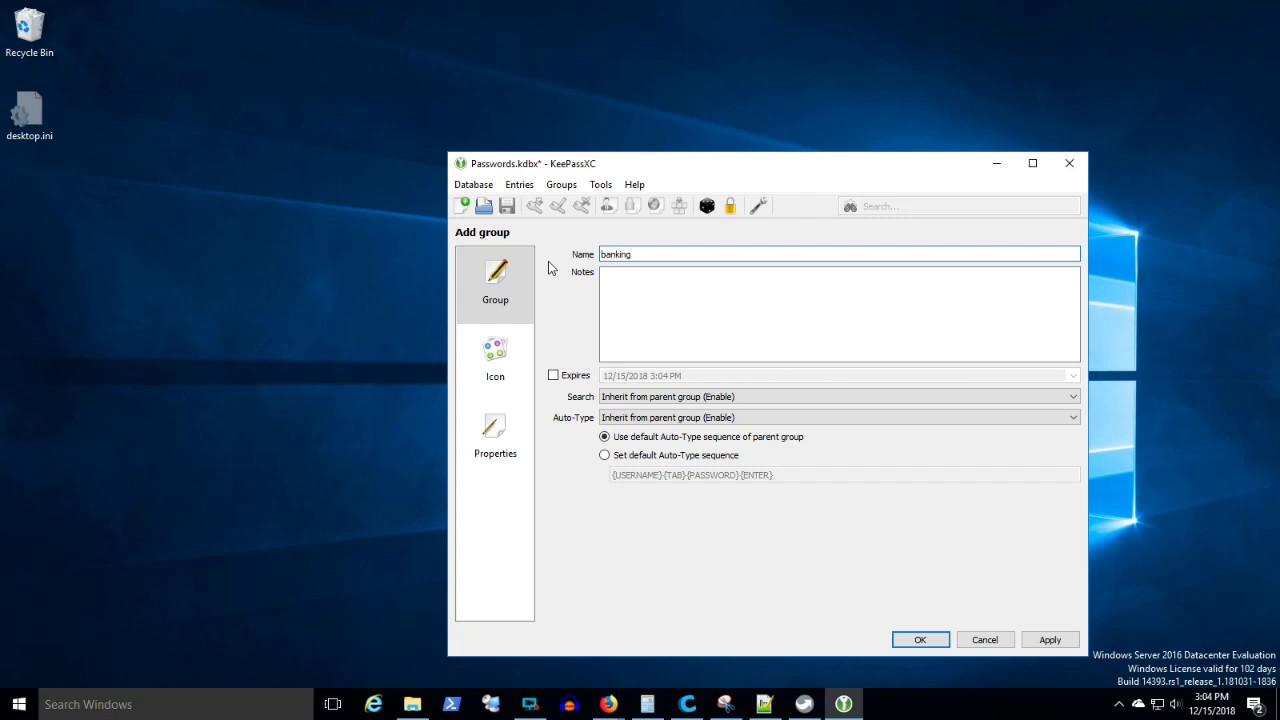
{"action": "left_click", "coordinate": [920, 640]}
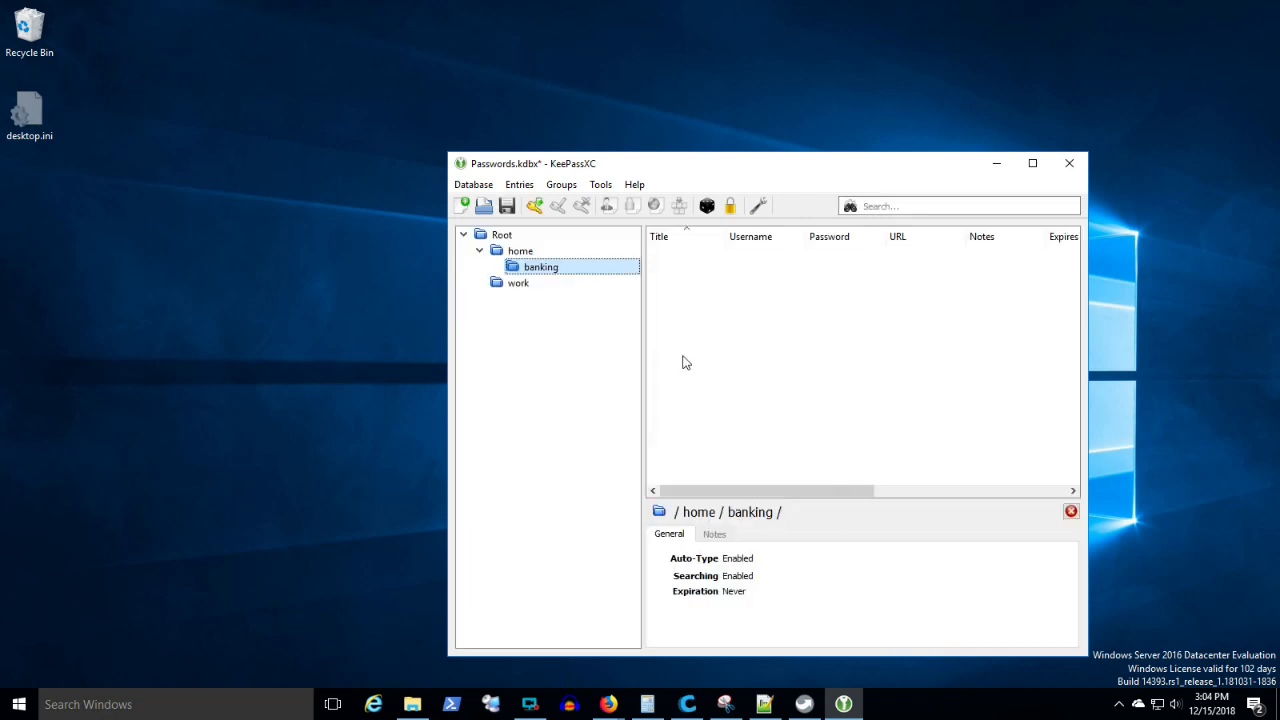
Add a group named 'social media' inside the home group.
{"action": "right_click", "coordinate": [520, 250]}
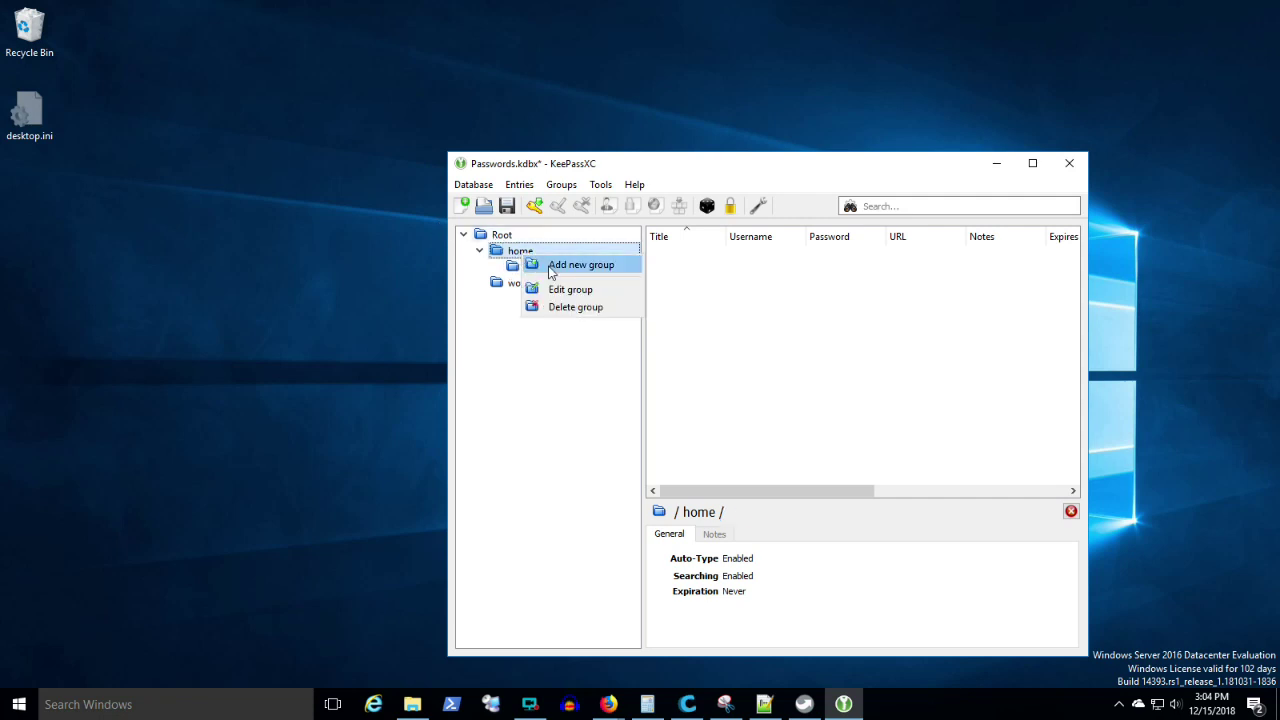
{"action": "left_click", "coordinate": [582, 264]}
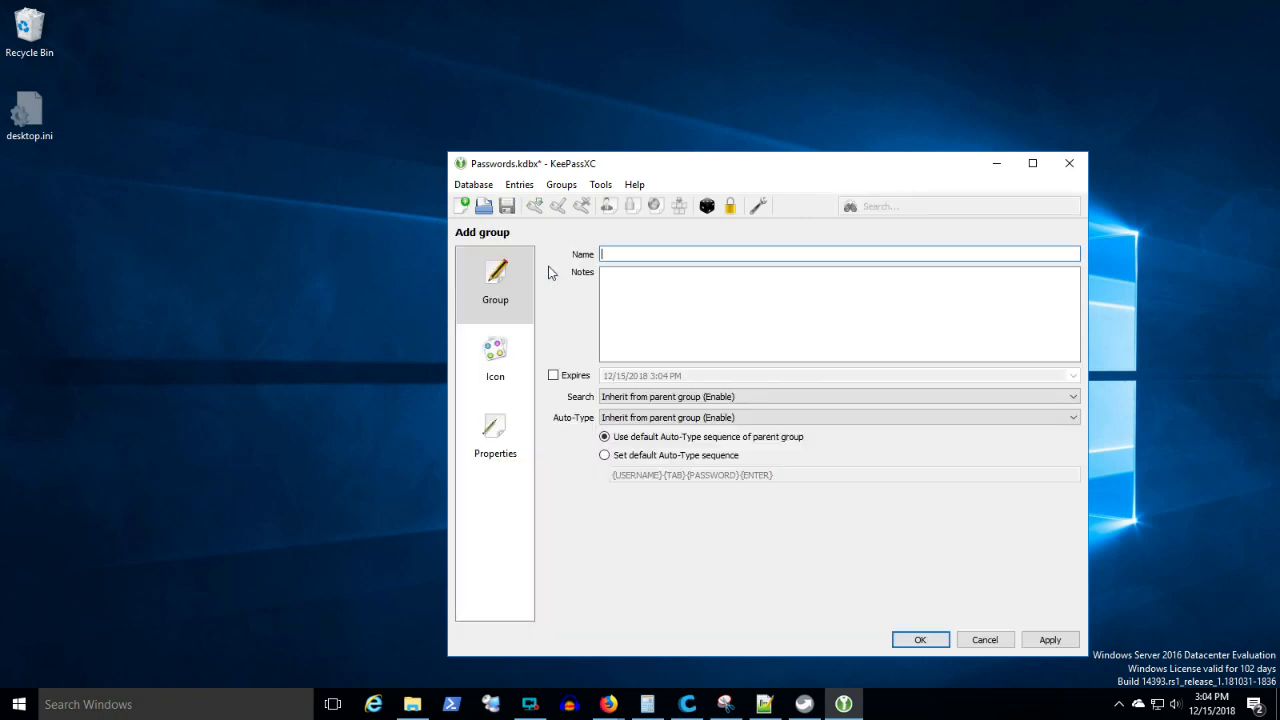
{"action": "type", "text": "social me"}
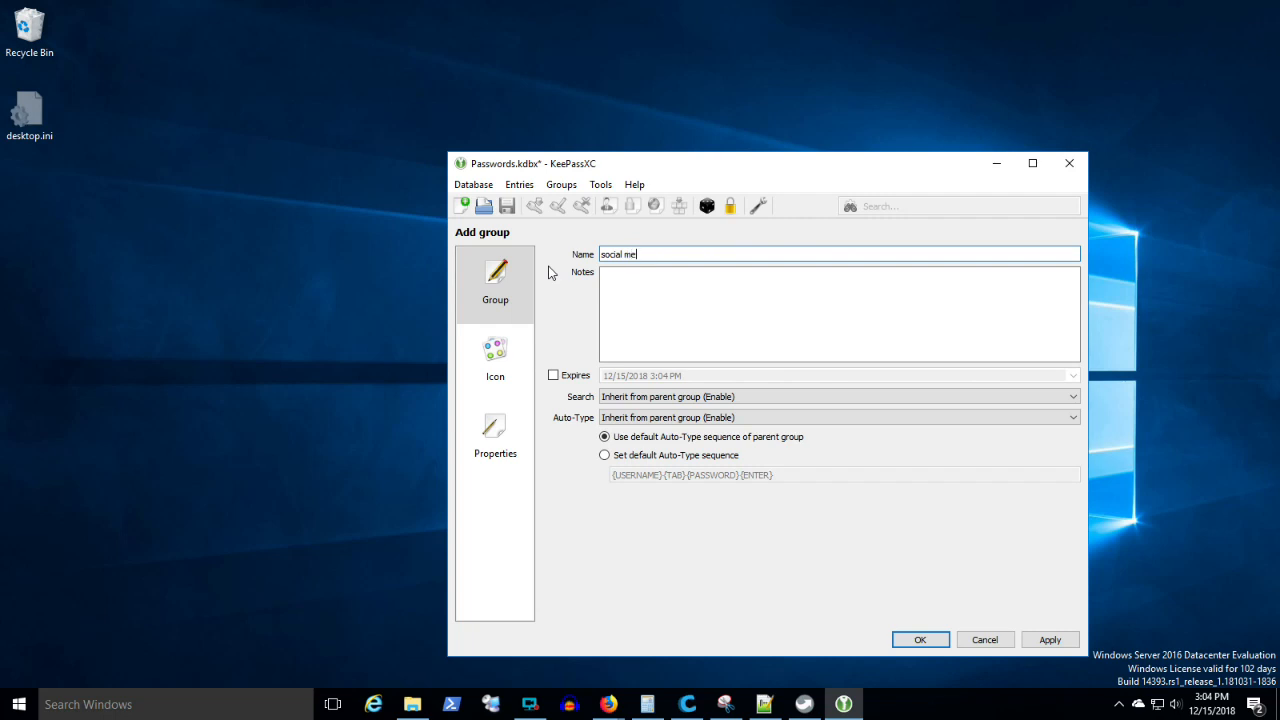
{"action": "type", "text": "dia"}
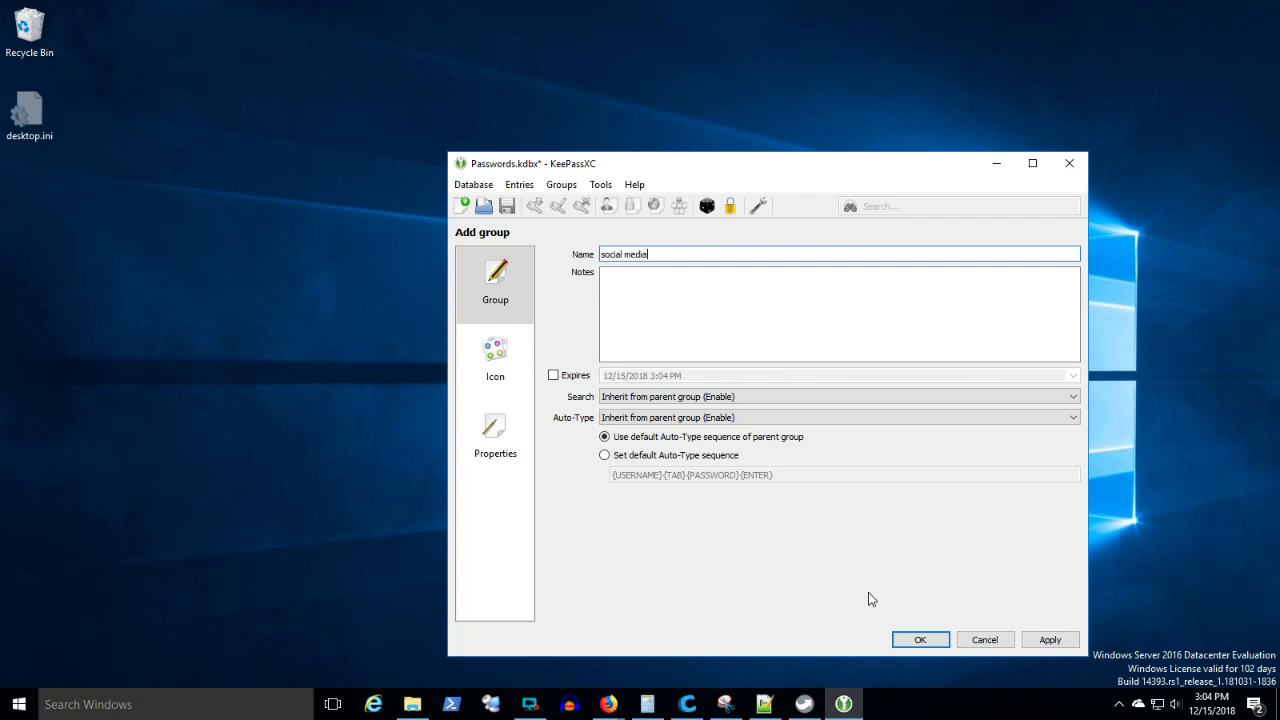
{"action": "left_click", "coordinate": [920, 640]}
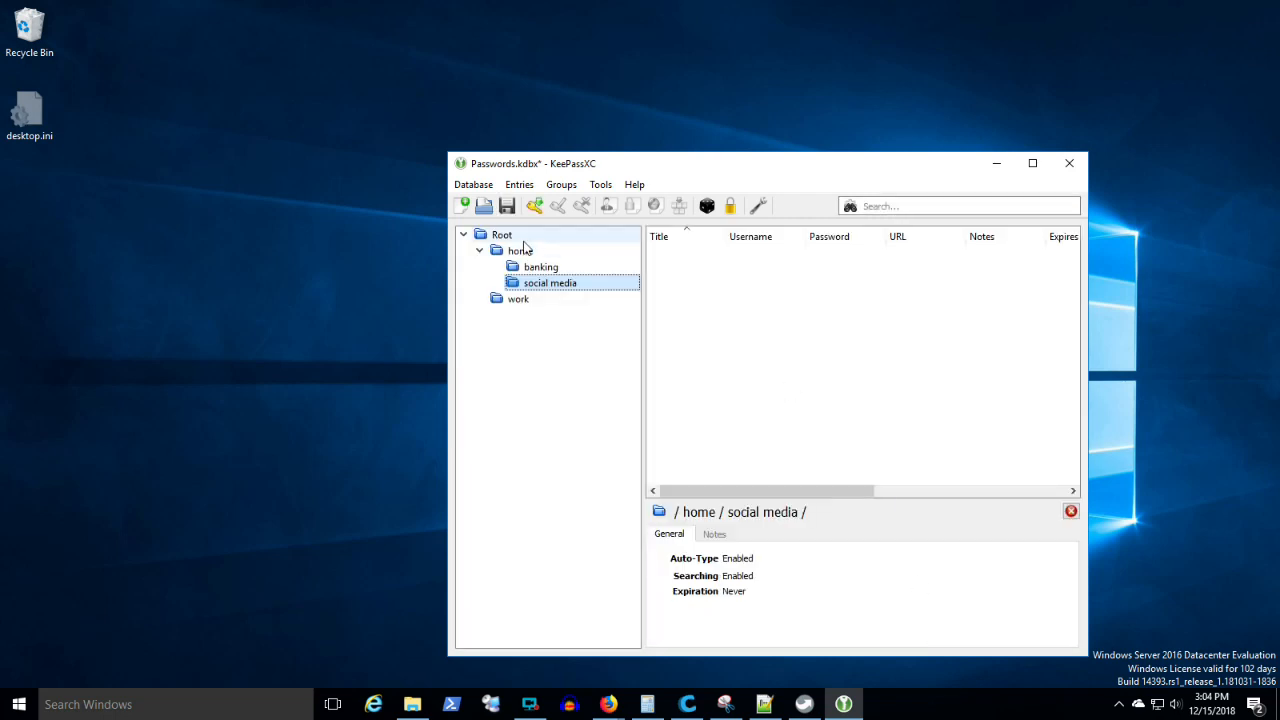
Add a group named 'email' inside home, then select the banking group.
{"action": "right_click", "coordinate": [516, 250]}
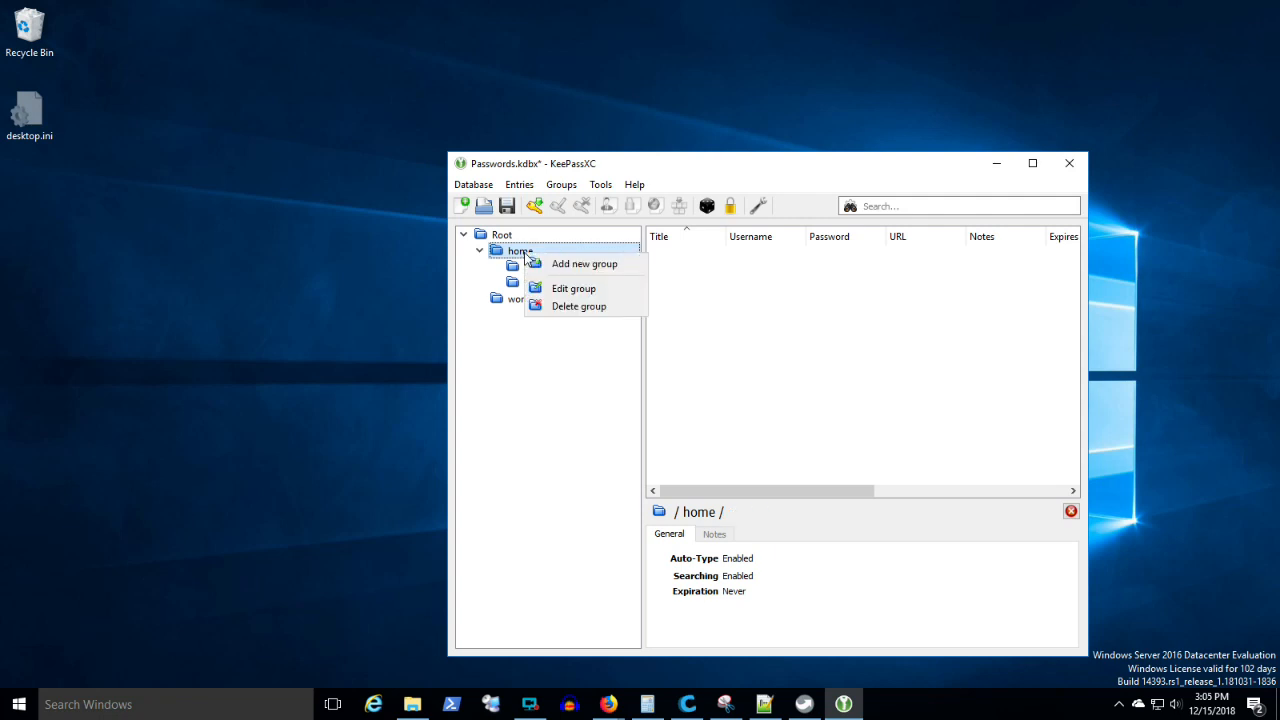
{"action": "left_click", "coordinate": [584, 264]}
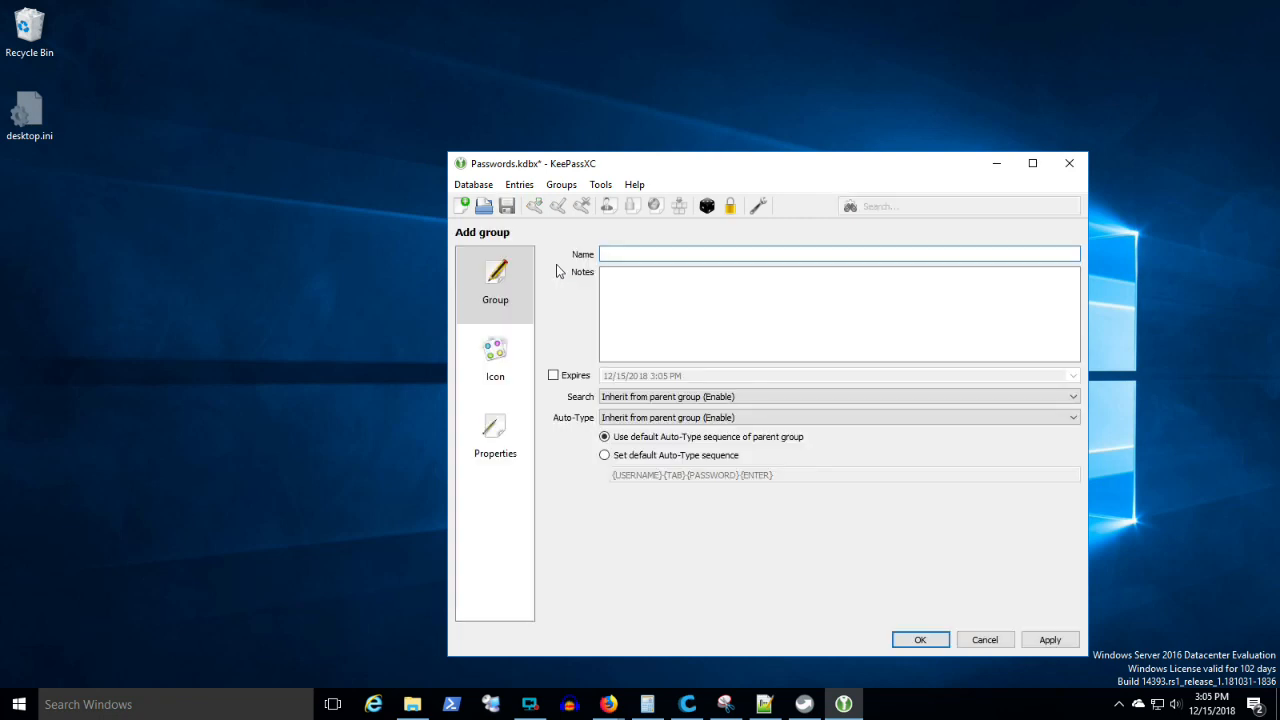
{"action": "type", "text": "email"}
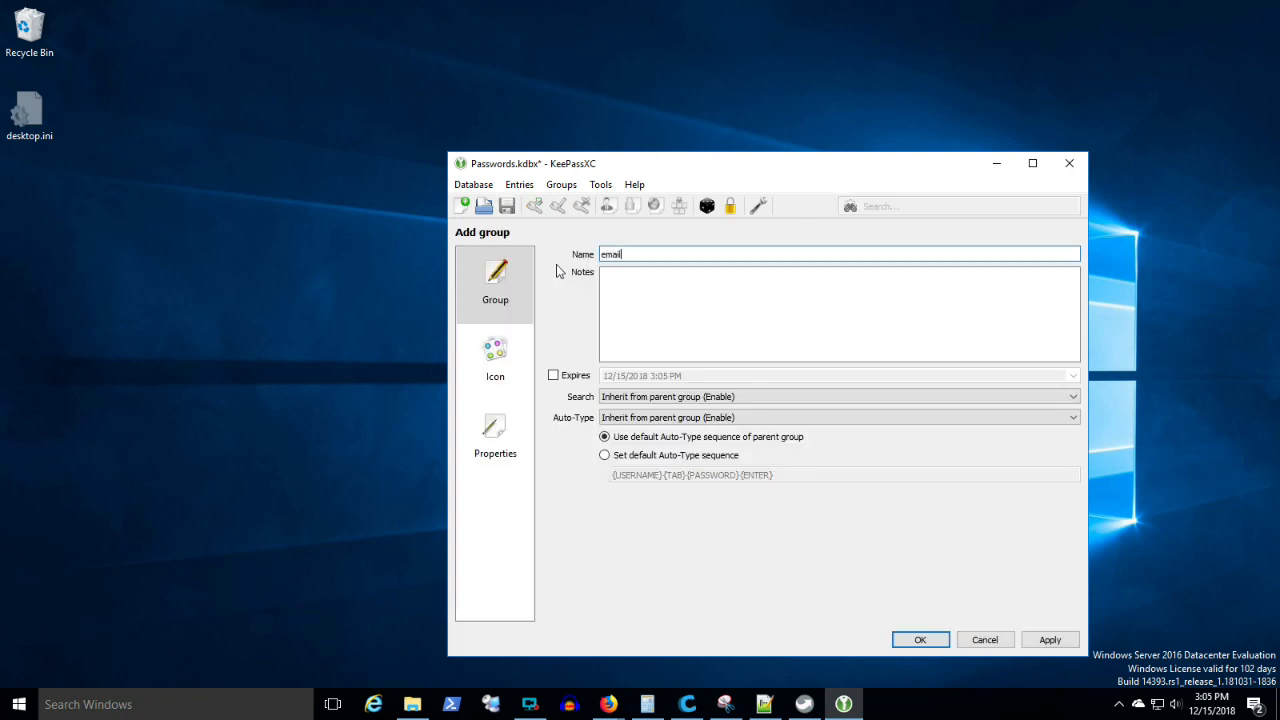
{"action": "left_click", "coordinate": [920, 640]}
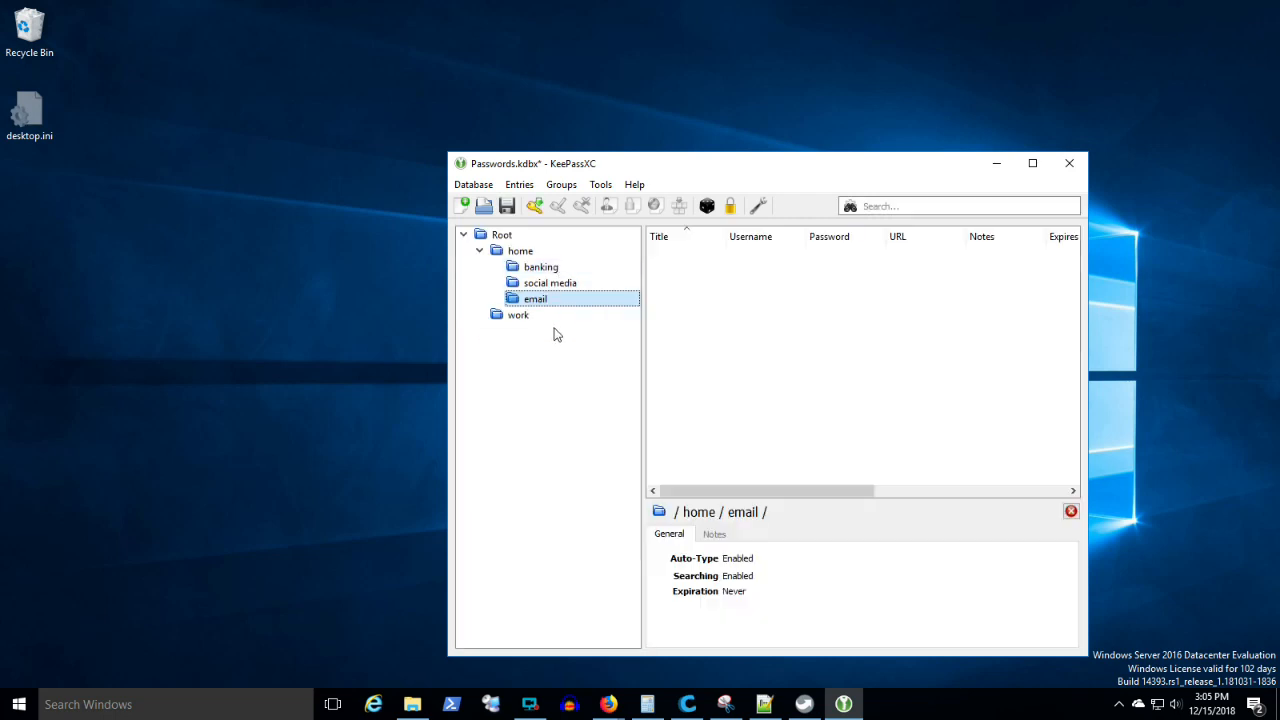
{"action": "left_click", "coordinate": [516, 314]}
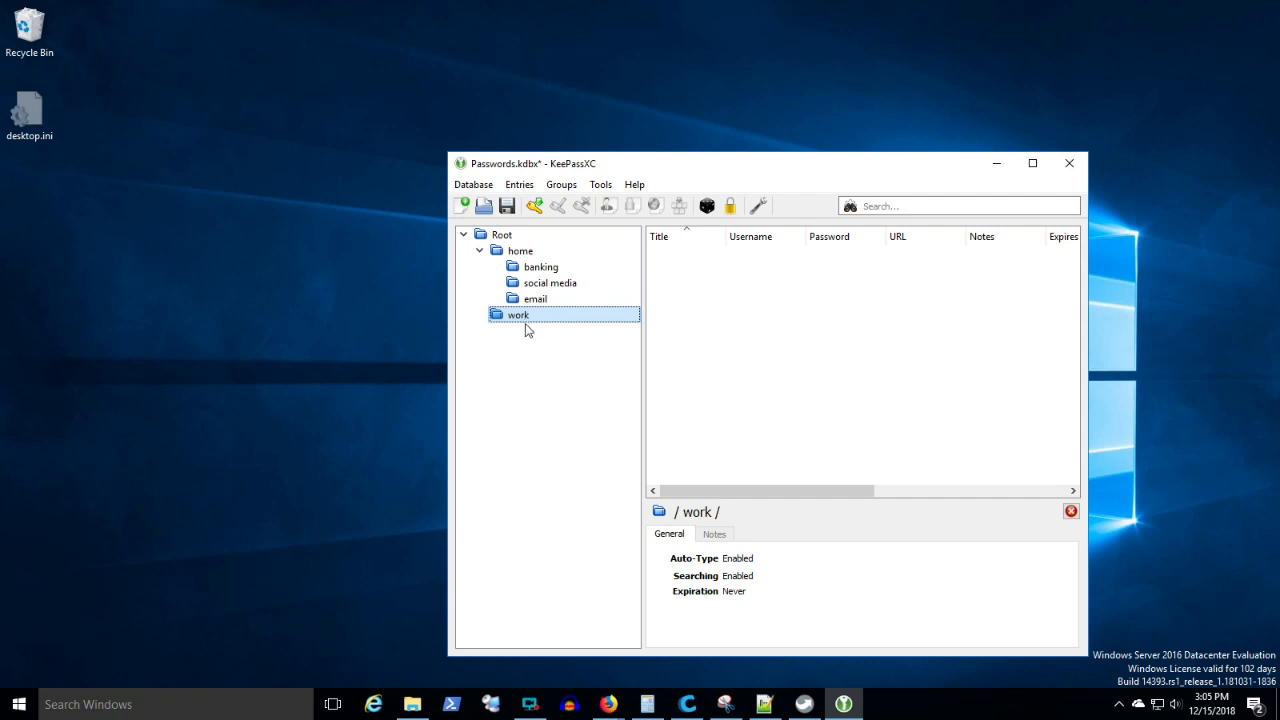
{"action": "mouse_move", "coordinate": [520, 440]}
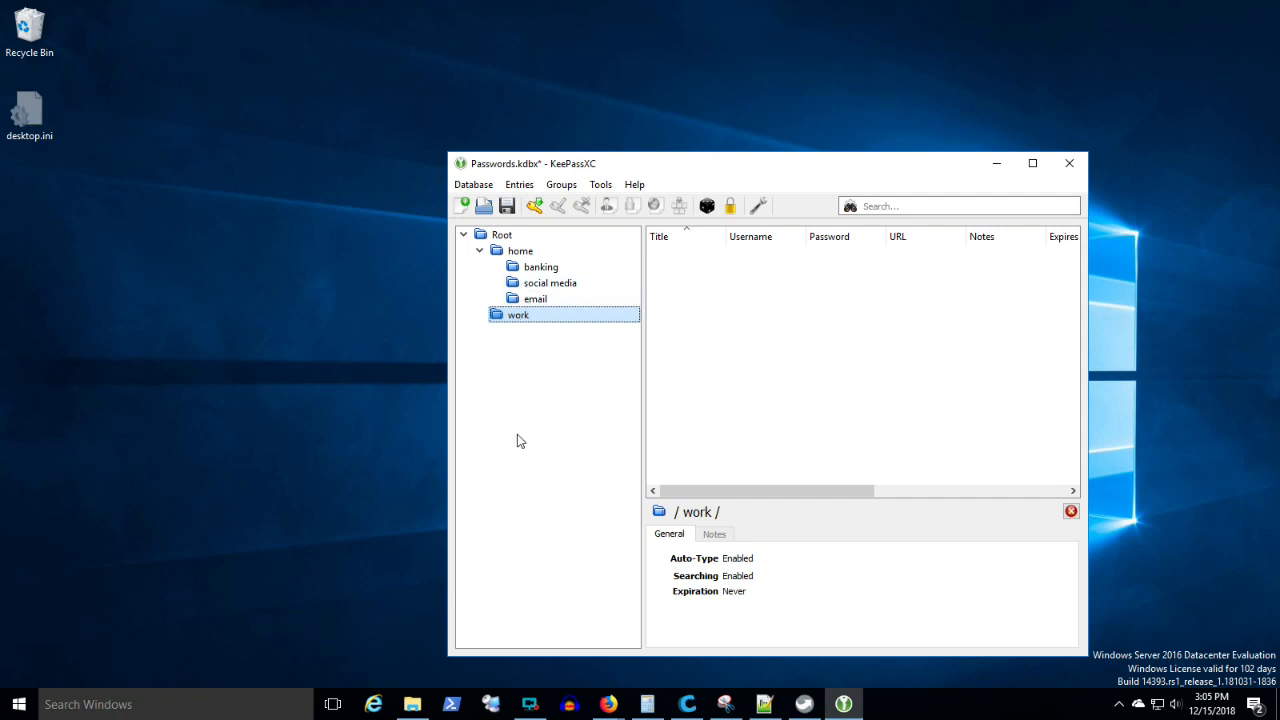
{"action": "mouse_move", "coordinate": [532, 410]}
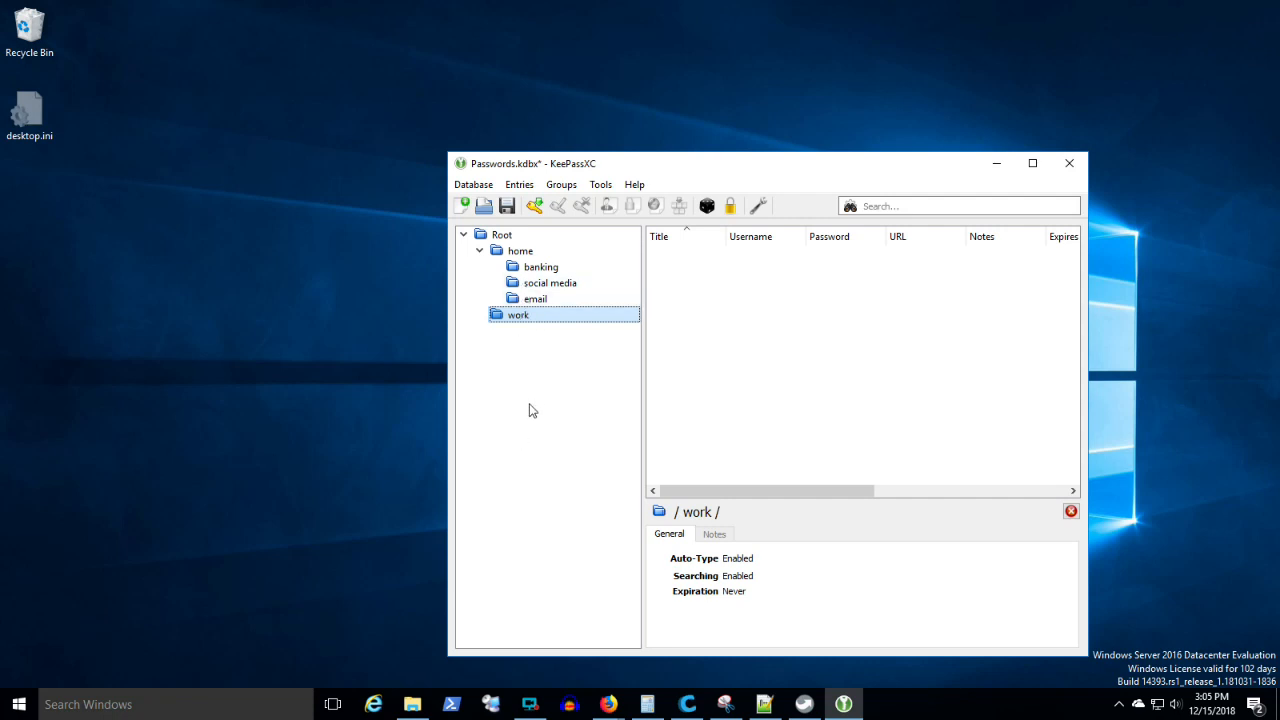
{"action": "mouse_move", "coordinate": [524, 352]}
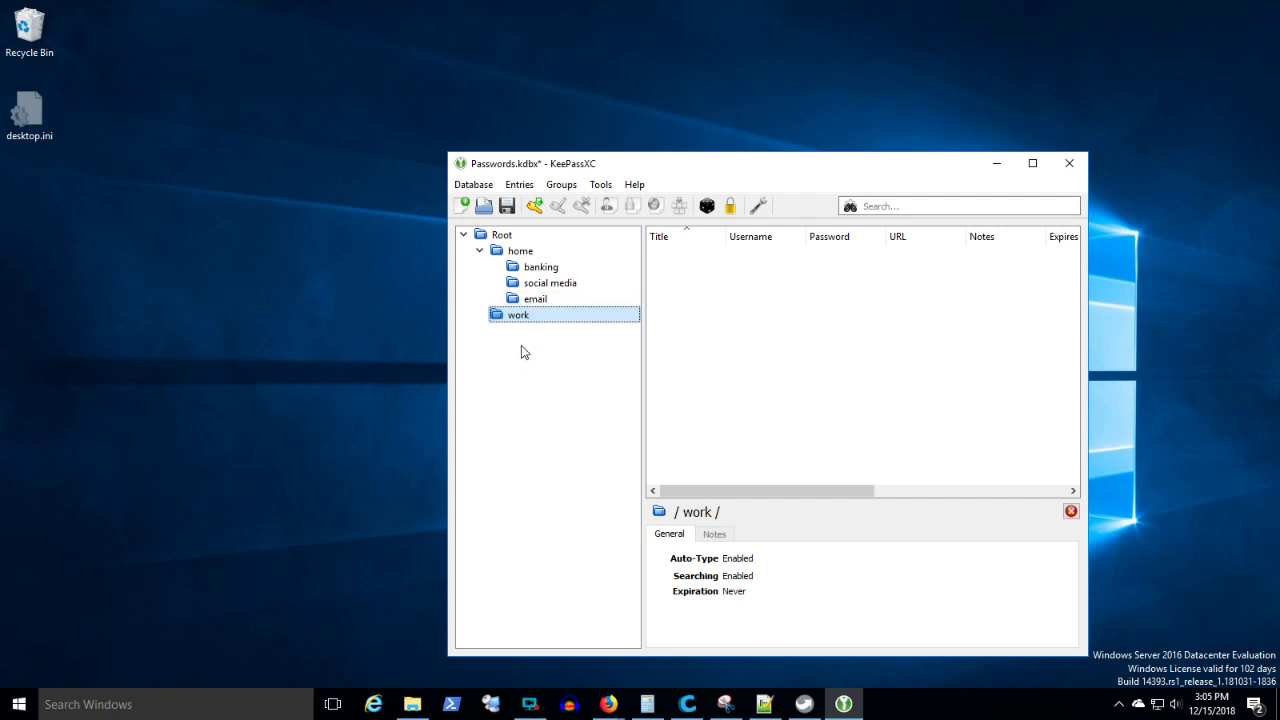
{"action": "mouse_move", "coordinate": [516, 300]}
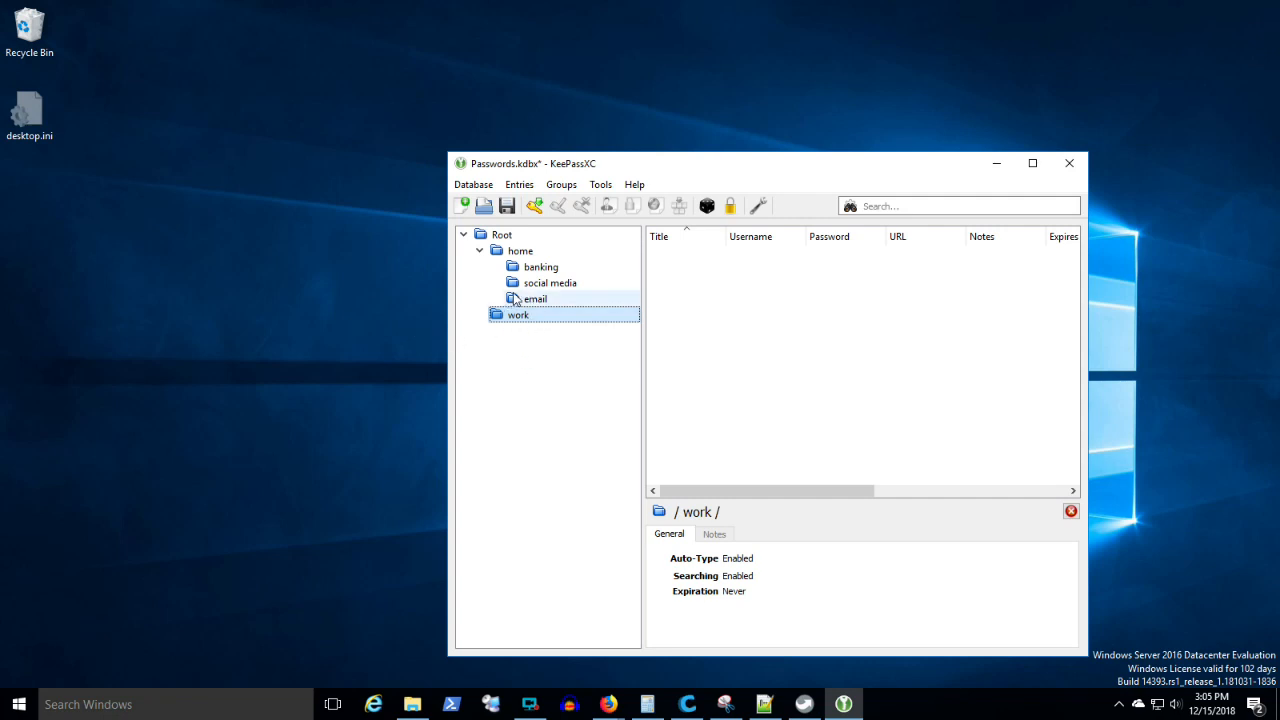
{"action": "left_click", "coordinate": [540, 266]}
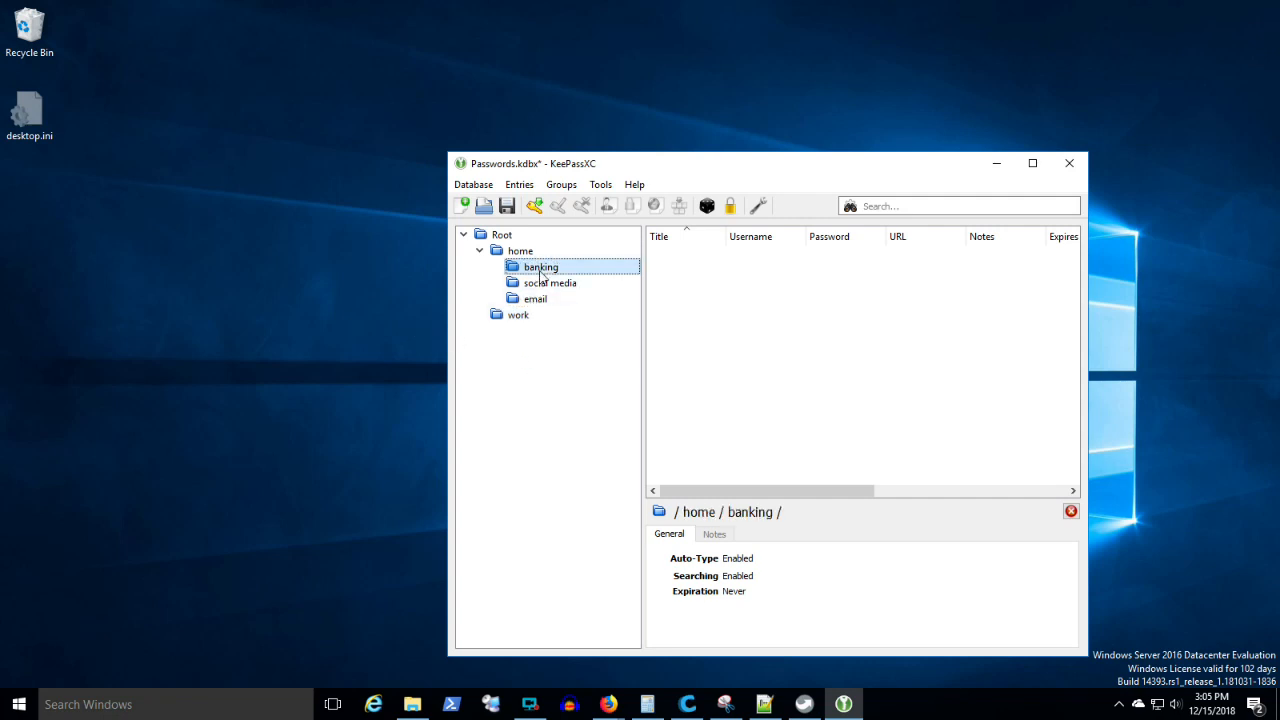
{"action": "mouse_move", "coordinate": [536, 204]}
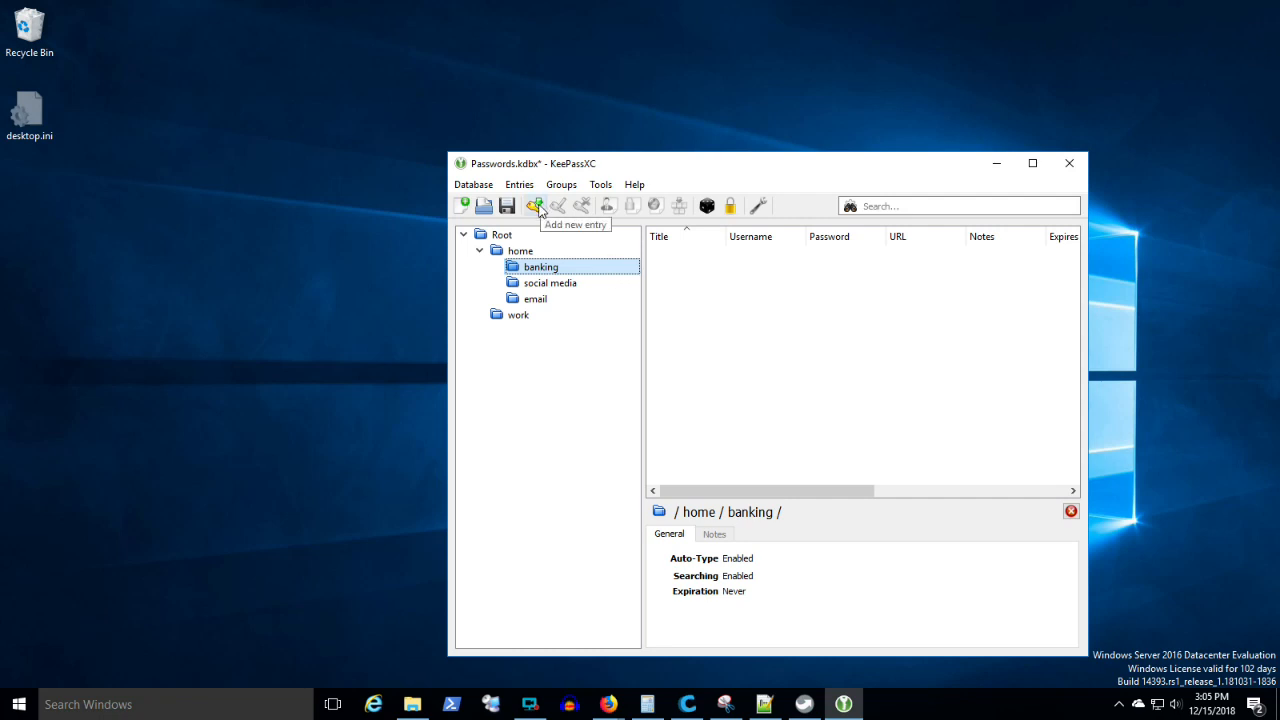
Start a new entry in the banking group titled bank1 with username shotokutech.
{"action": "left_click", "coordinate": [534, 204]}
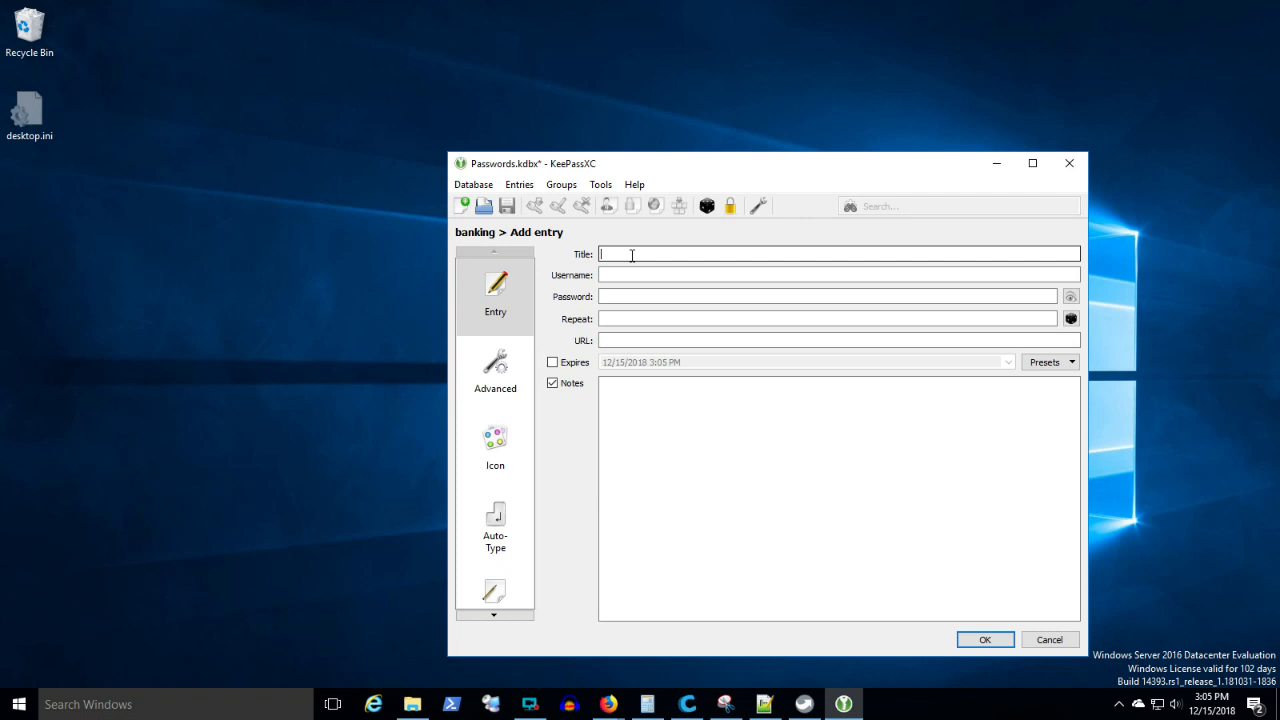
{"action": "type", "text": "bank1"}
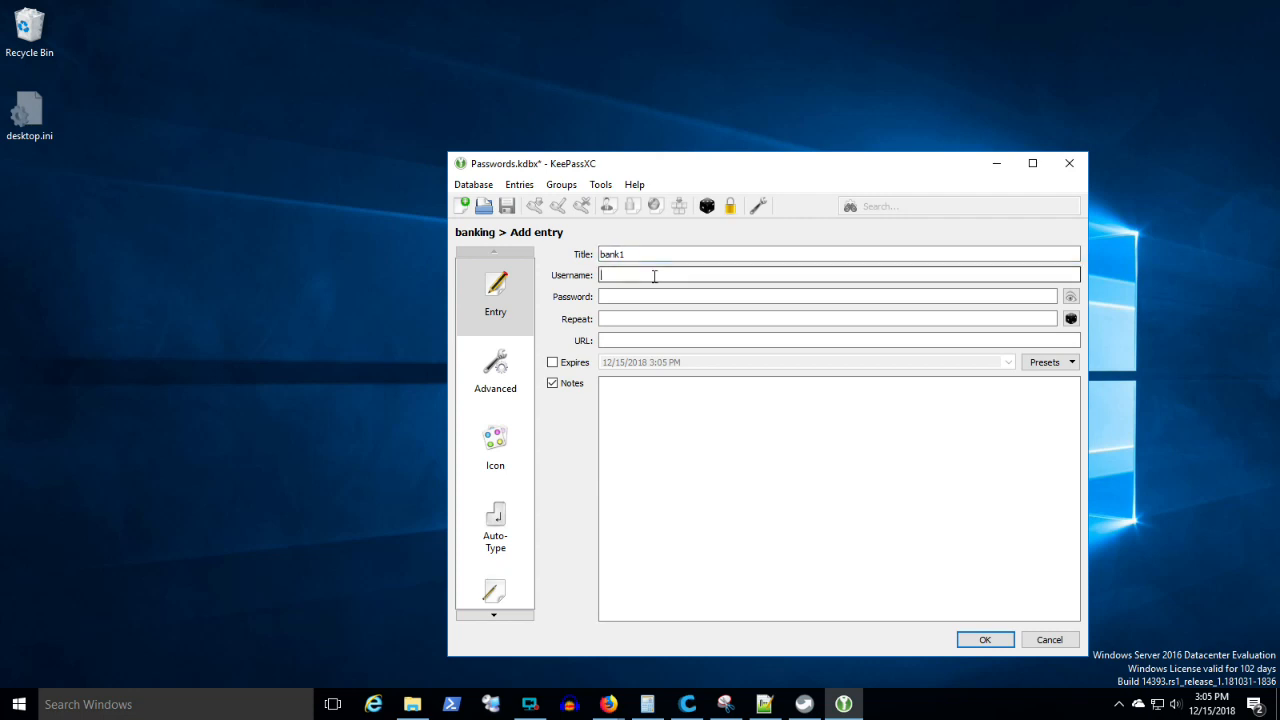
{"action": "type", "text": "shot"}
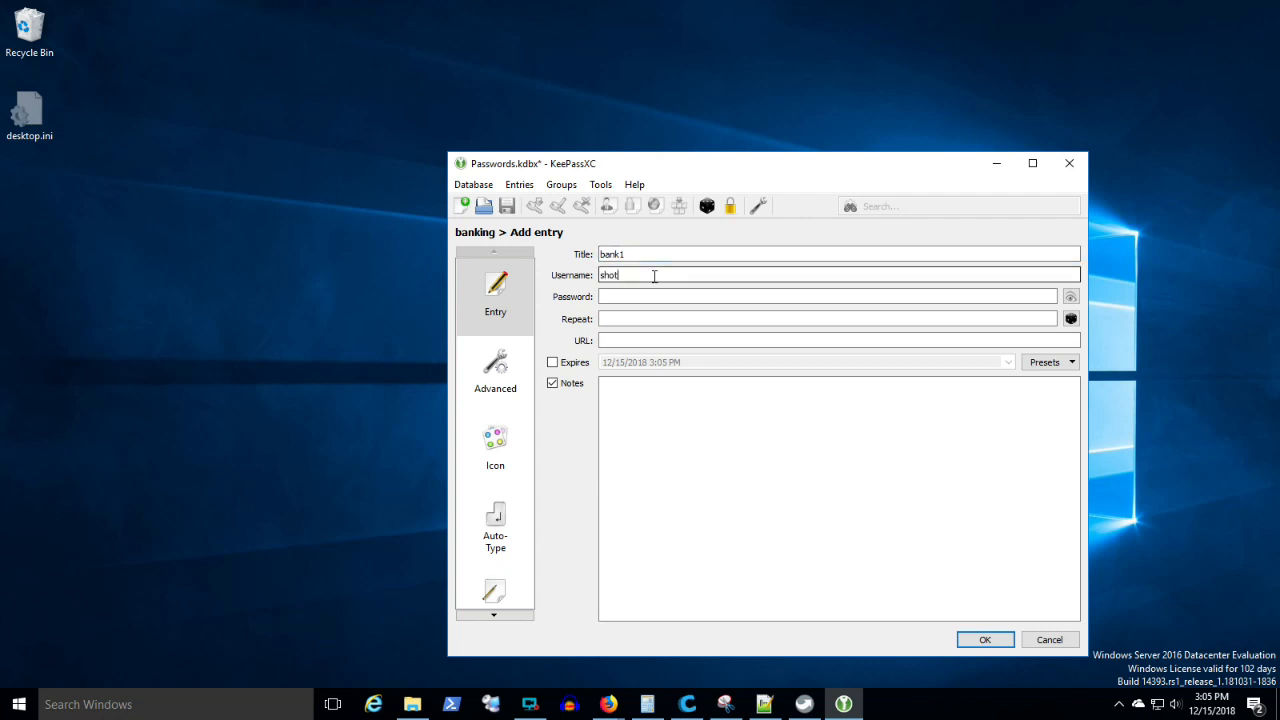
{"action": "type", "text": "oku"}
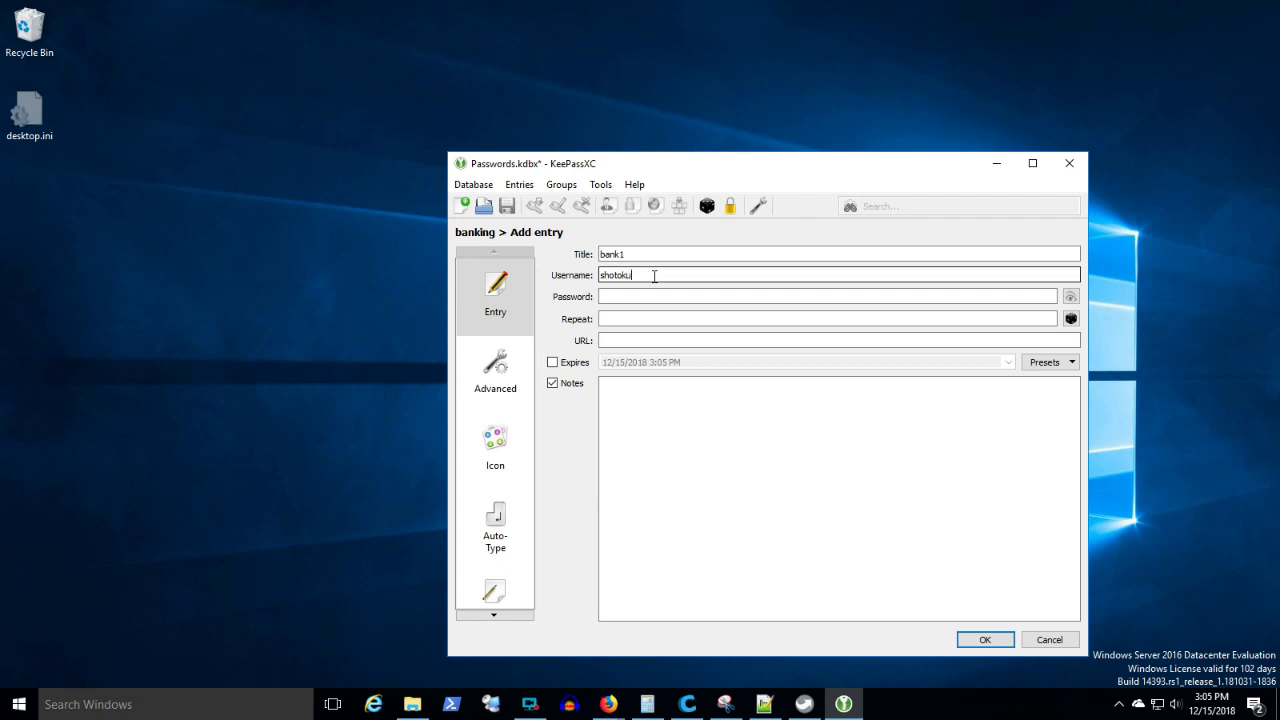
{"action": "type", "text": "tech"}
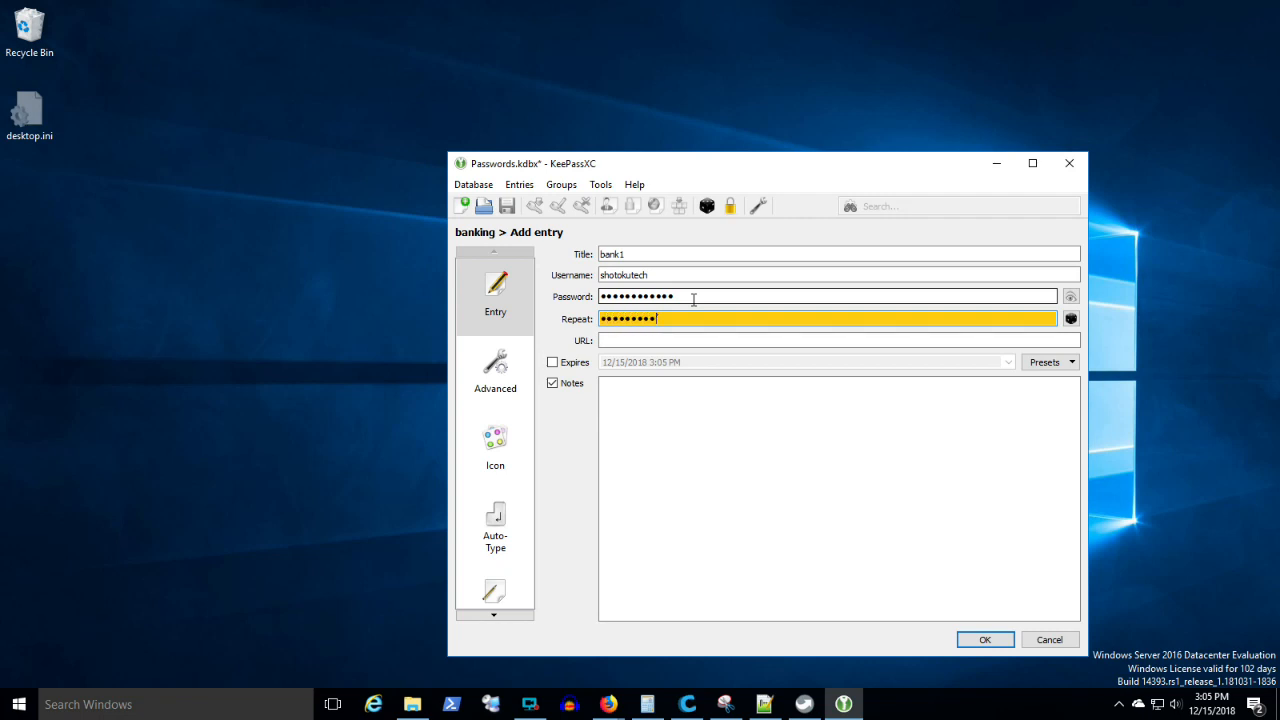
{"action": "type", "text": "•"}
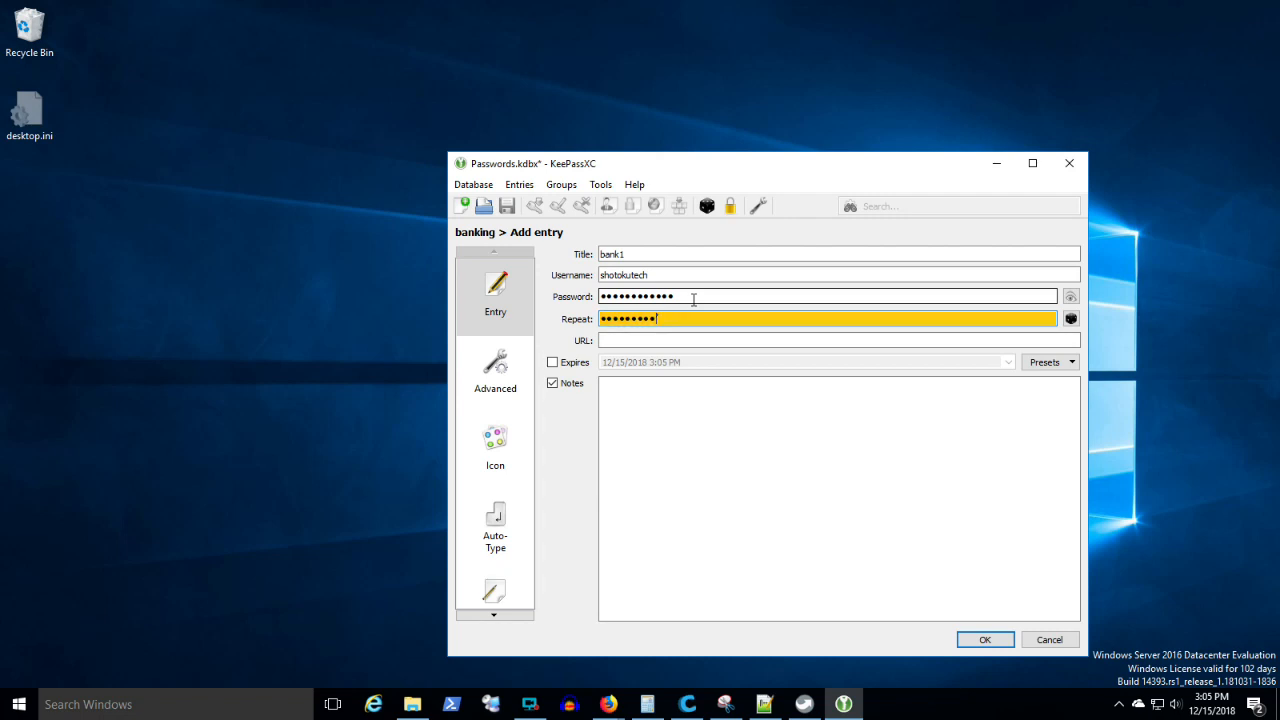
{"action": "type", "text": "*"}
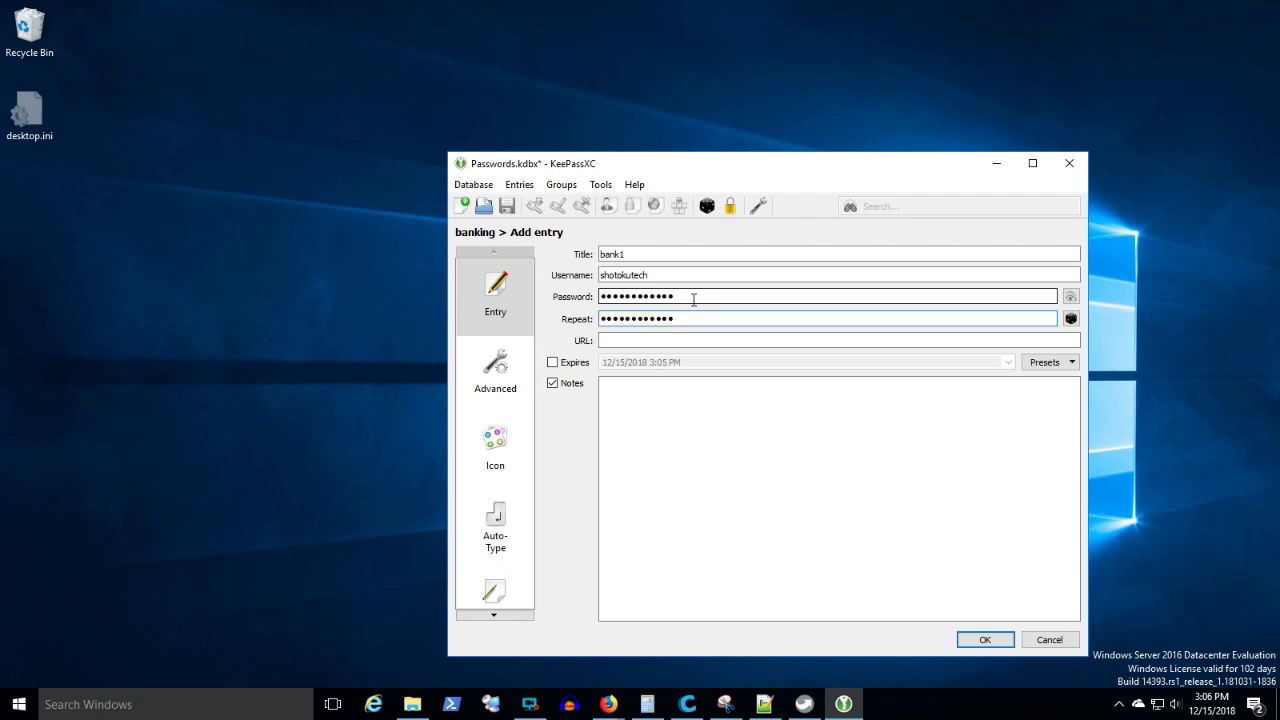
{"action": "left_click", "coordinate": [1070, 296]}
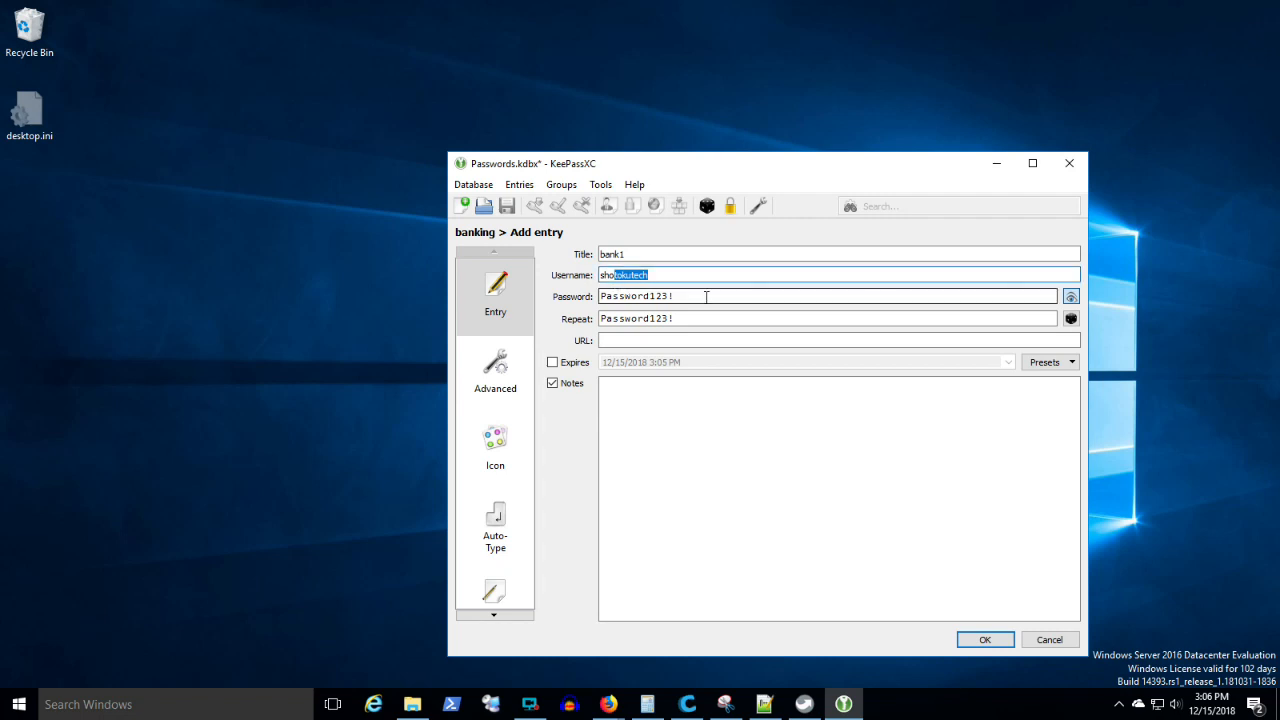
{"action": "left_click", "coordinate": [692, 456]}
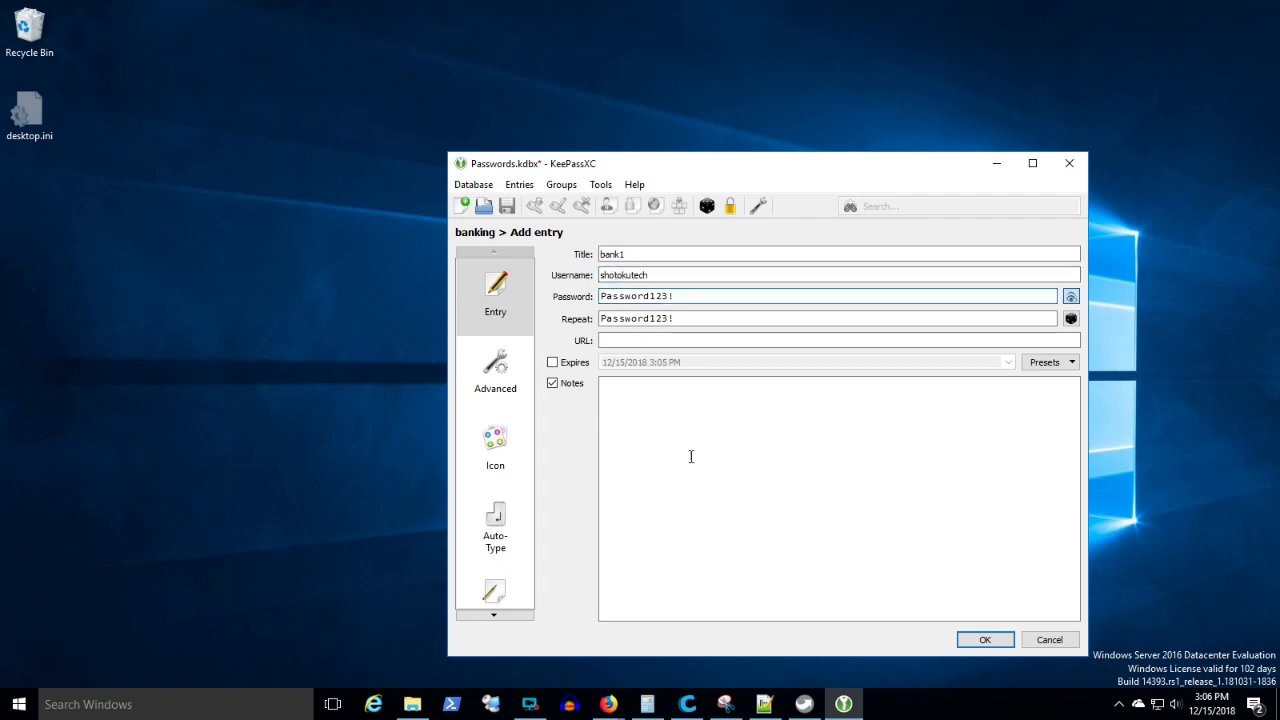
{"action": "left_click", "coordinate": [984, 640]}
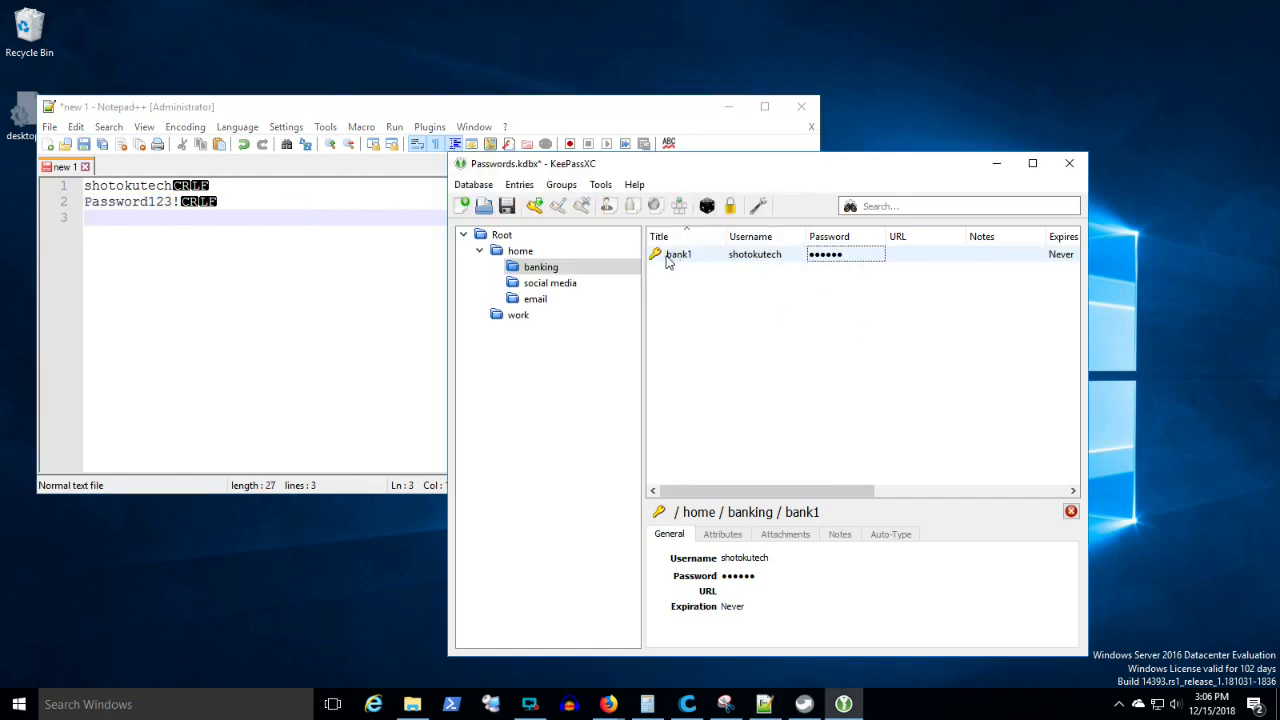
Reopen the bank1 entry in the banking group for editing.
{"action": "left_click", "coordinate": [680, 254]}
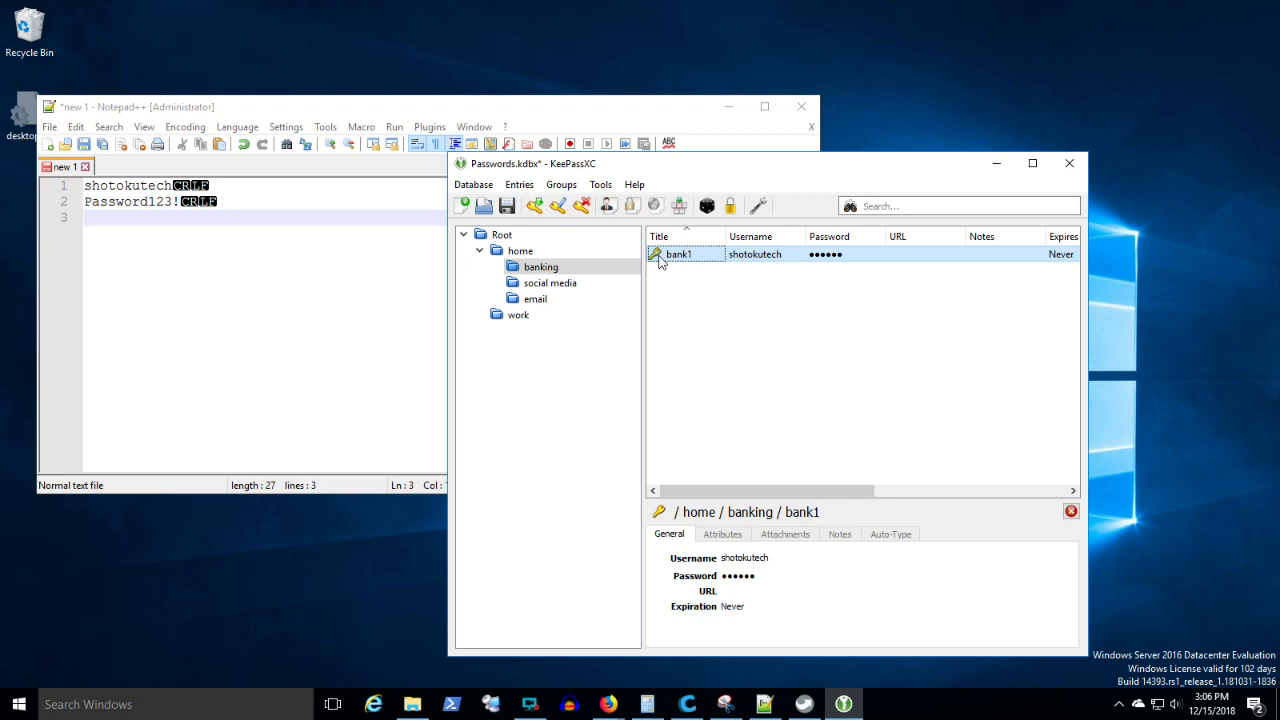
{"action": "double_click", "coordinate": [680, 252]}
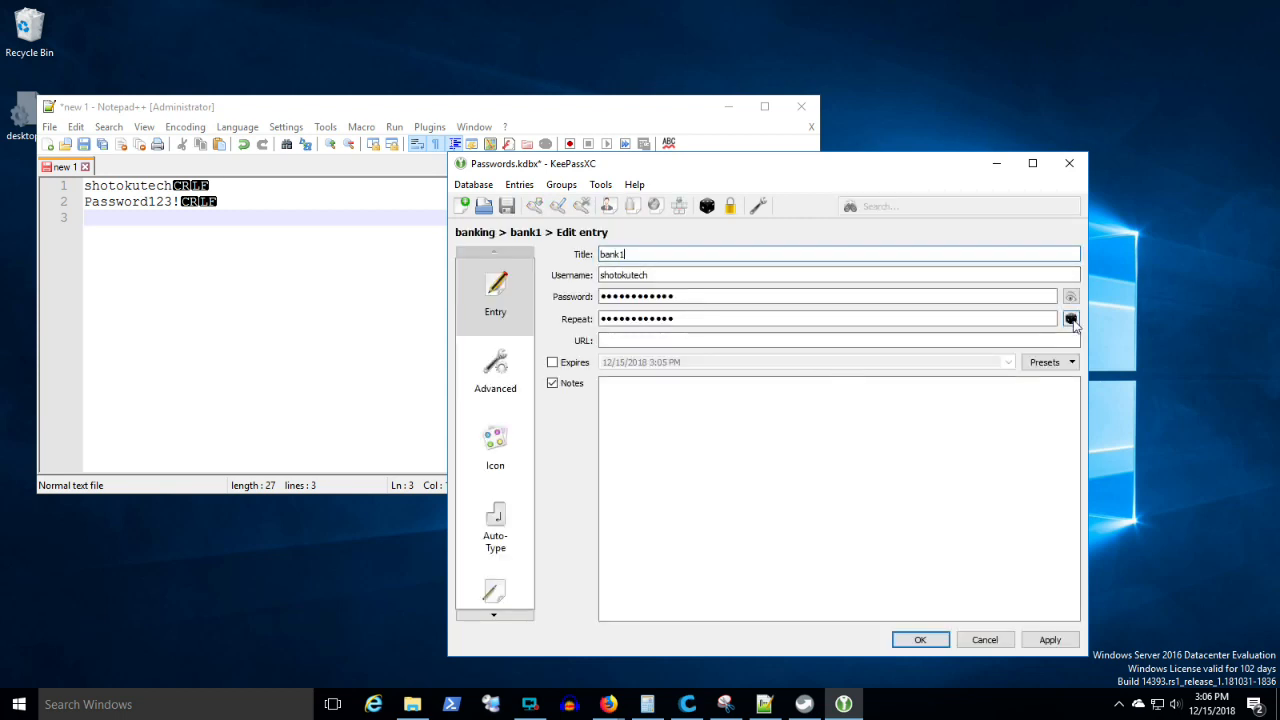
Generate a password for bank1, trying the Passphrase option before returning to a character password.
{"action": "left_click", "coordinate": [1068, 318]}
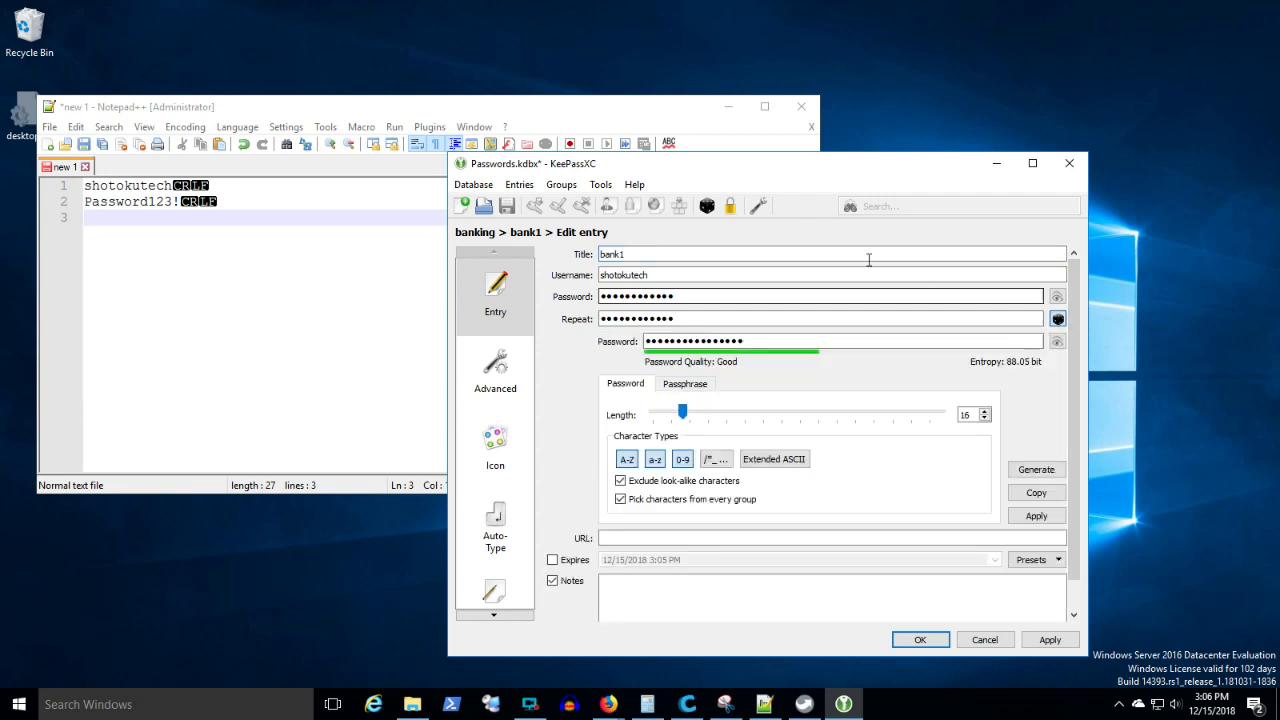
{"action": "mouse_move", "coordinate": [884, 380]}
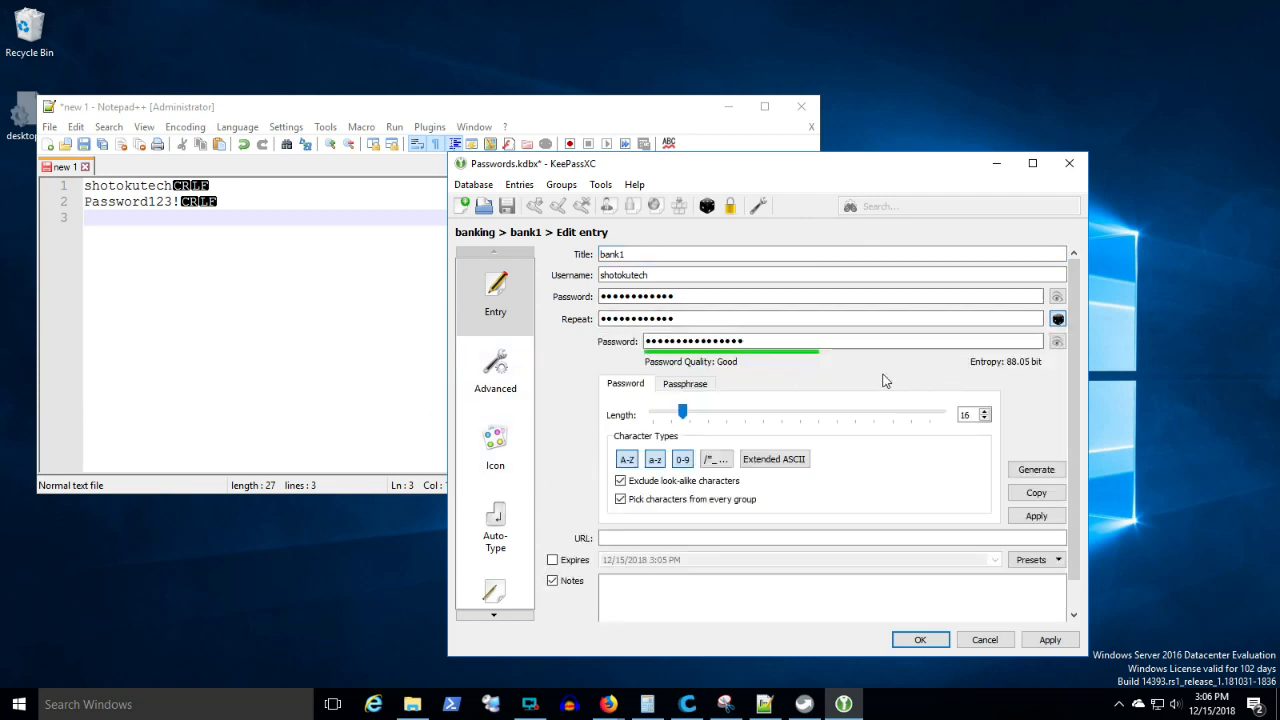
{"action": "mouse_move", "coordinate": [684, 384]}
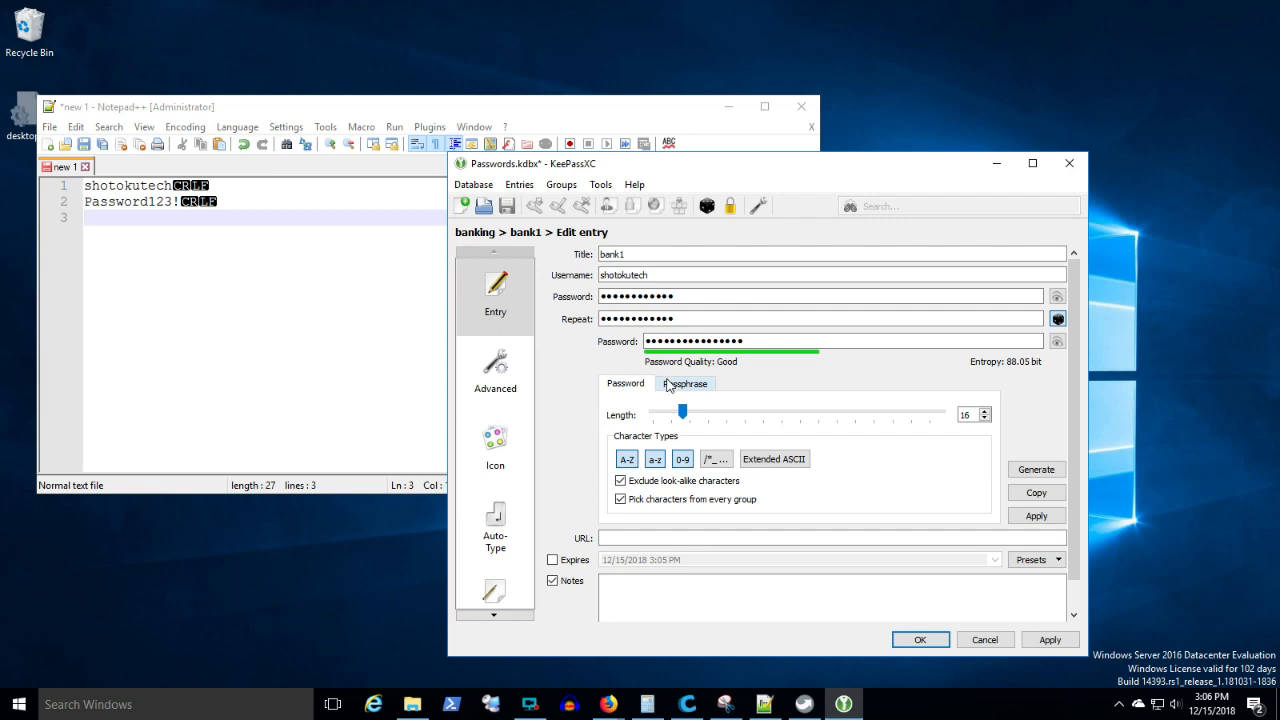
{"action": "left_click", "coordinate": [684, 384]}
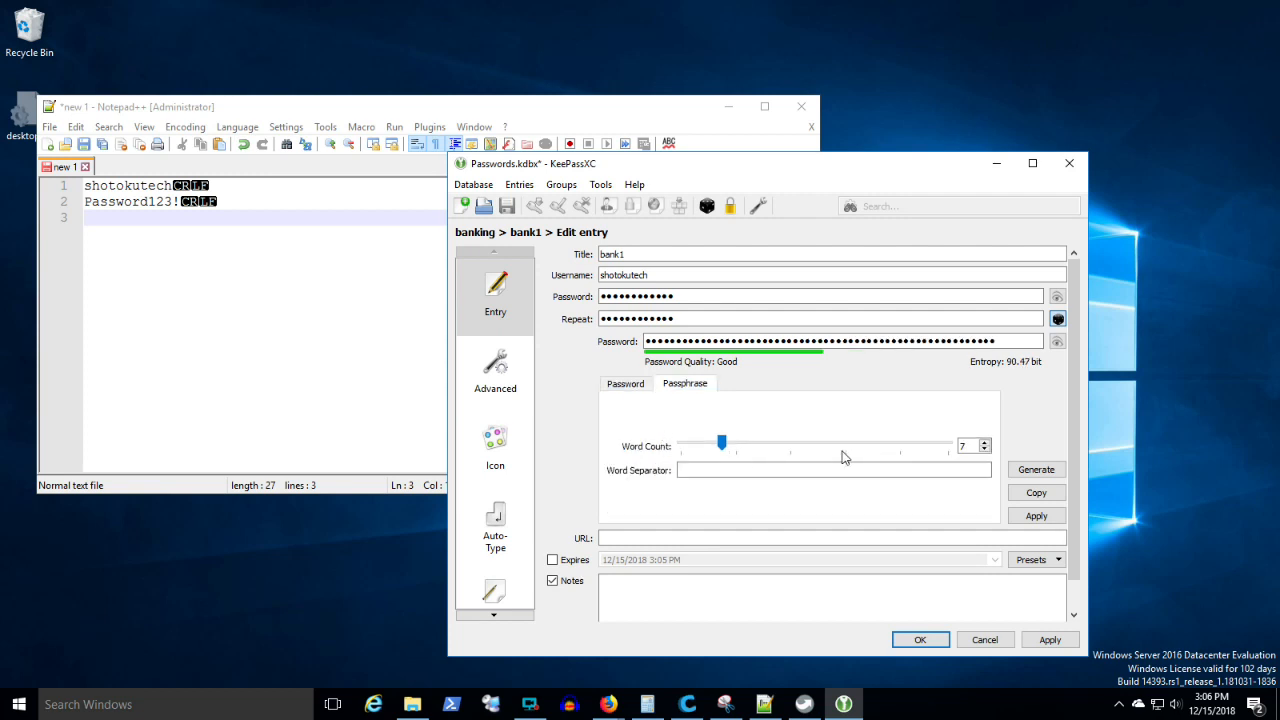
{"action": "mouse_move", "coordinate": [648, 368]}
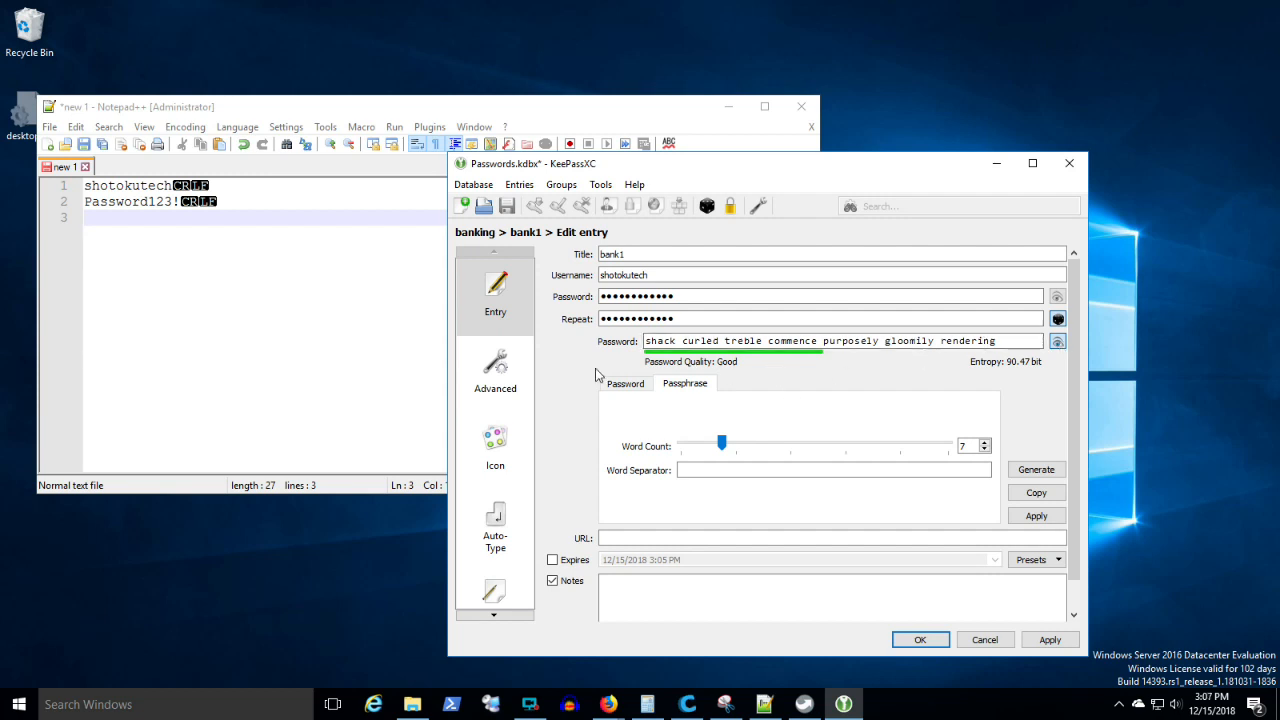
{"action": "left_click", "coordinate": [624, 384]}
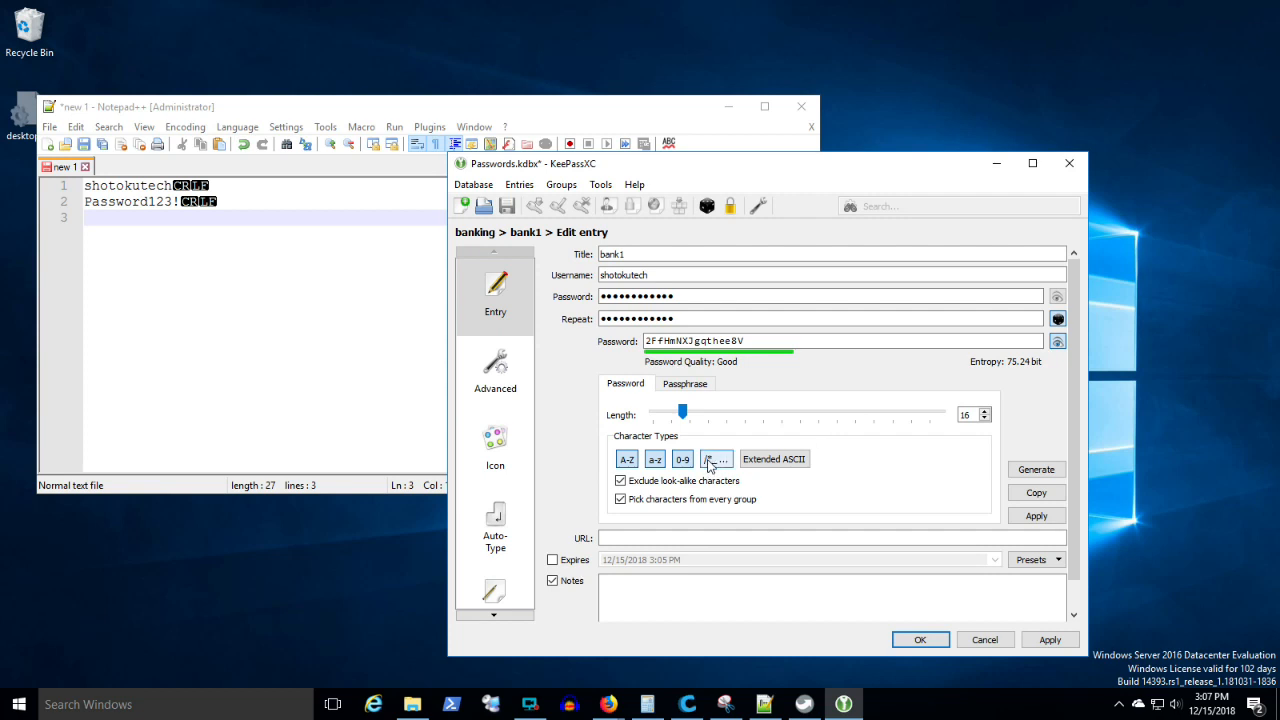
Include special characters in the generated 16-character password, then bring Notepad++ forward.
{"action": "left_click", "coordinate": [716, 458]}
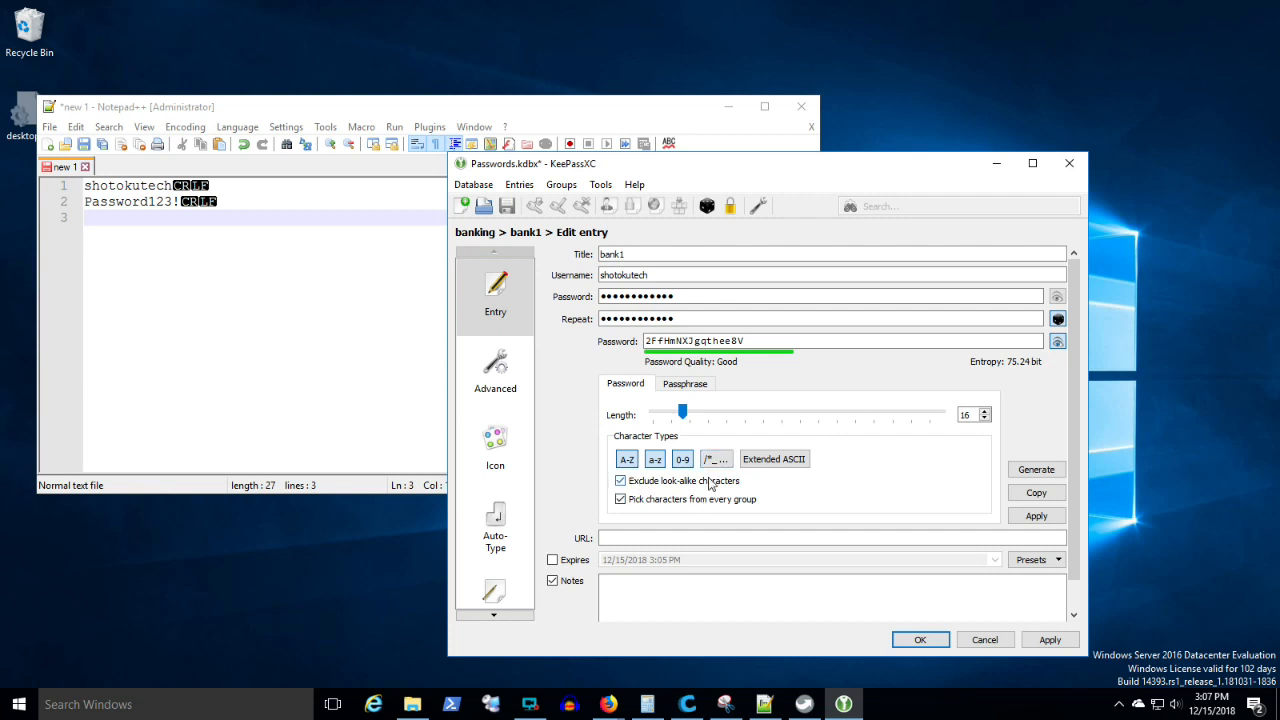
{"action": "left_click", "coordinate": [714, 458]}
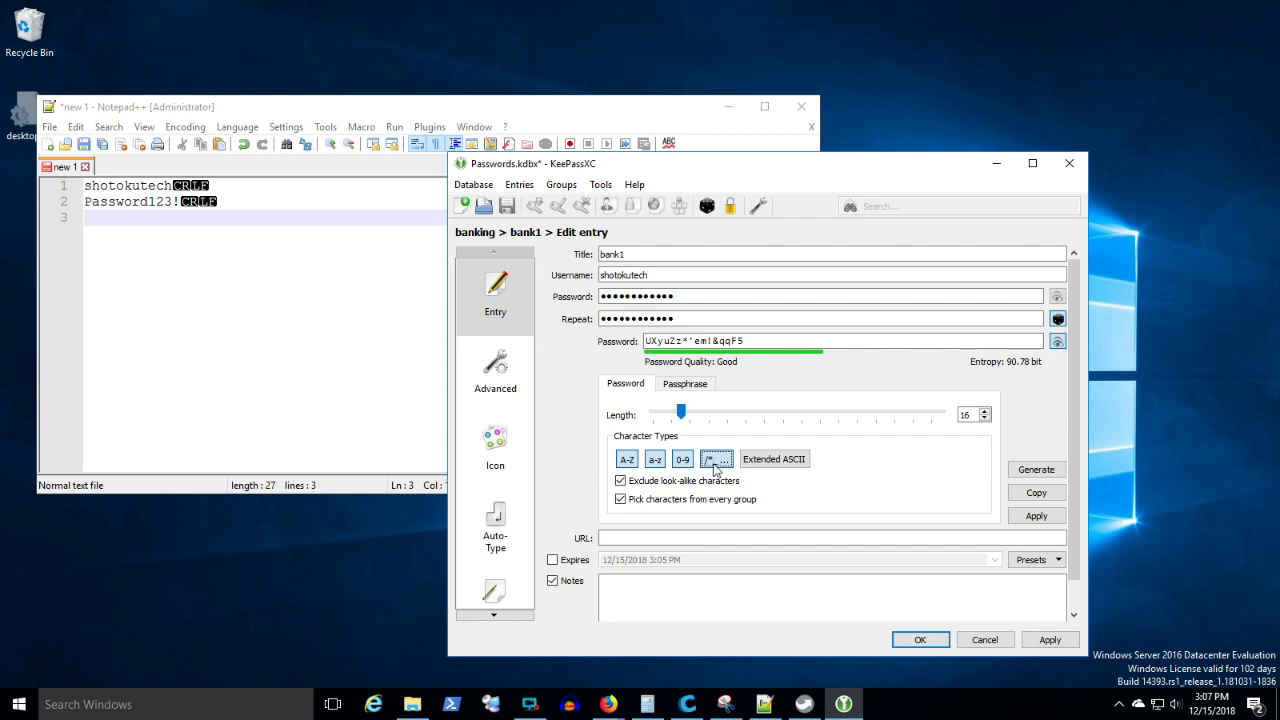
{"action": "mouse_move", "coordinate": [892, 380]}
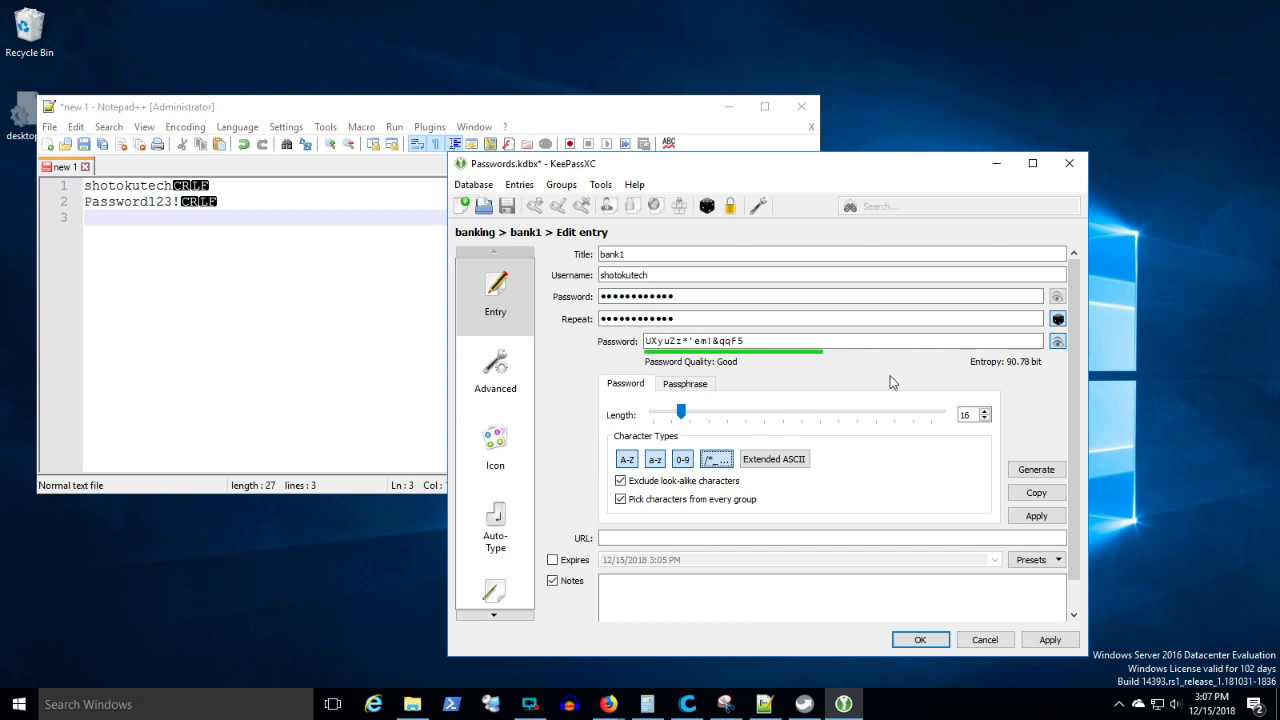
{"action": "left_click", "coordinate": [796, 340]}
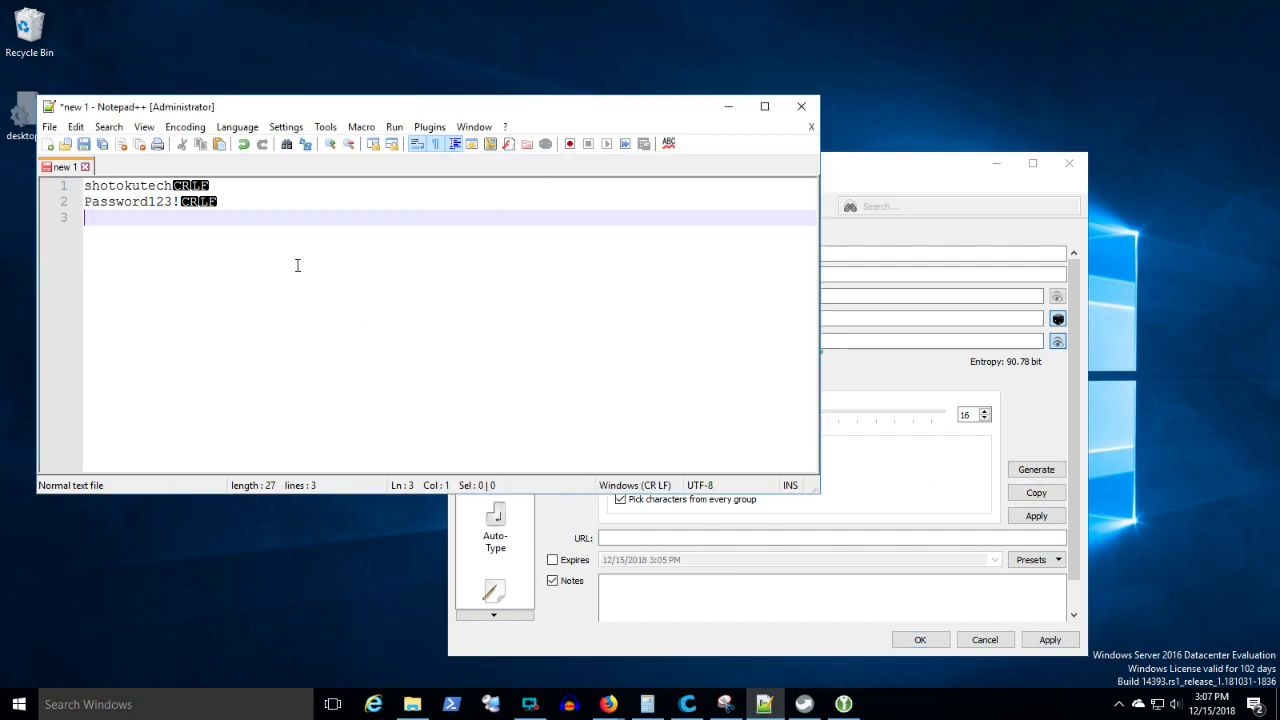
Note 'change' in Notepad++ and apply the generated password to the bank1 entry, saving it.
{"action": "type", "text": "change"}
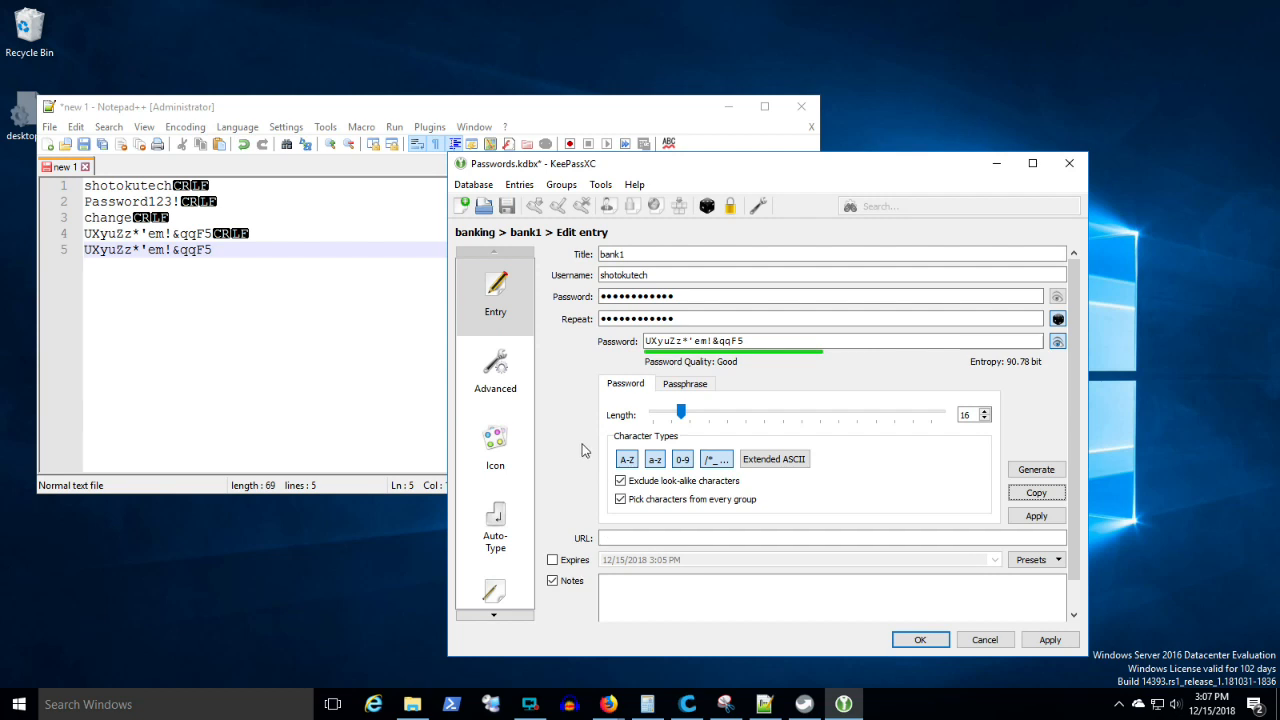
{"action": "mouse_move", "coordinate": [560, 366]}
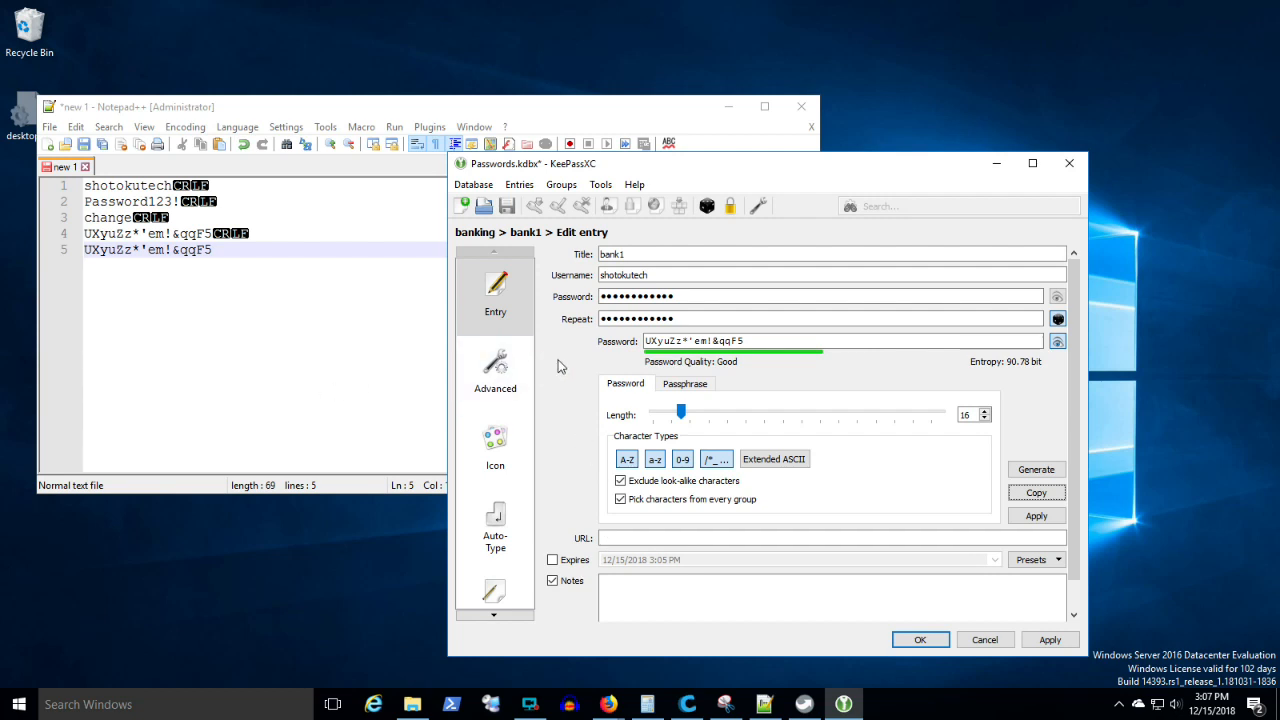
{"action": "mouse_move", "coordinate": [572, 364]}
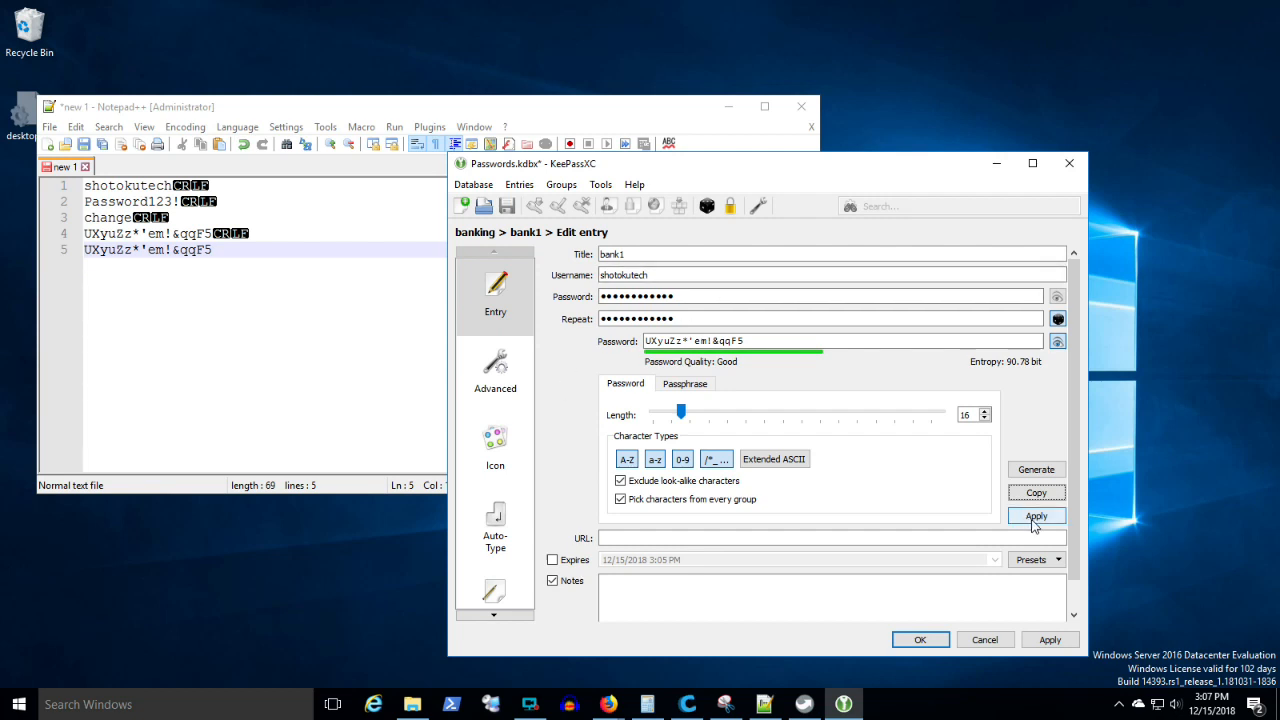
{"action": "left_click", "coordinate": [232, 250]}
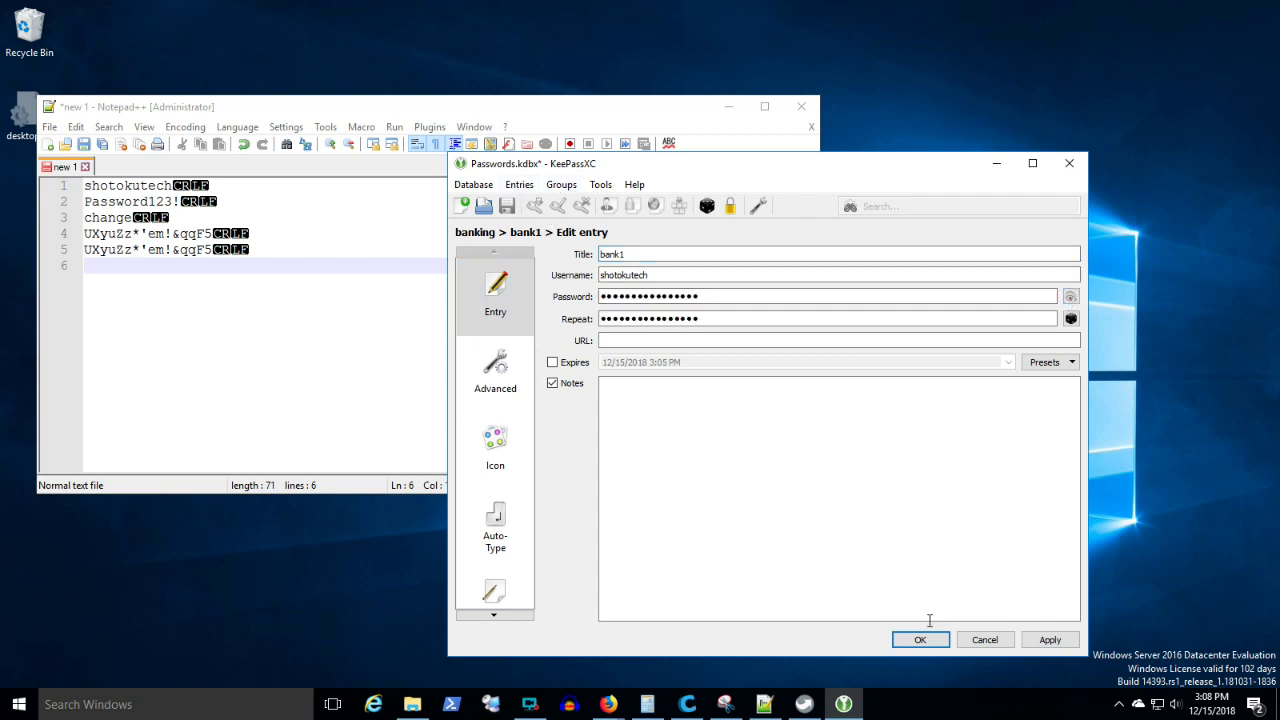
{"action": "left_click", "coordinate": [920, 640]}
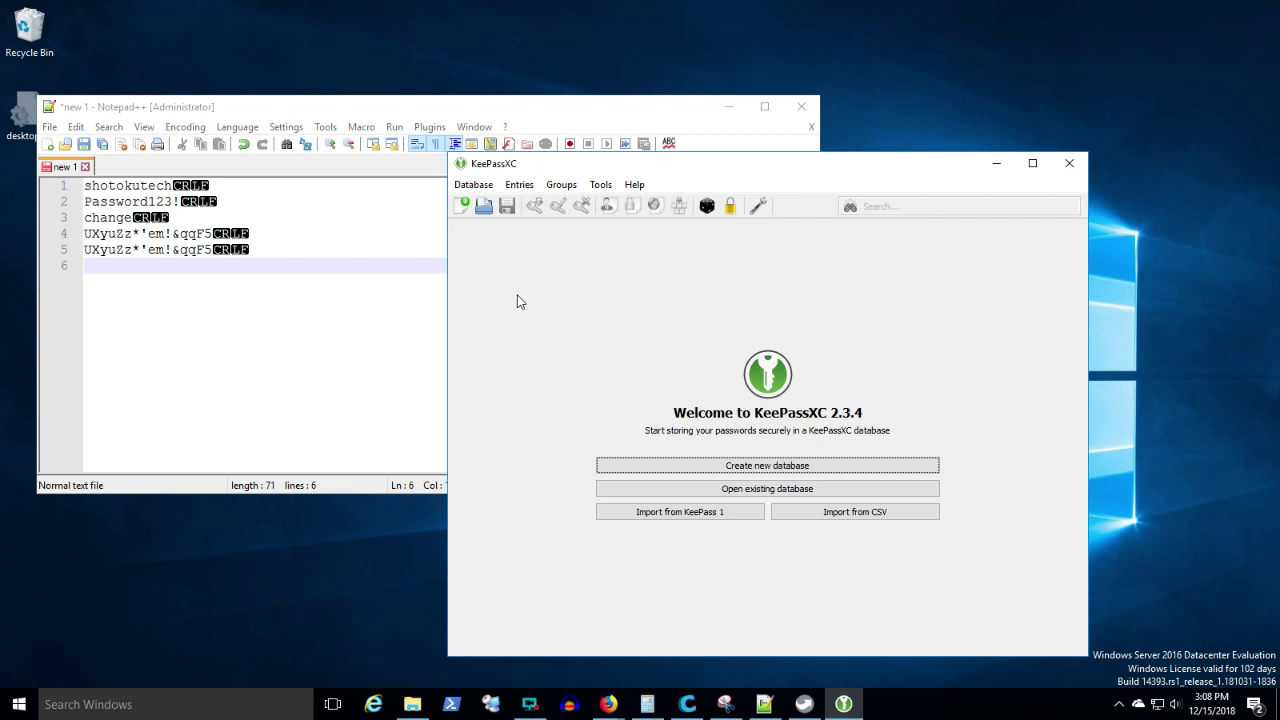
Quit KeePassXC after the database is closed.
{"action": "left_click", "coordinate": [1068, 162]}
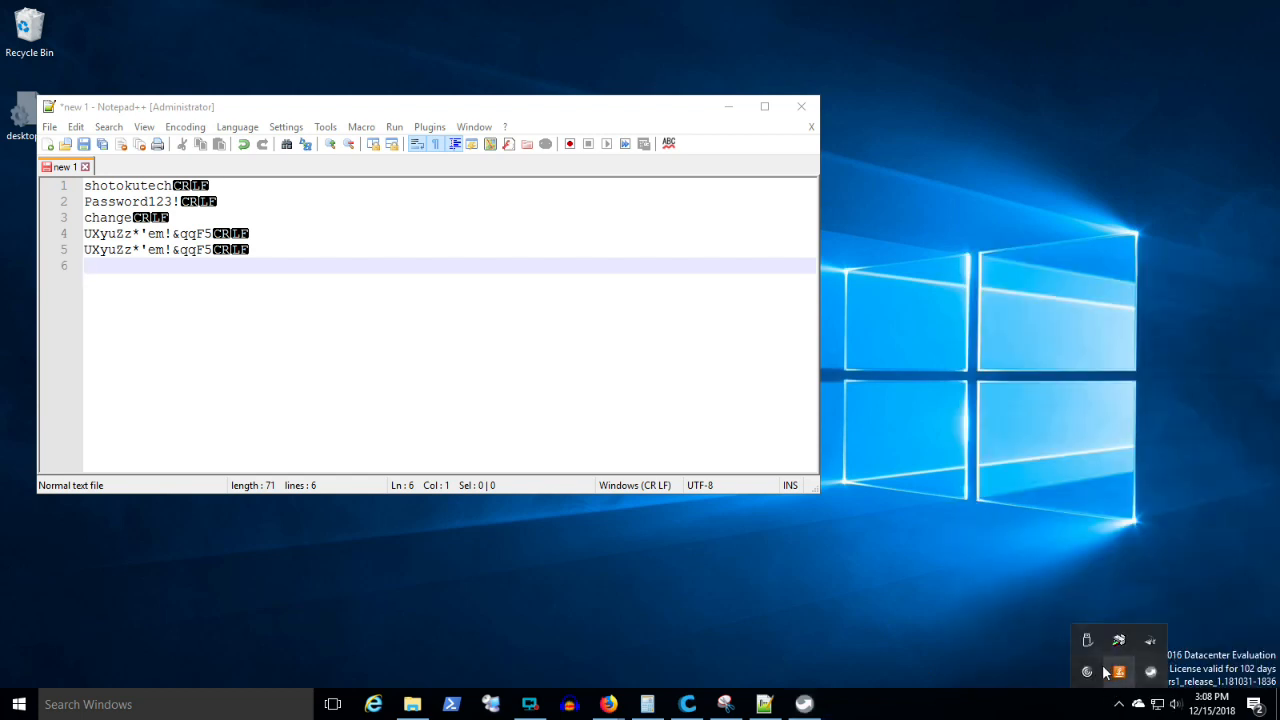
Eject the SIMMAX (E:) USB drive, agreeing to close the portable apps on exit.
{"action": "left_click", "coordinate": [1088, 636]}
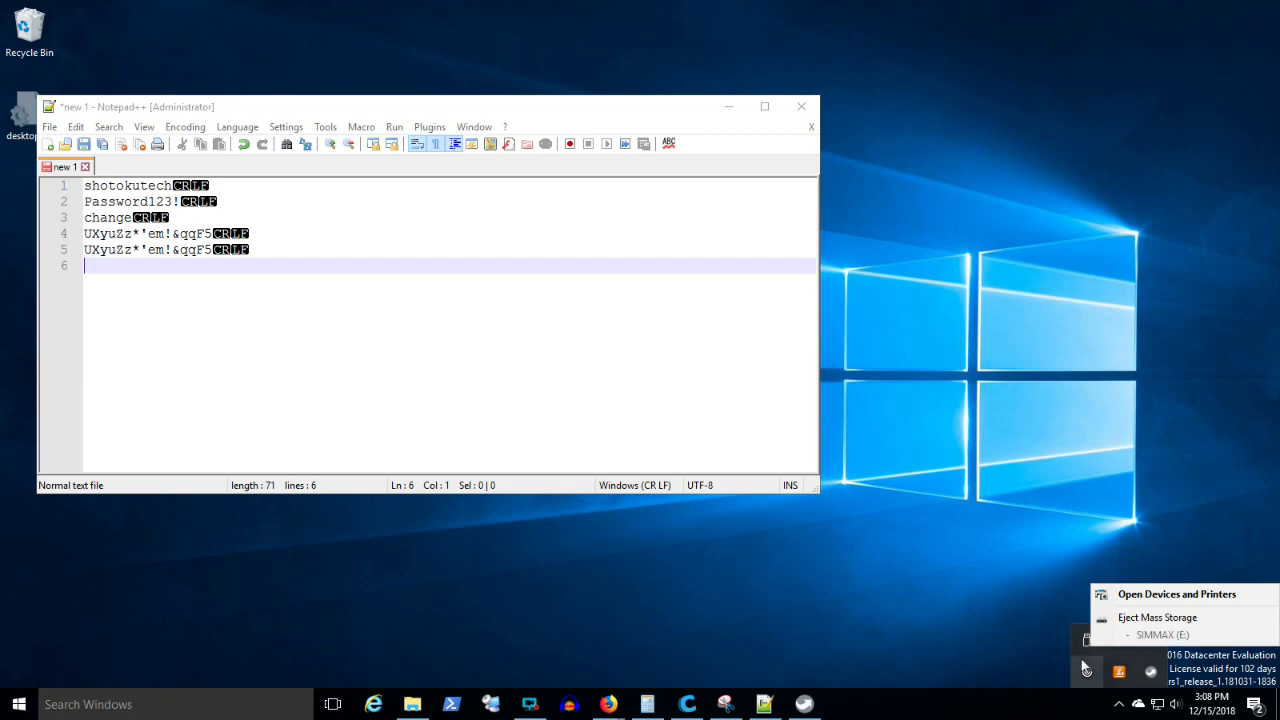
{"action": "mouse_move", "coordinate": [1156, 616]}
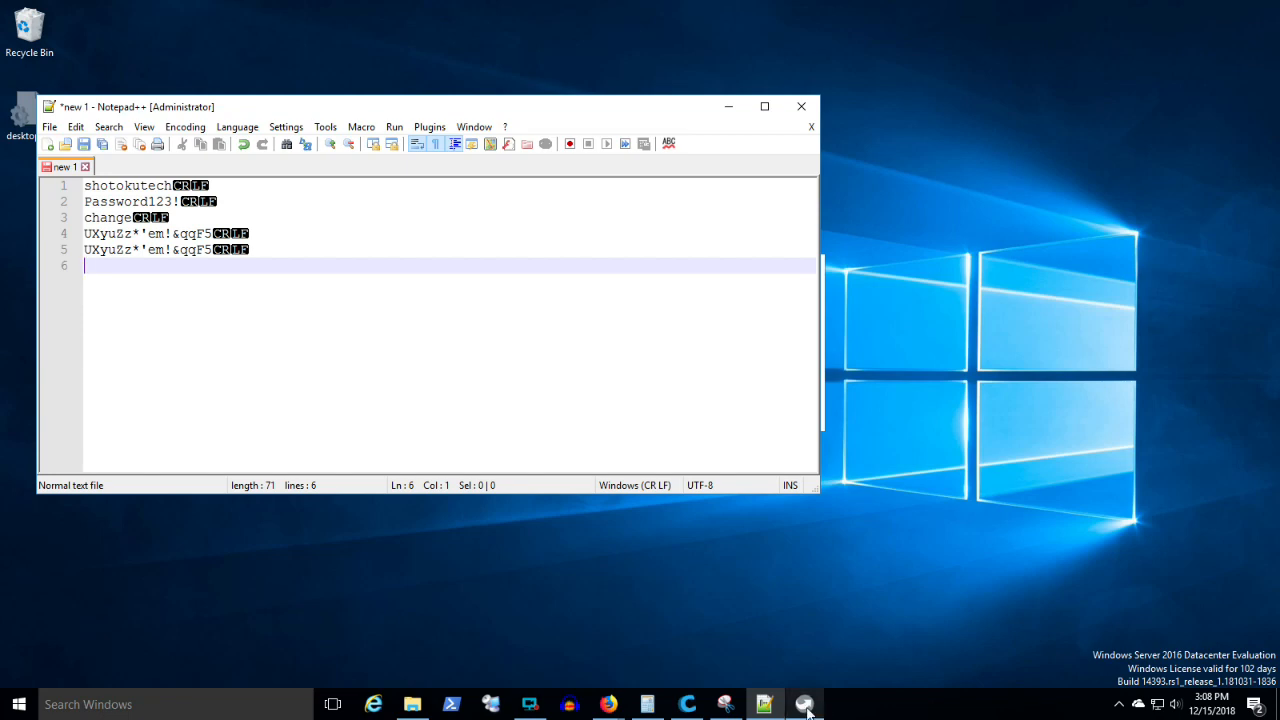
{"action": "mouse_move", "coordinate": [804, 704]}
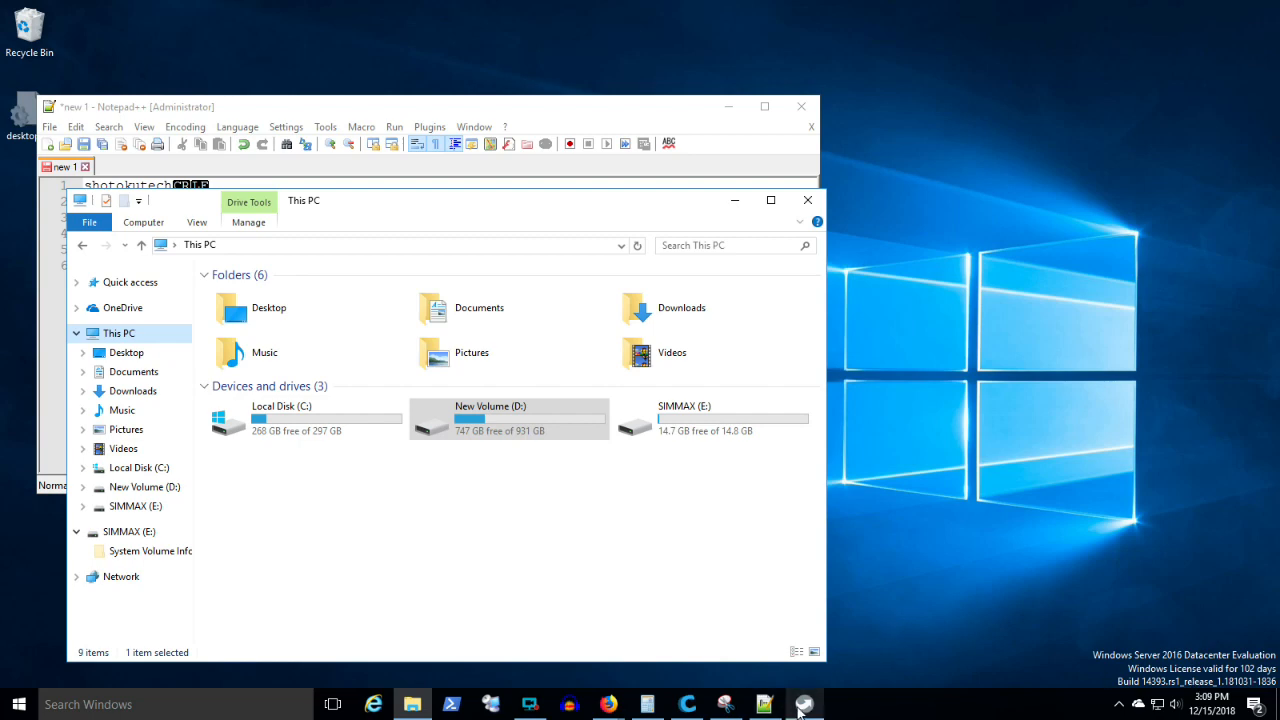
{"action": "left_click", "coordinate": [804, 704]}
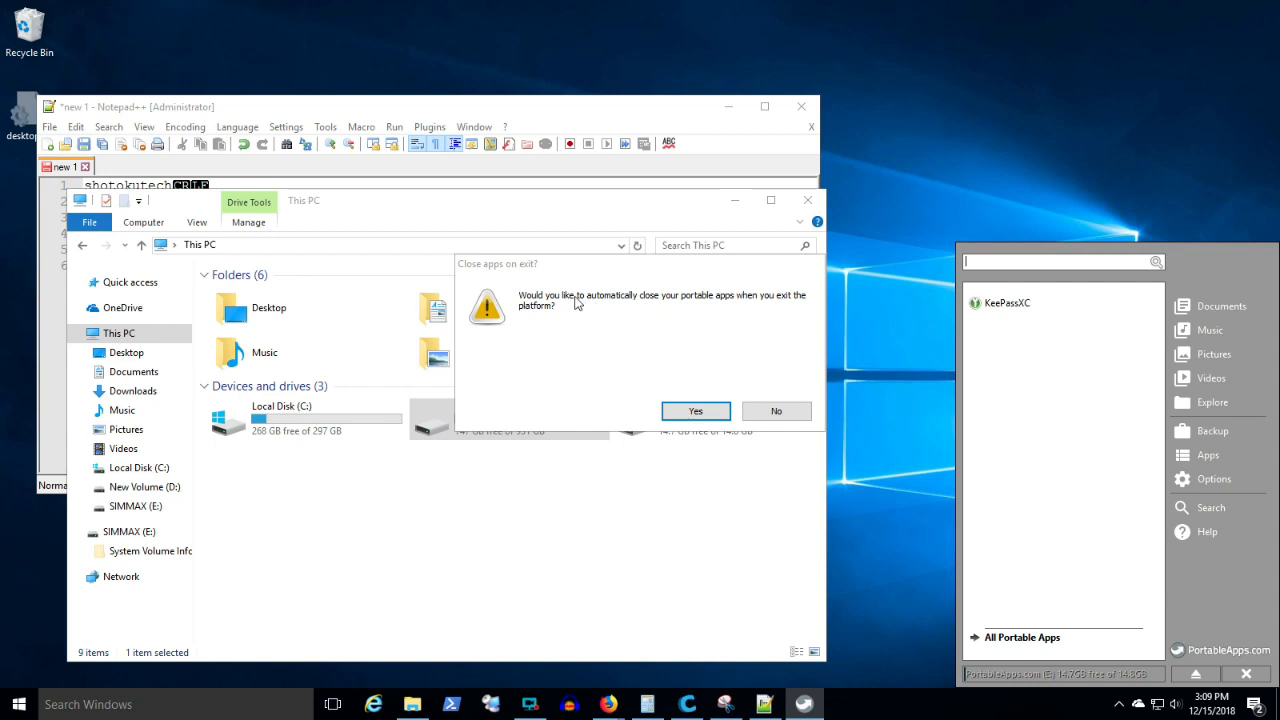
{"action": "mouse_move", "coordinate": [700, 396]}
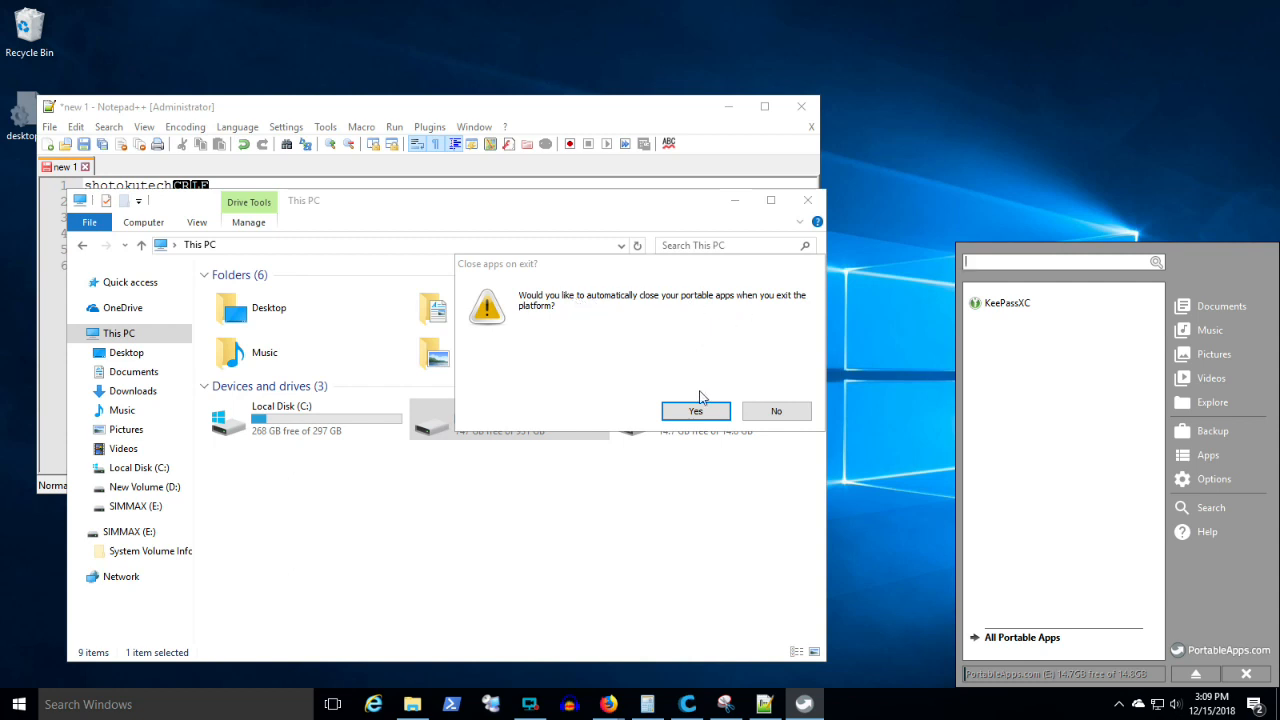
{"action": "left_click", "coordinate": [696, 412]}
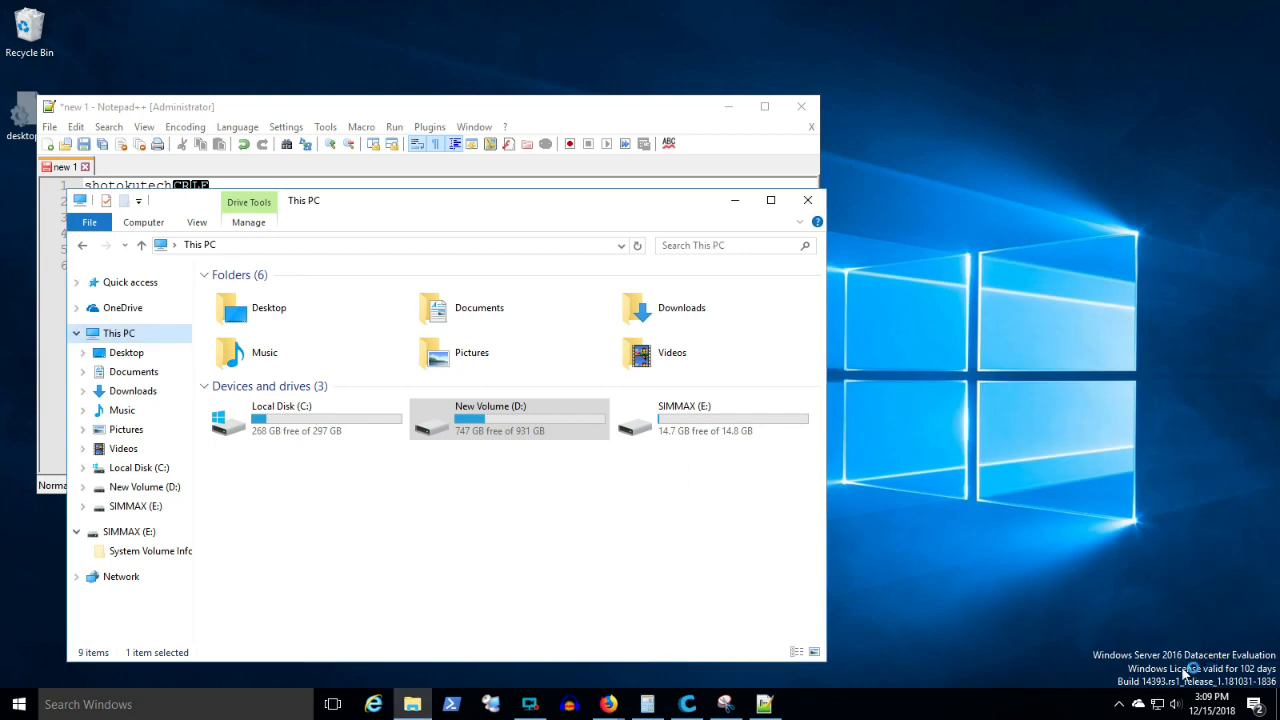
{"action": "mouse_move", "coordinate": [704, 462]}
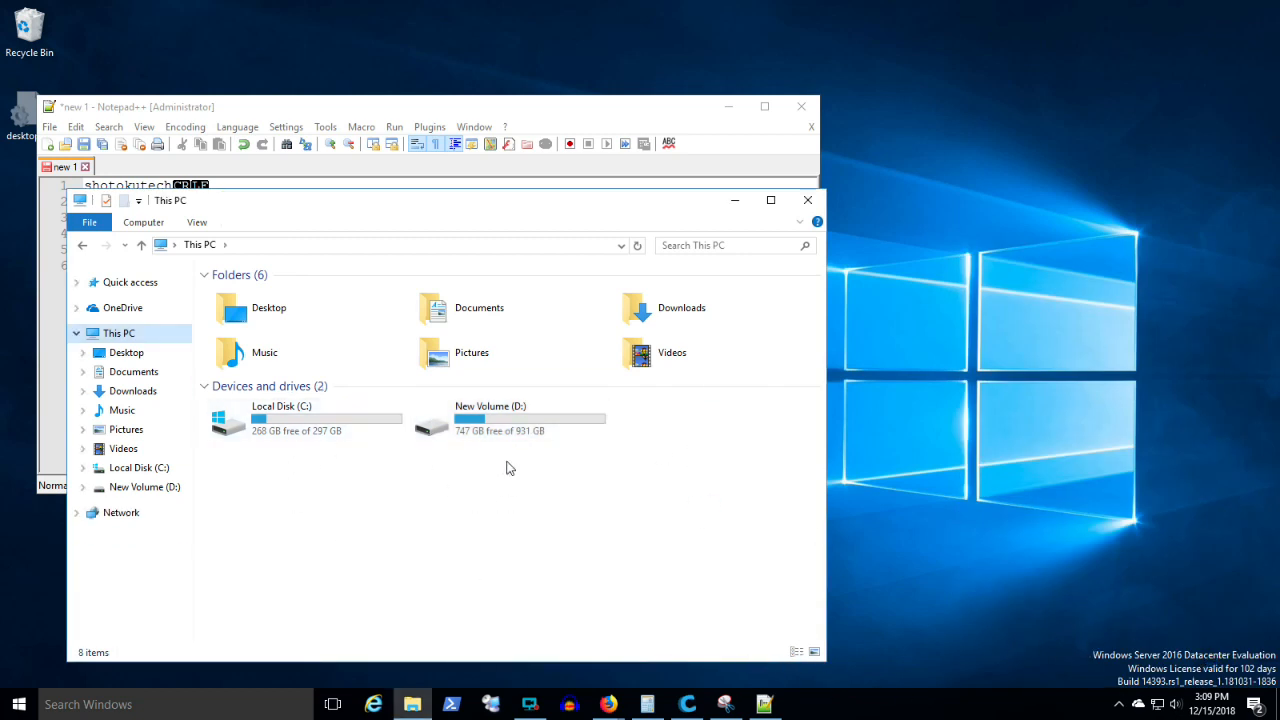
{"action": "mouse_move", "coordinate": [808, 200]}
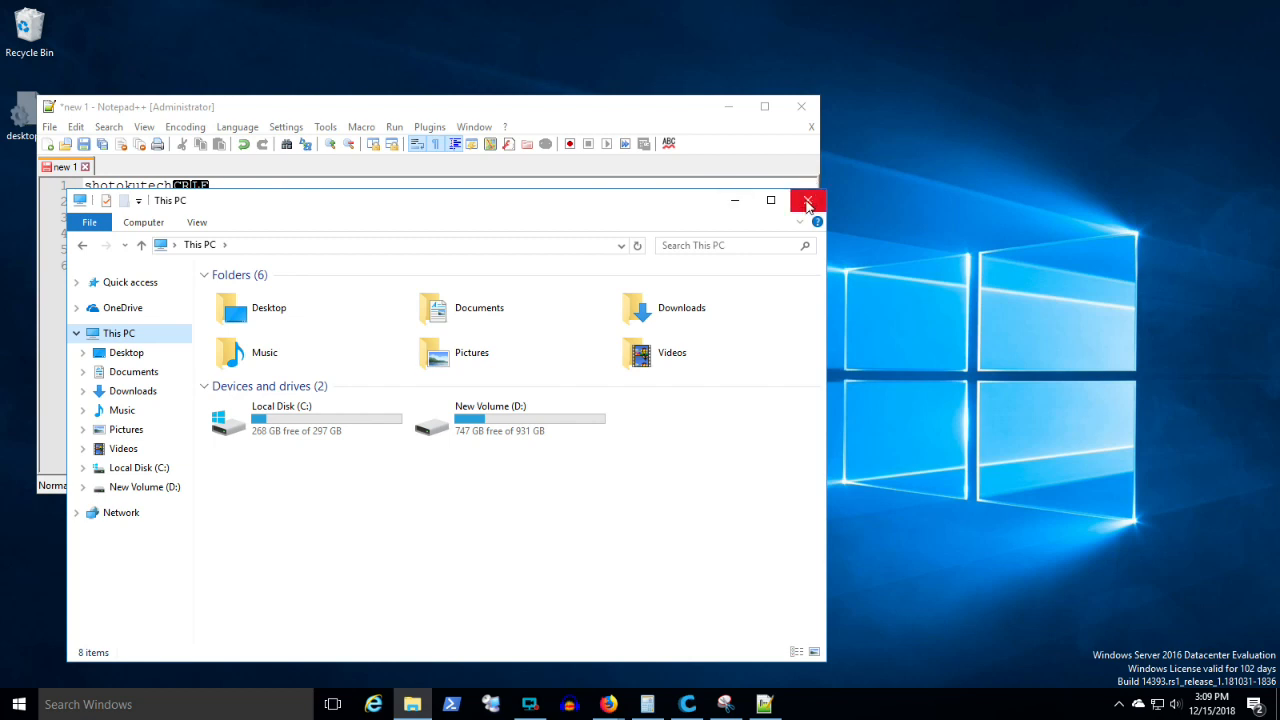
{"action": "mouse_move", "coordinate": [808, 200]}
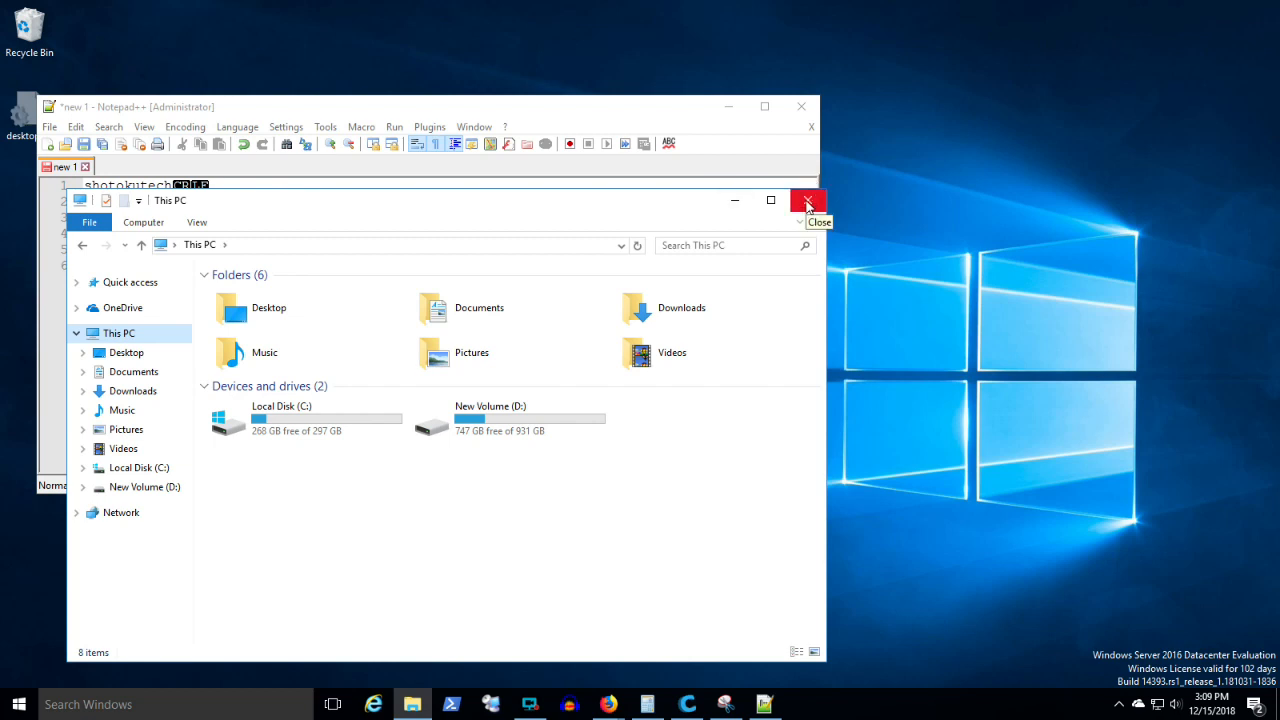
{"action": "mouse_move", "coordinate": [416, 100]}
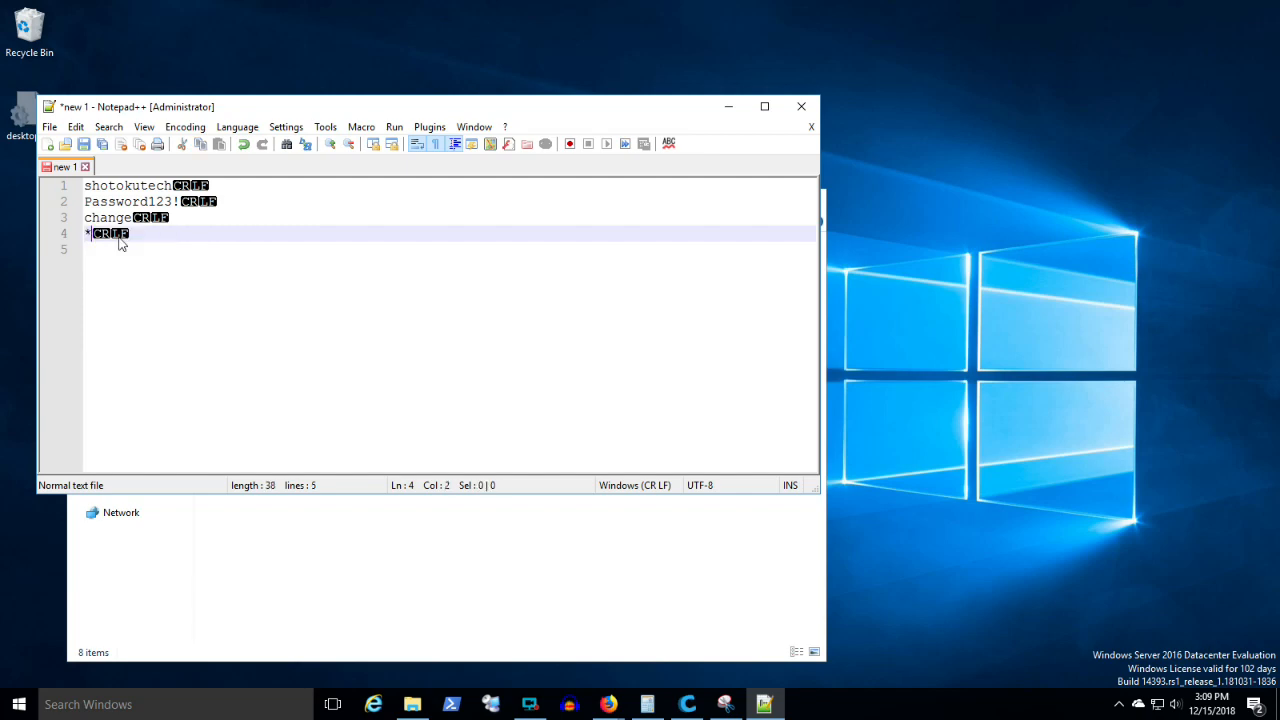
Overwrite the noted password with a line of asterisks and close the unsaved note.
{"action": "type", "text": "************"}
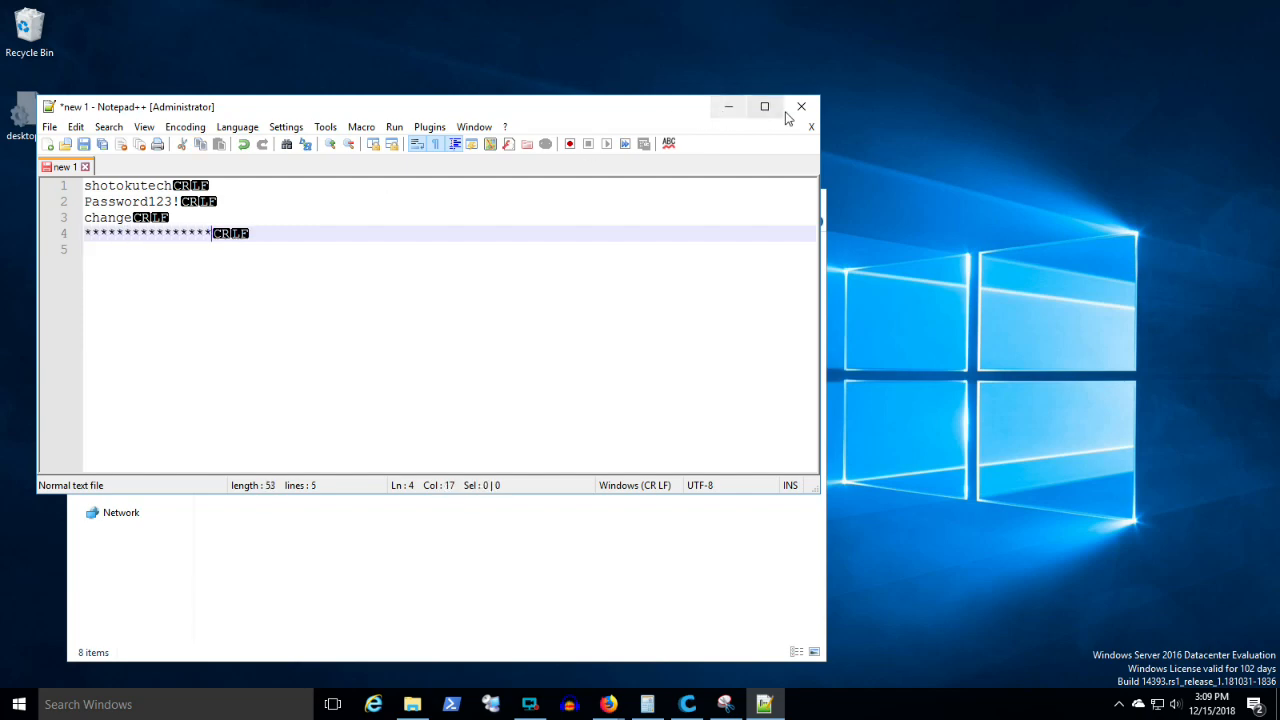
{"action": "left_click", "coordinate": [800, 106]}
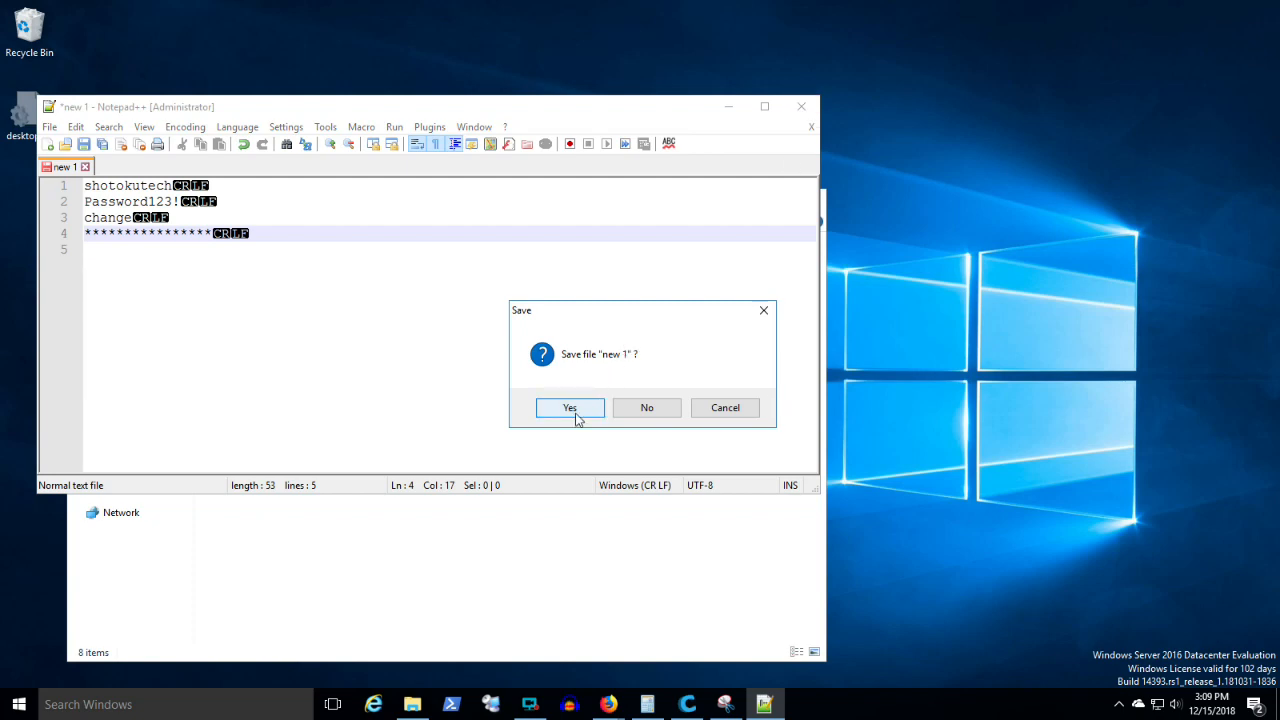